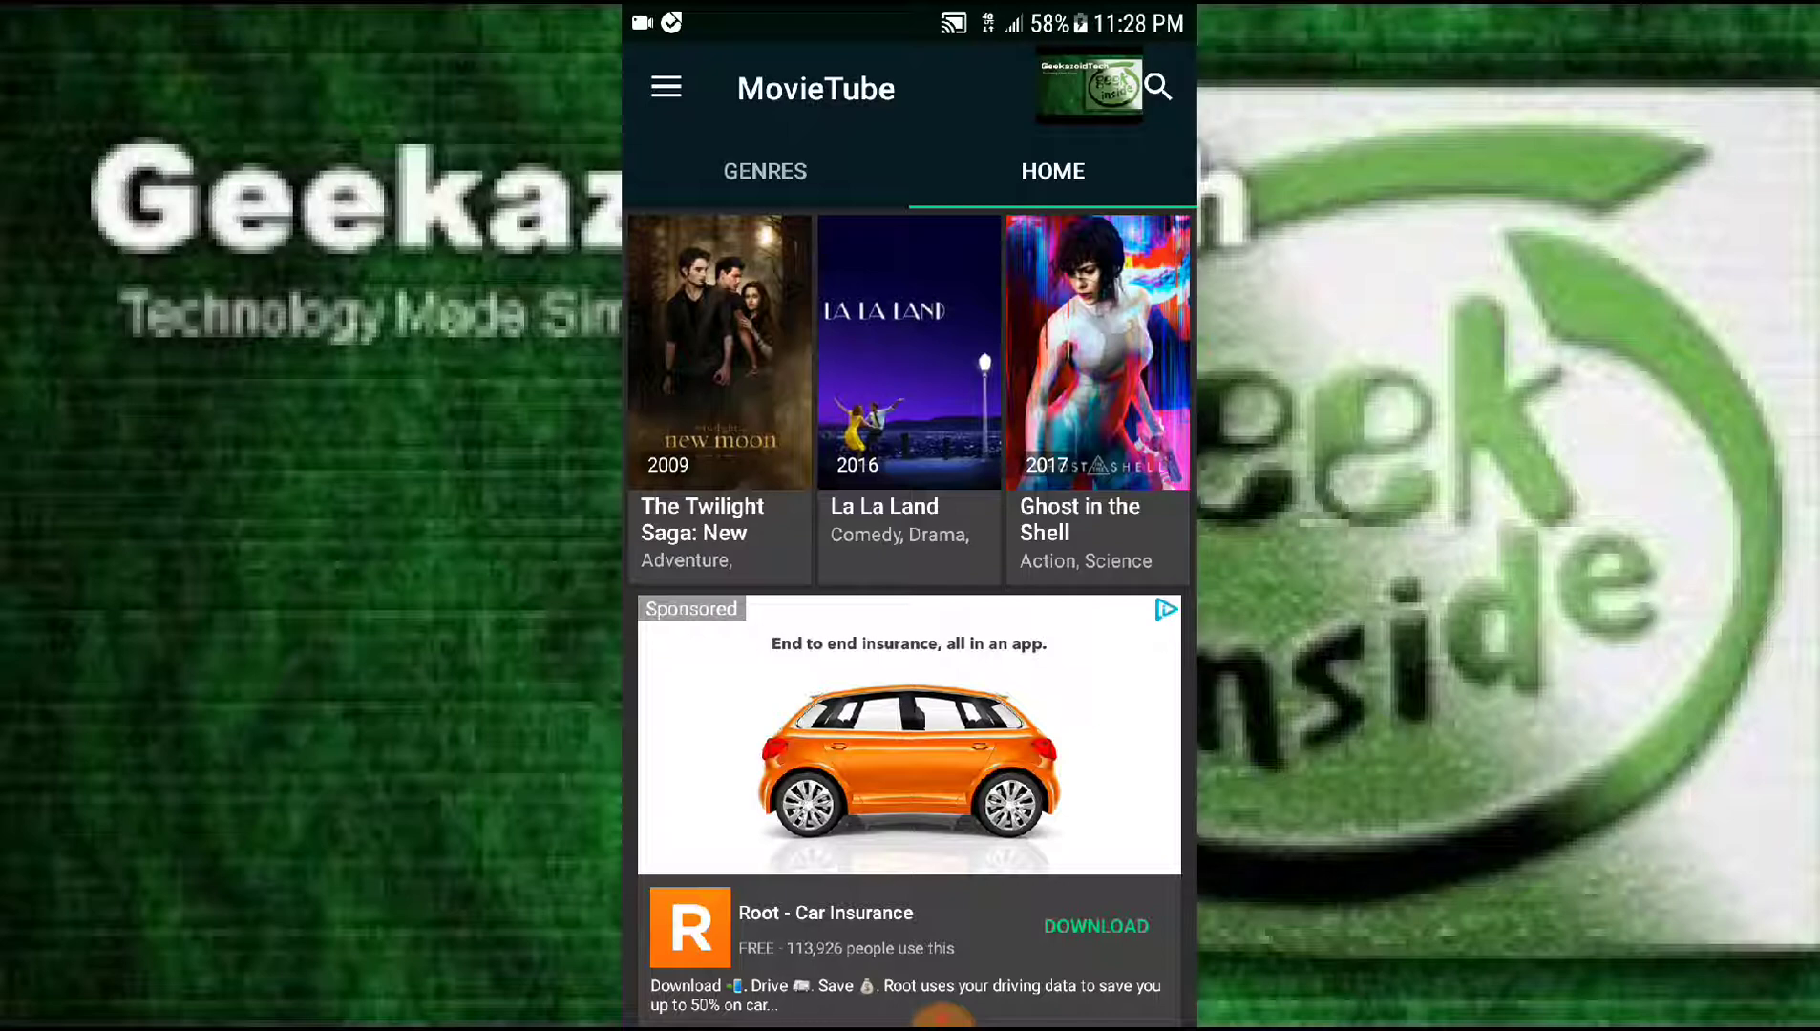
- Browse down the home feed, then switch to the list of movie genres
{"action": "scroll", "scroll_direction": "down", "scroll_amount": 3}
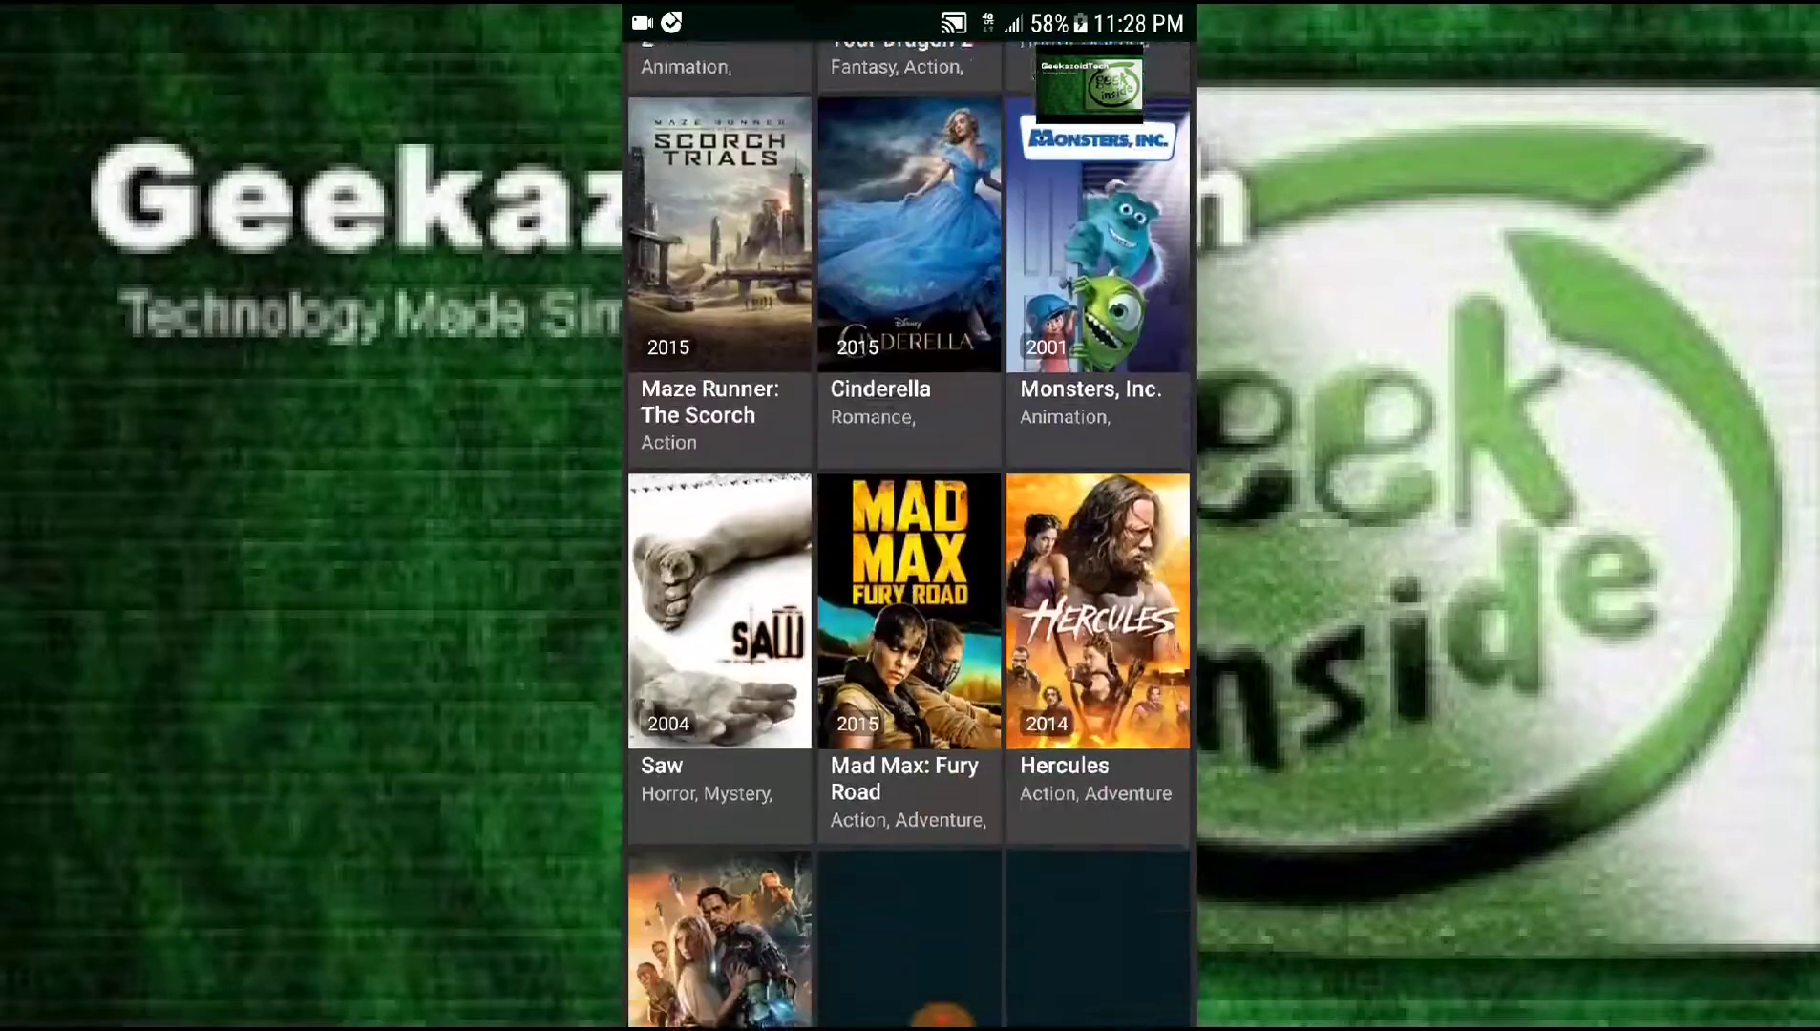
{"action": "scroll", "scroll_direction": "down", "scroll_amount": 3}
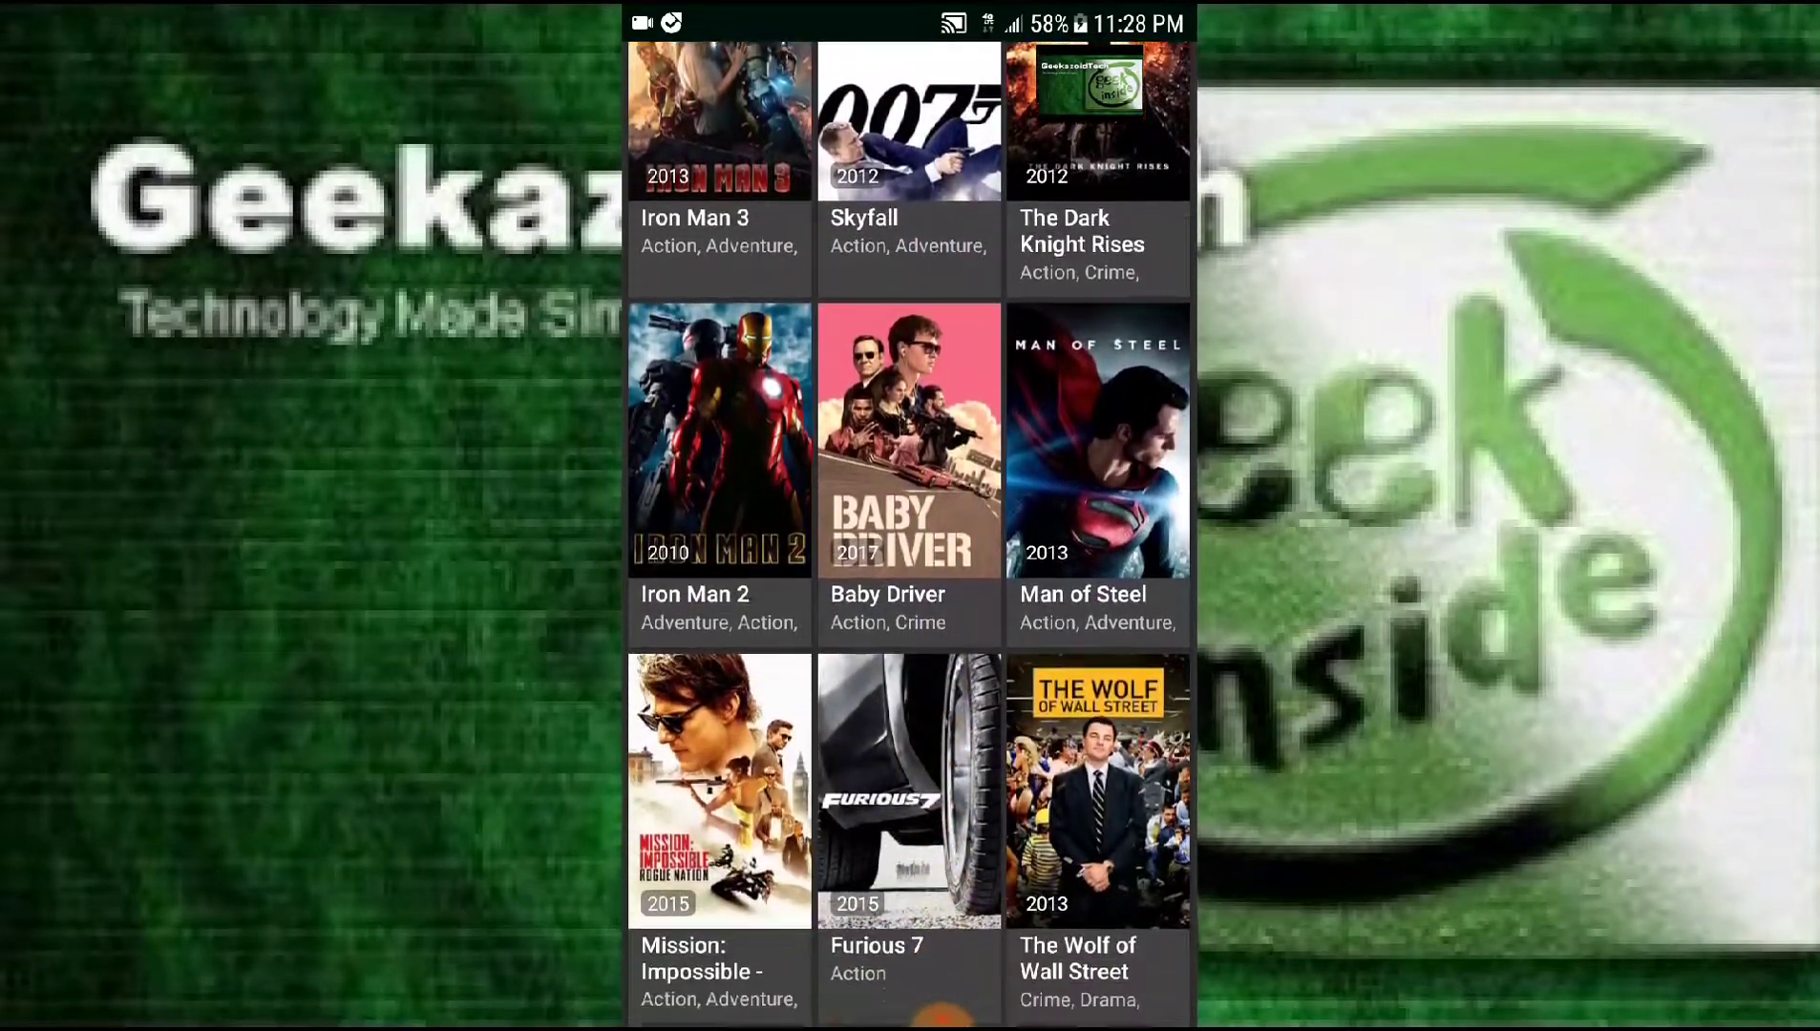
{"action": "scroll", "scroll_direction": "down", "scroll_amount": 3}
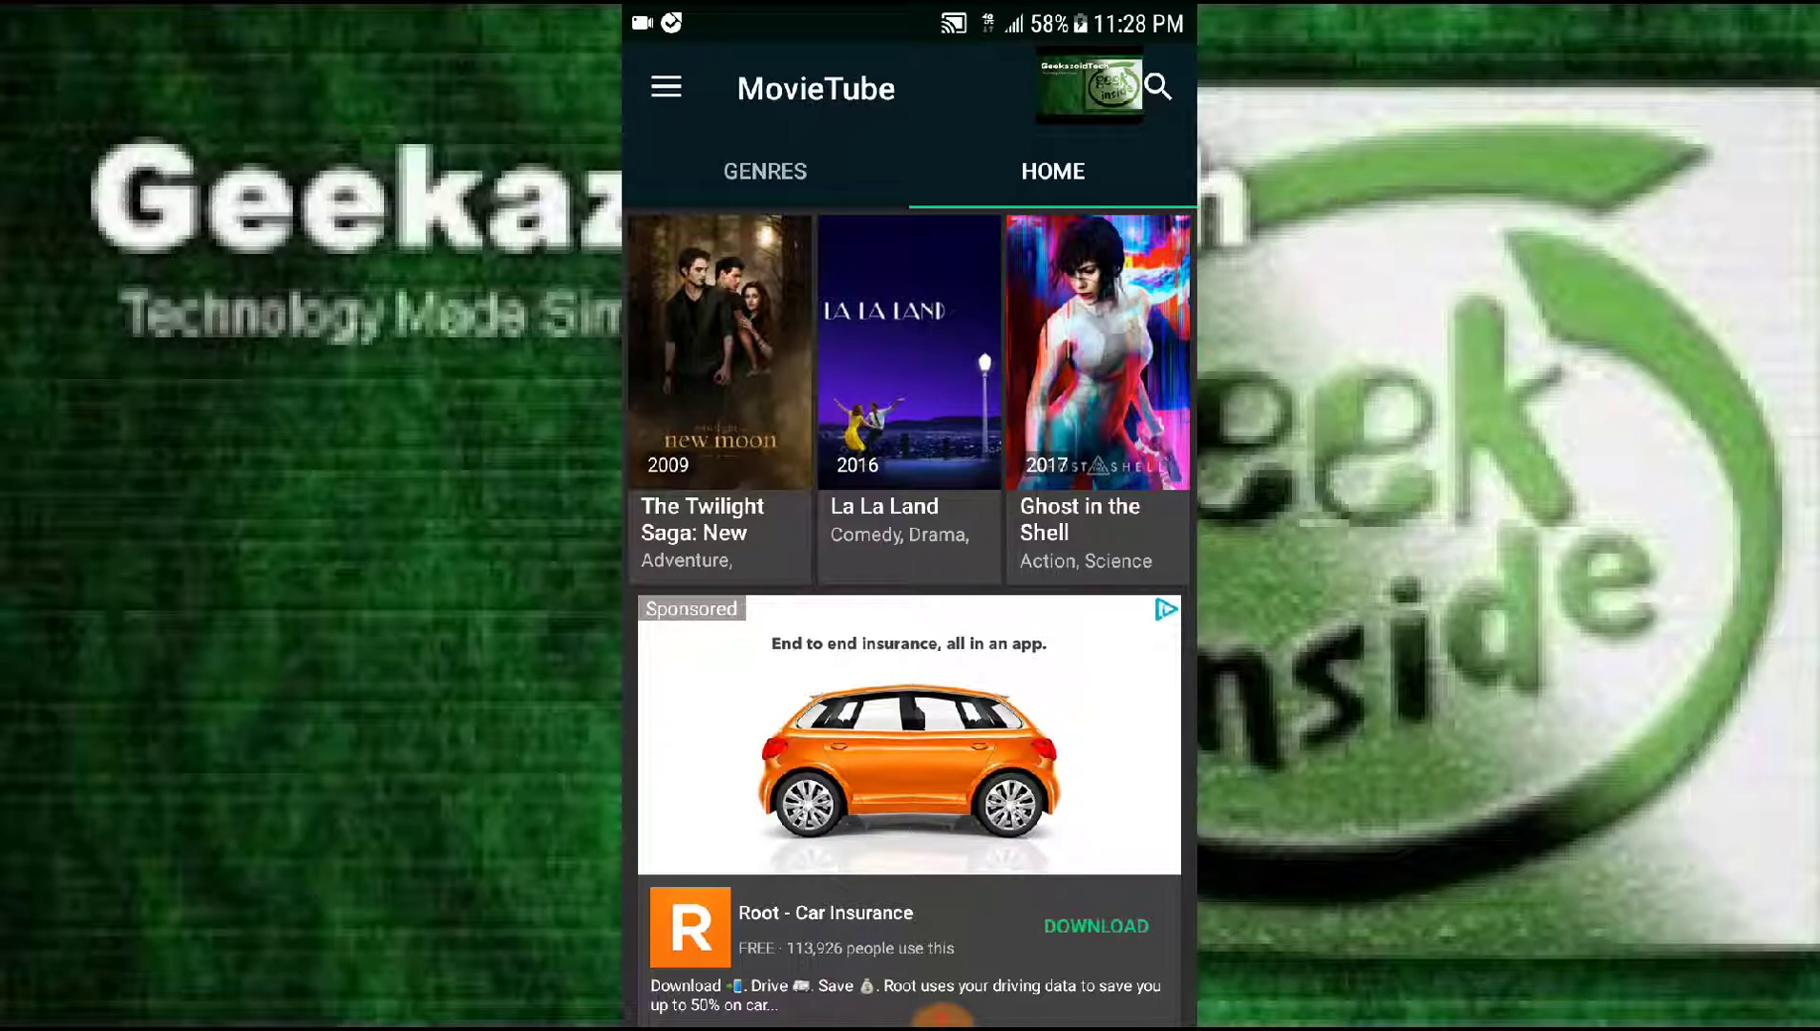
{"action": "left_click", "coordinate": [764, 169]}
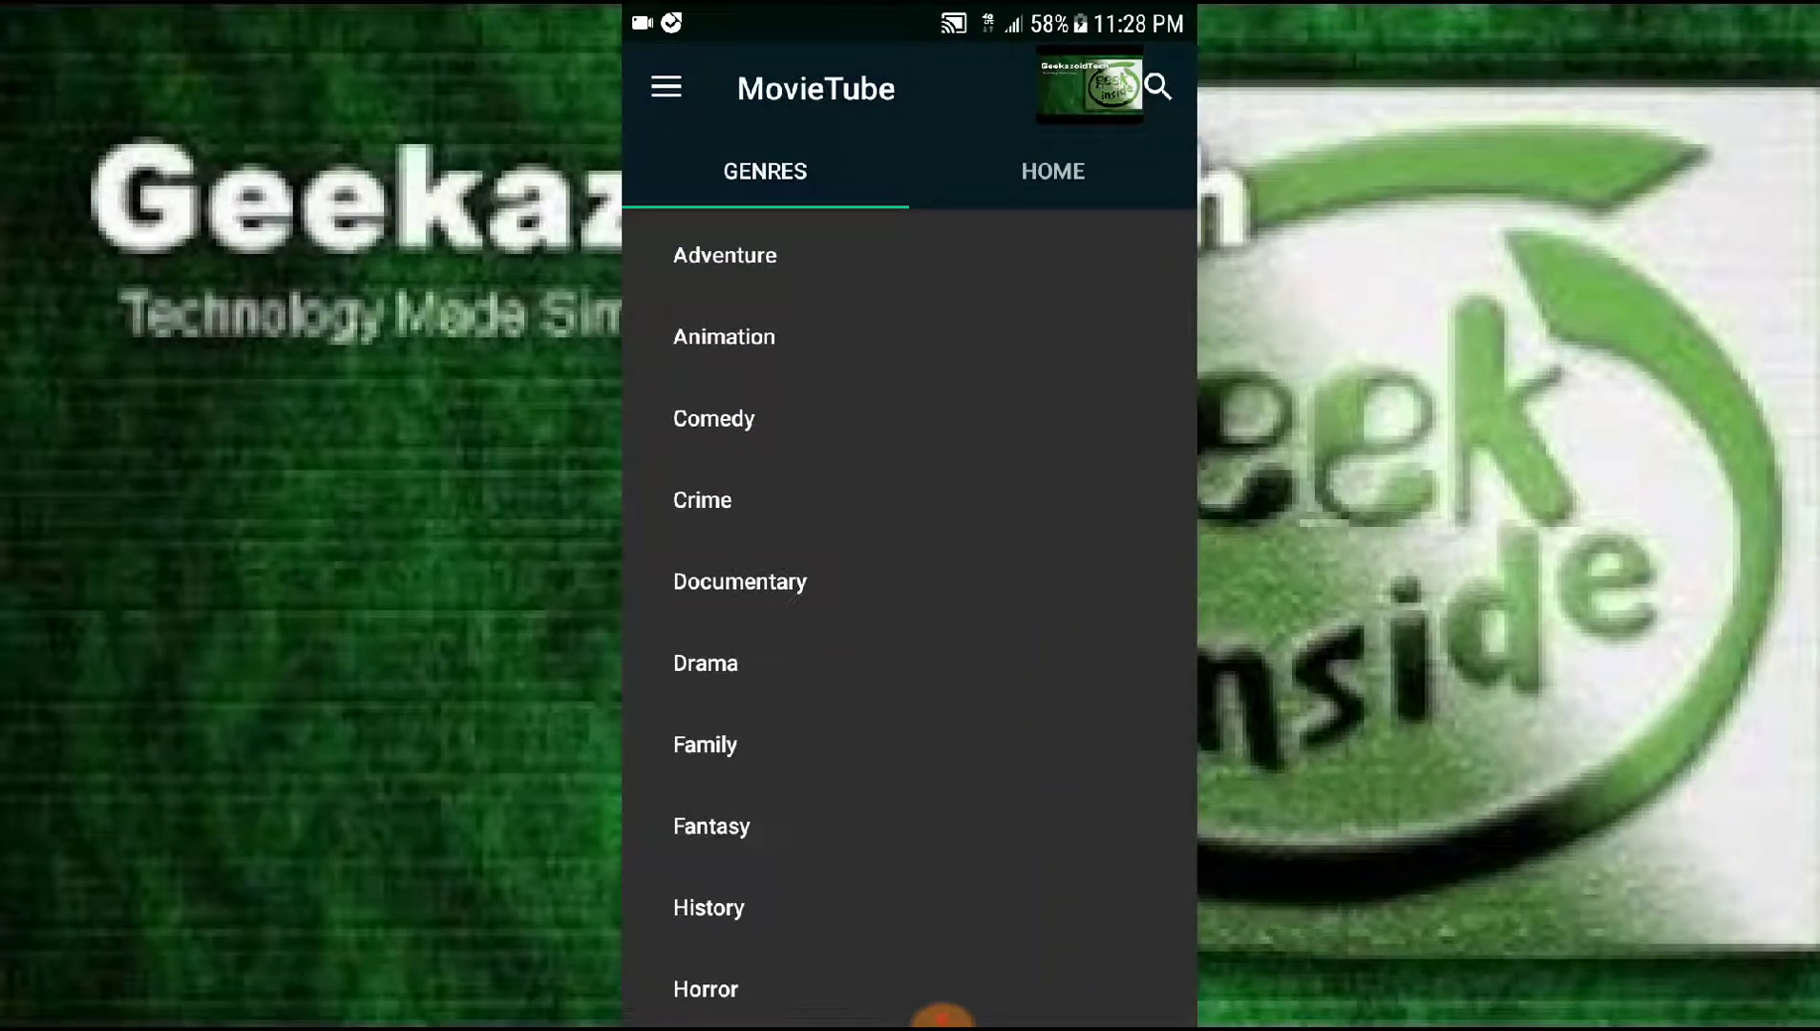
{"action": "scroll", "scroll_direction": "down", "scroll_amount": 3}
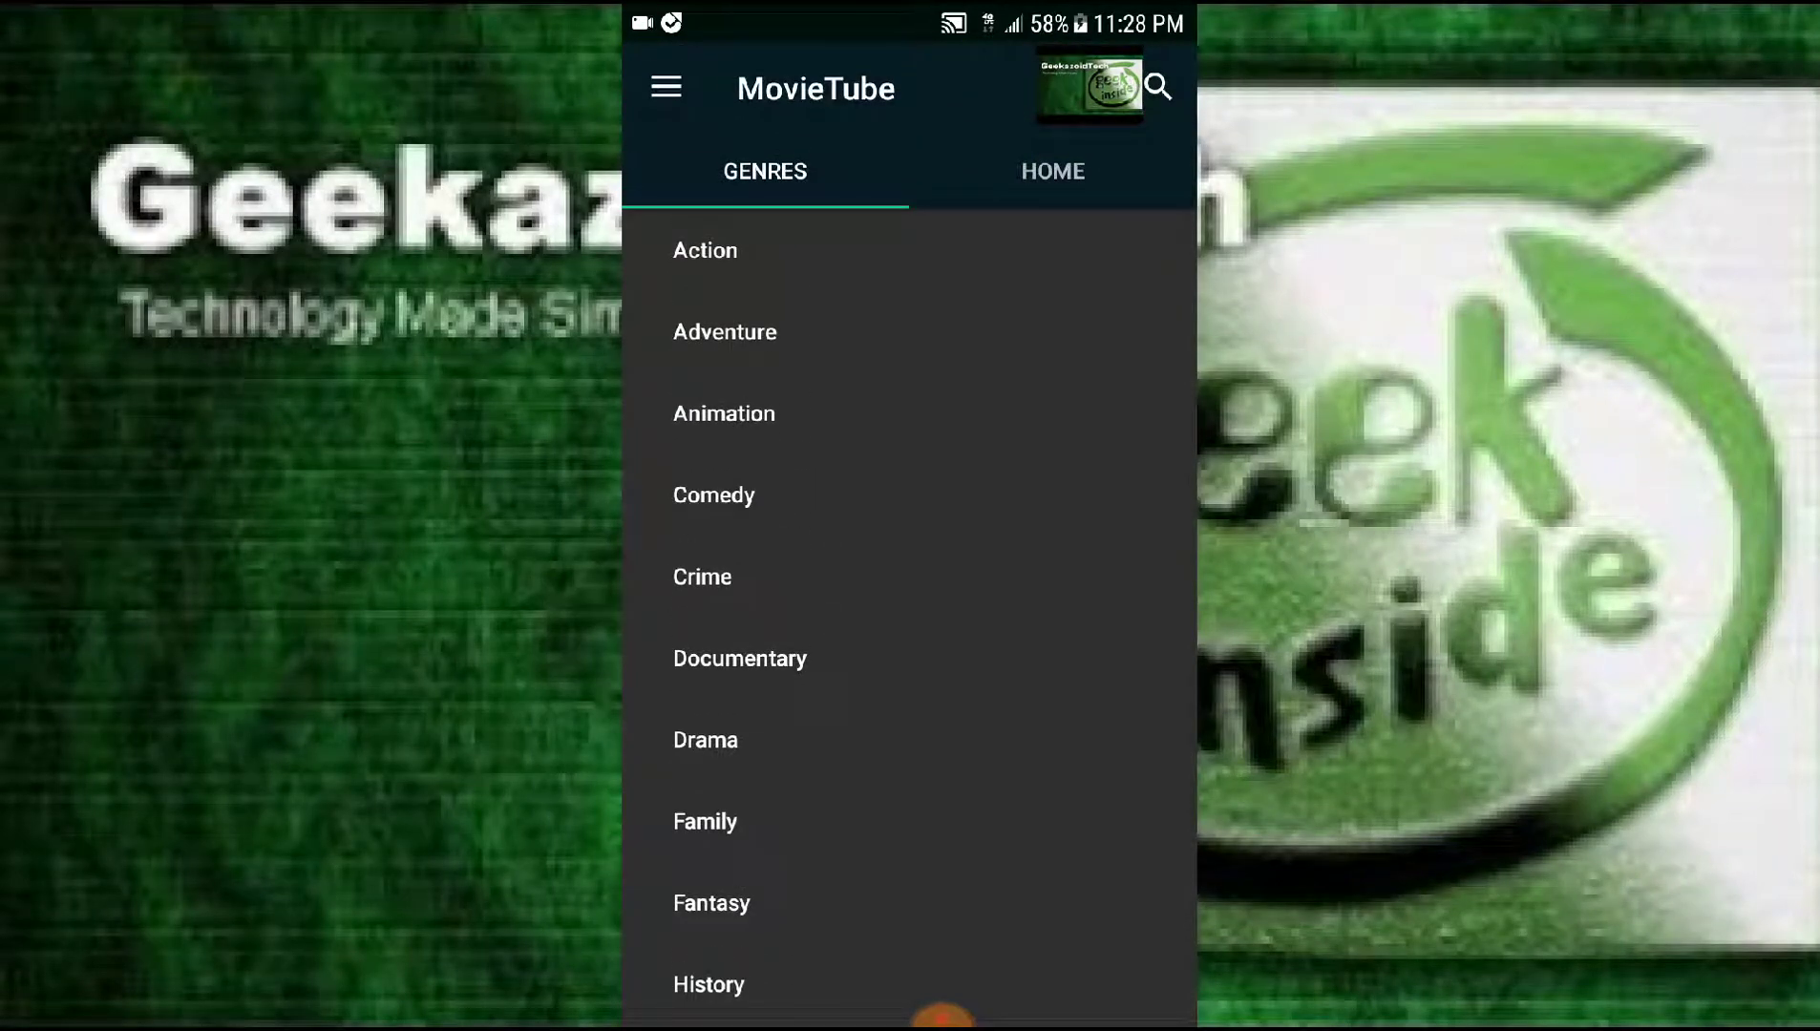
- Browse the Action genre listing and return to the genre list
{"action": "left_click", "coordinate": [705, 250]}
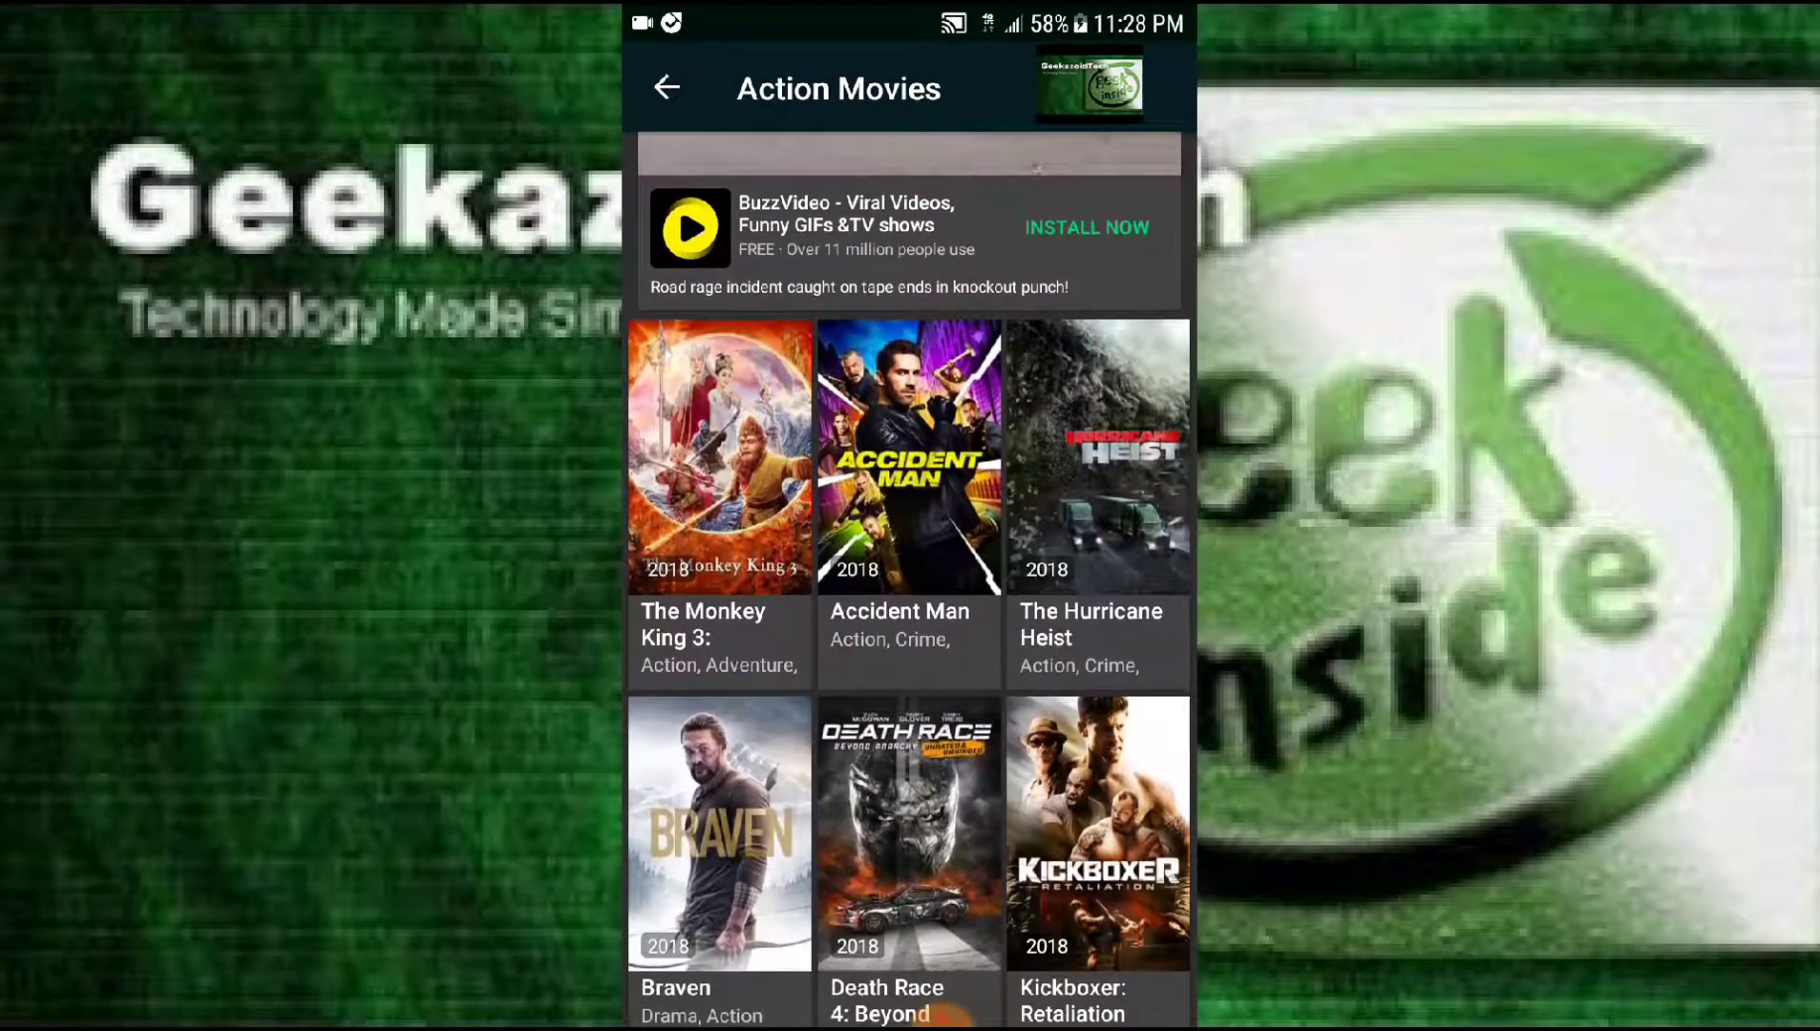
{"action": "scroll", "scroll_direction": "down", "scroll_amount": 3}
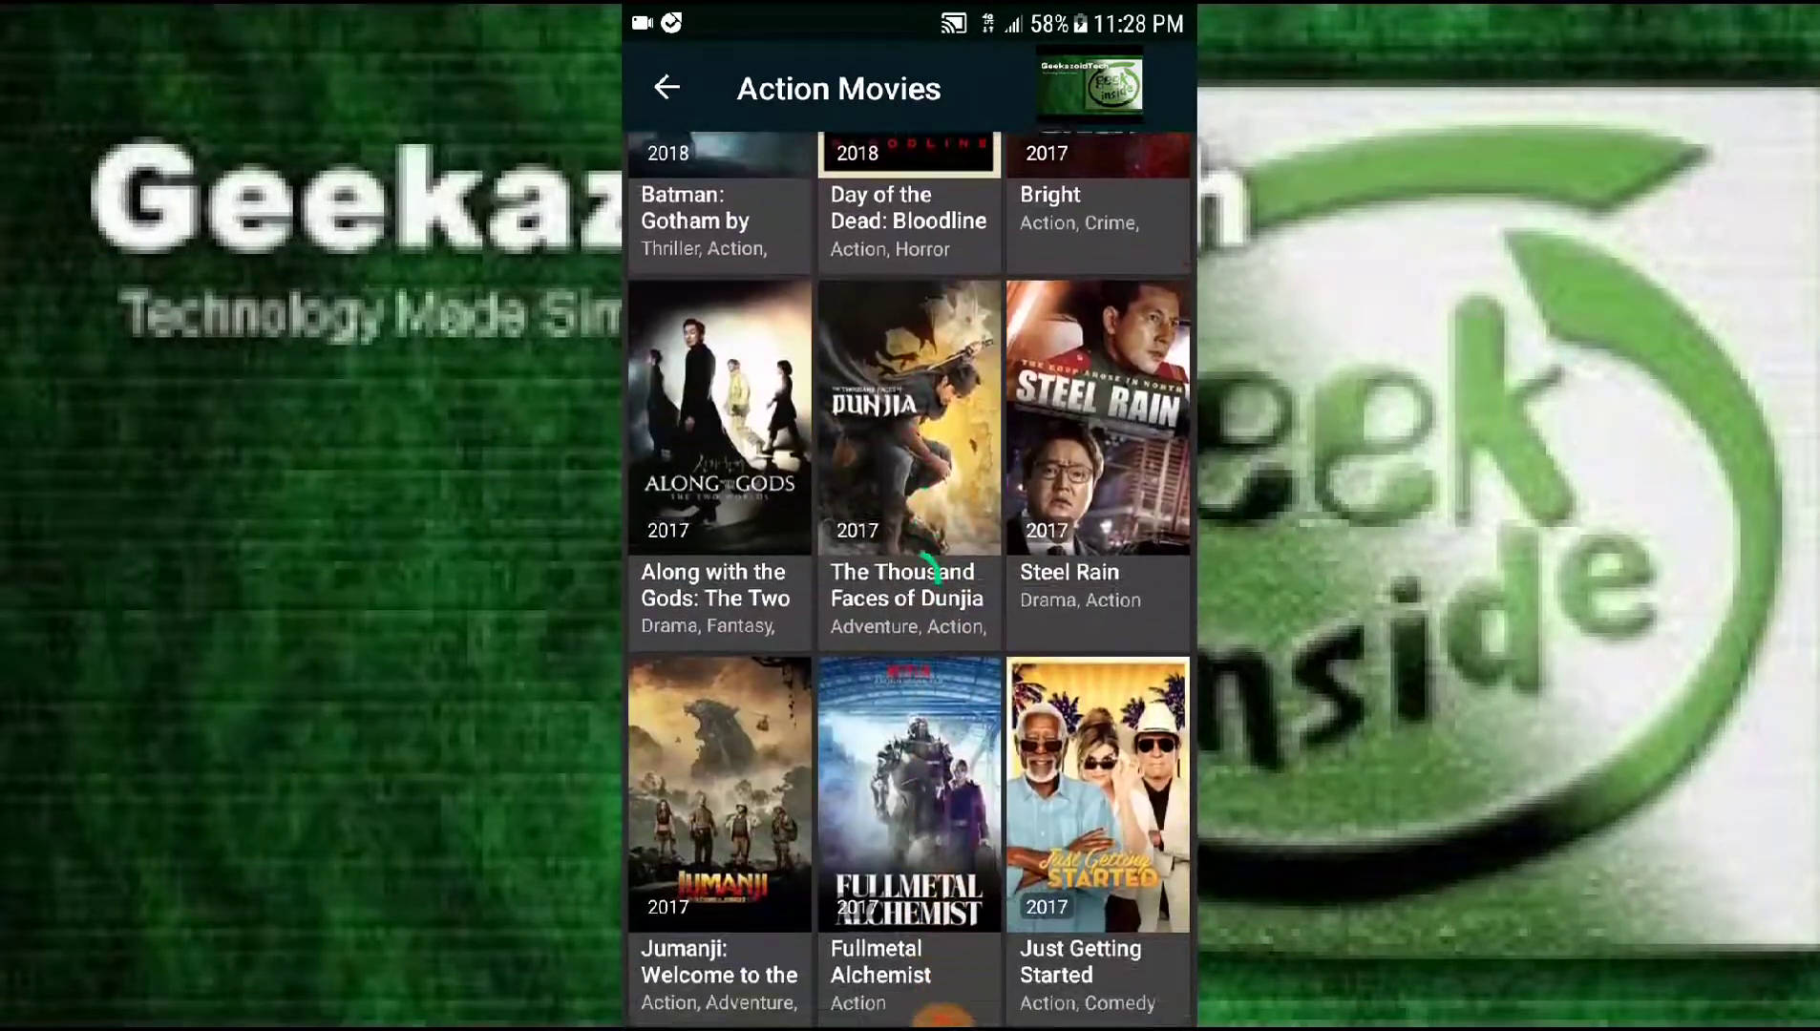
{"action": "scroll", "scroll_direction": "up", "scroll_amount": 3}
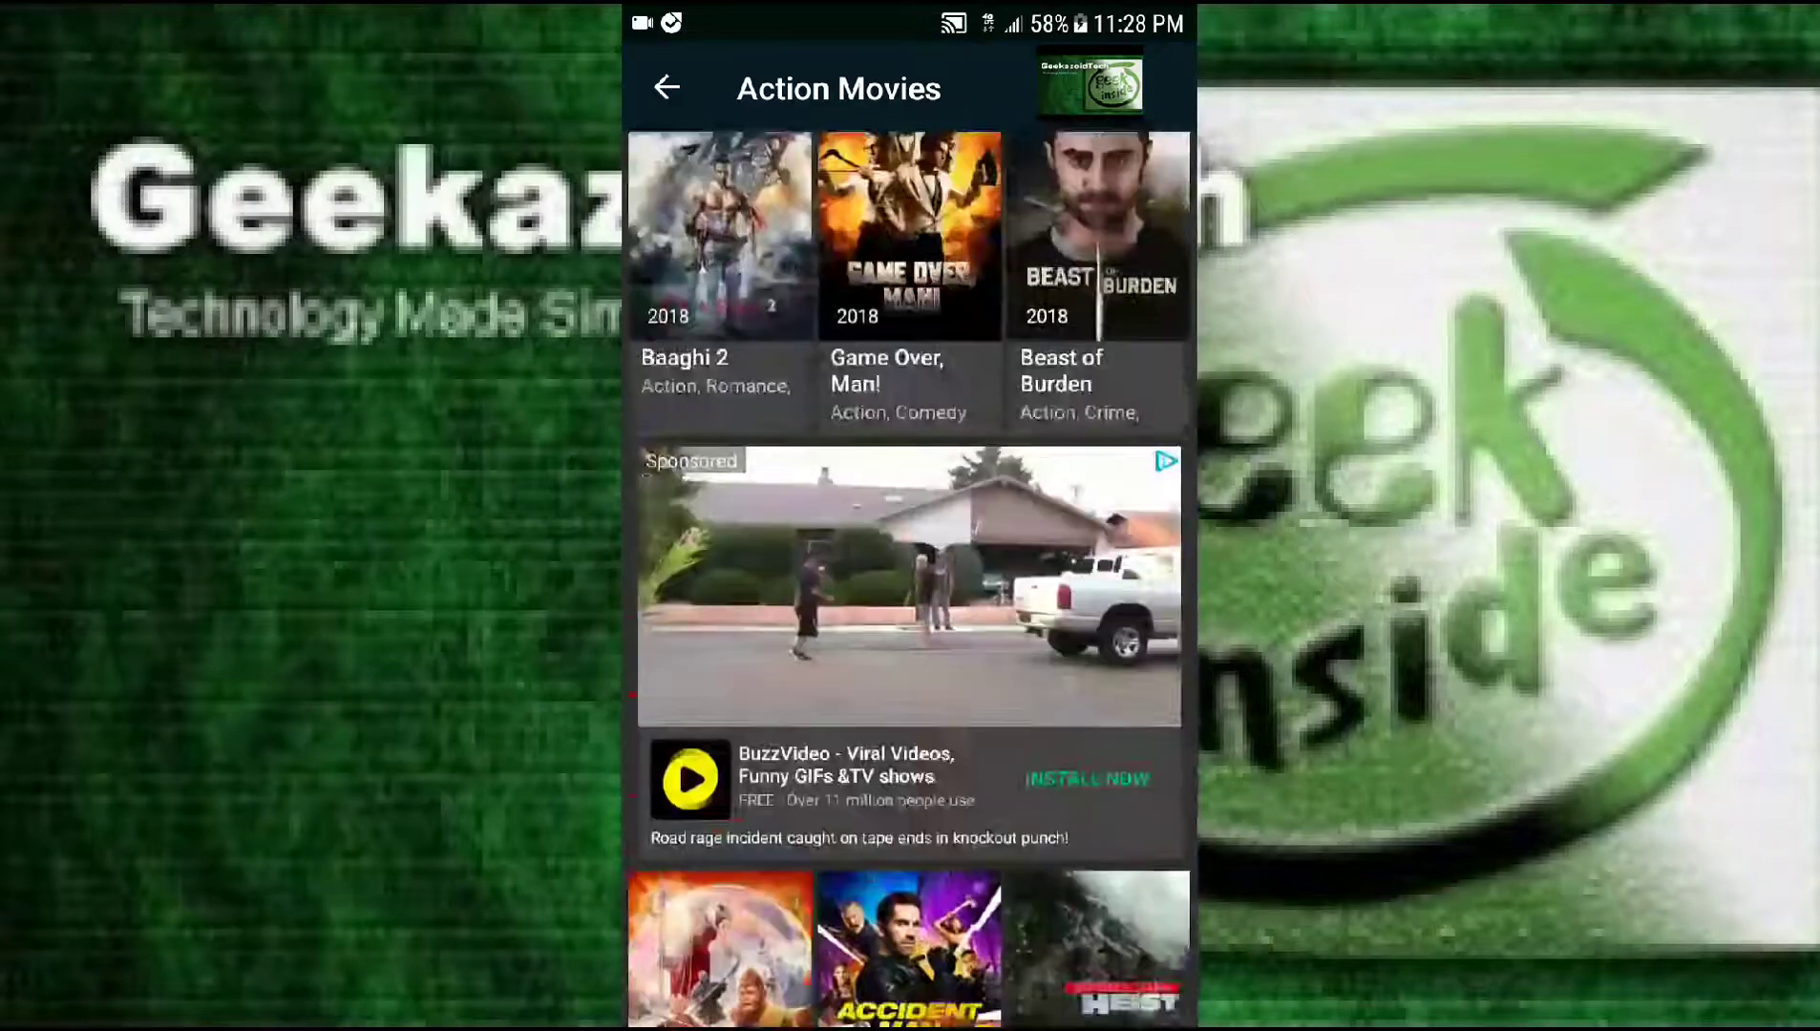
{"action": "left_click", "coordinate": [665, 88]}
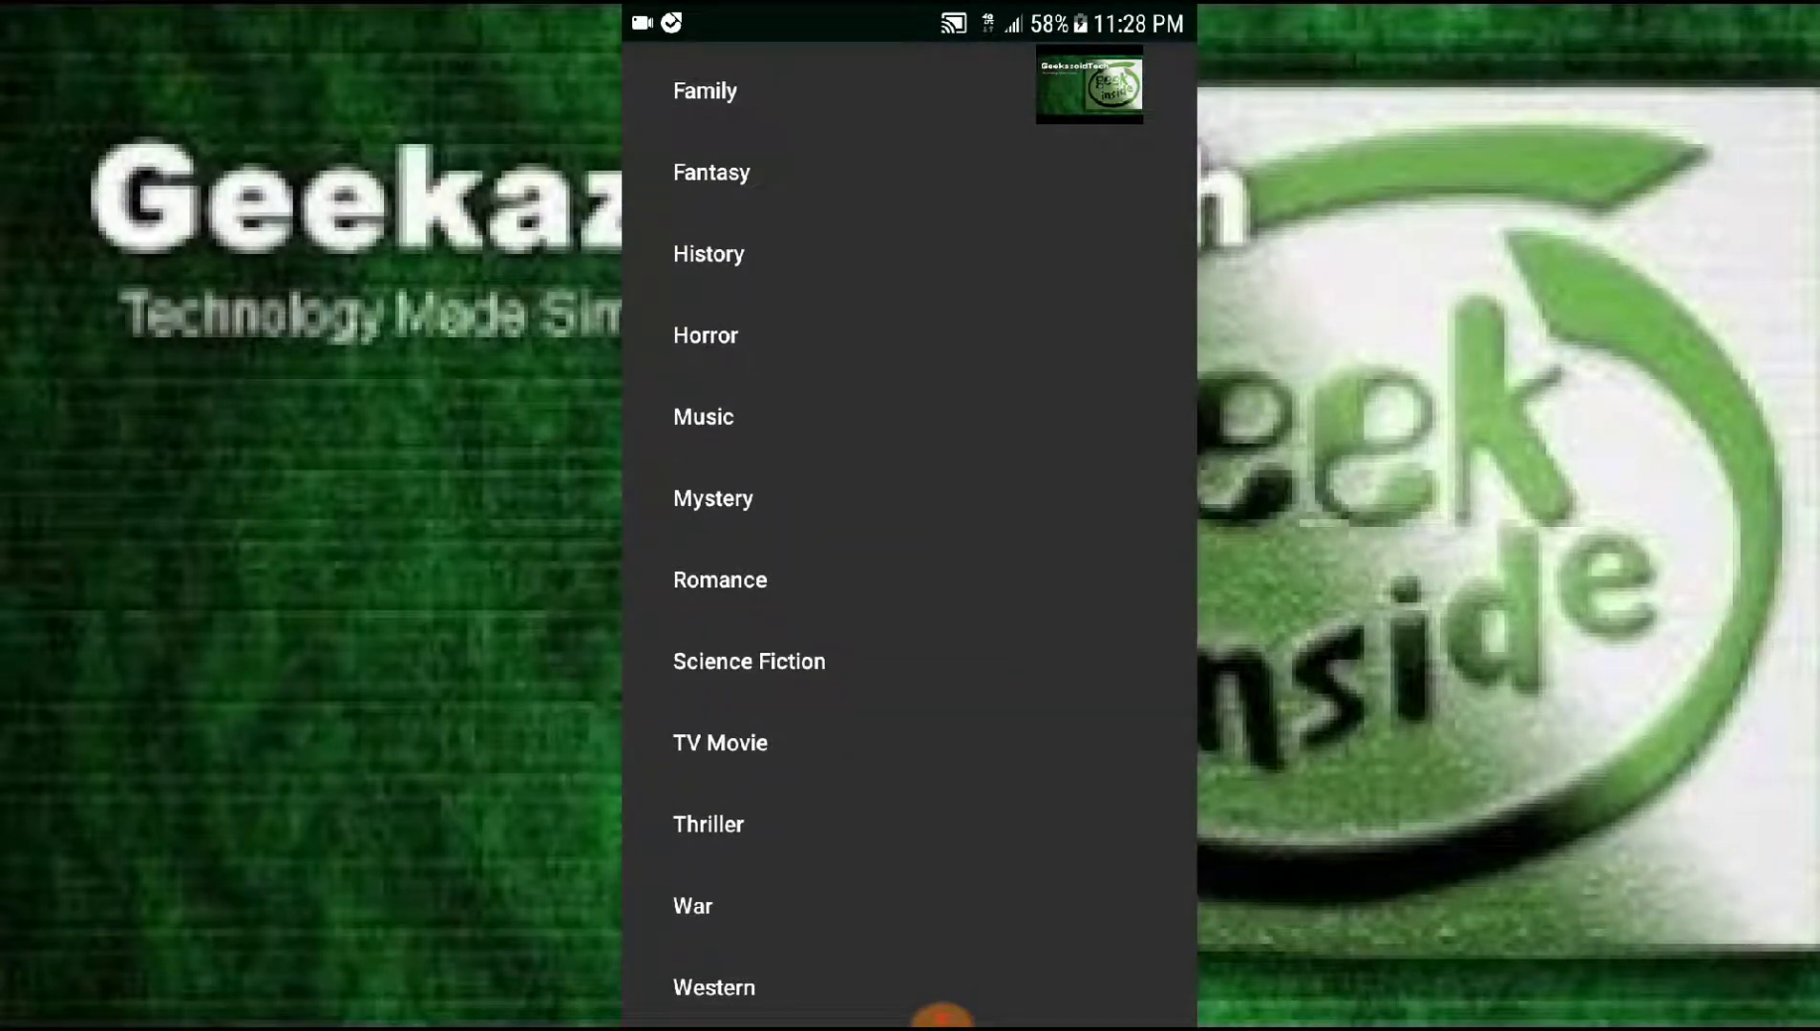
- Browse the War genre listing and return to the genre list
{"action": "left_click", "coordinate": [691, 907]}
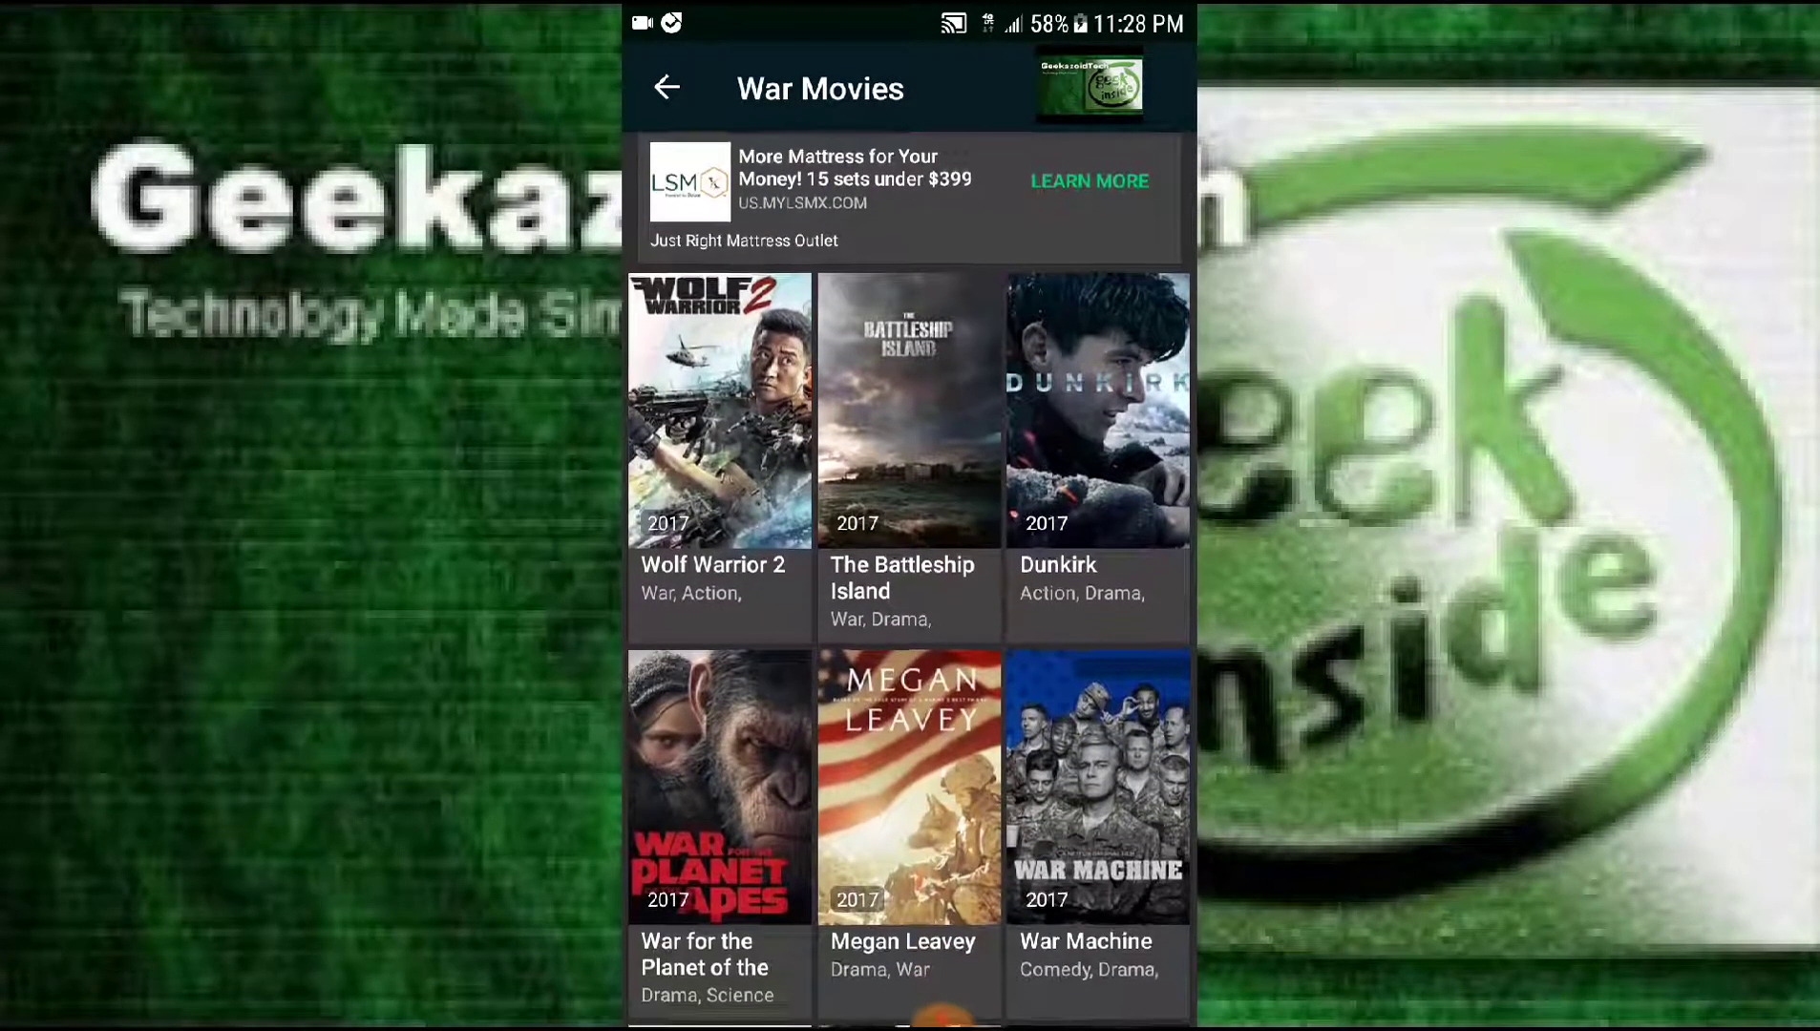
{"action": "scroll", "scroll_direction": "down", "scroll_amount": 3}
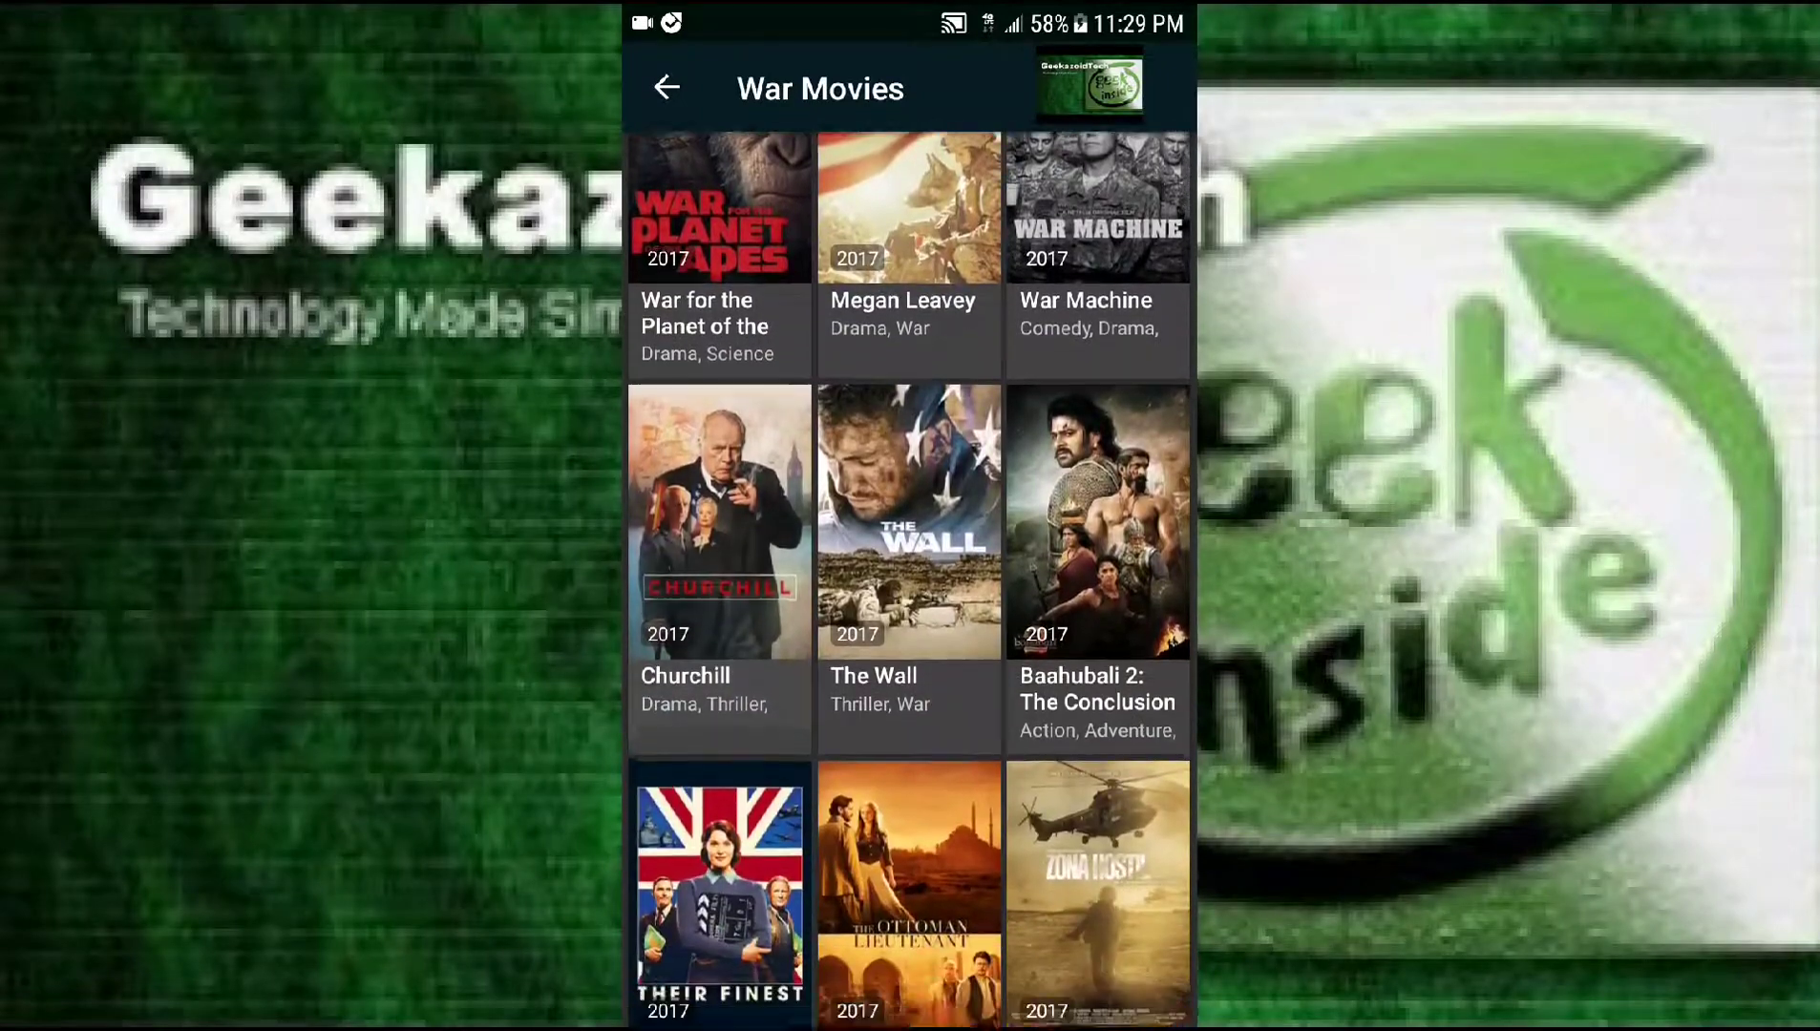
{"action": "scroll", "scroll_direction": "down", "scroll_amount": 3}
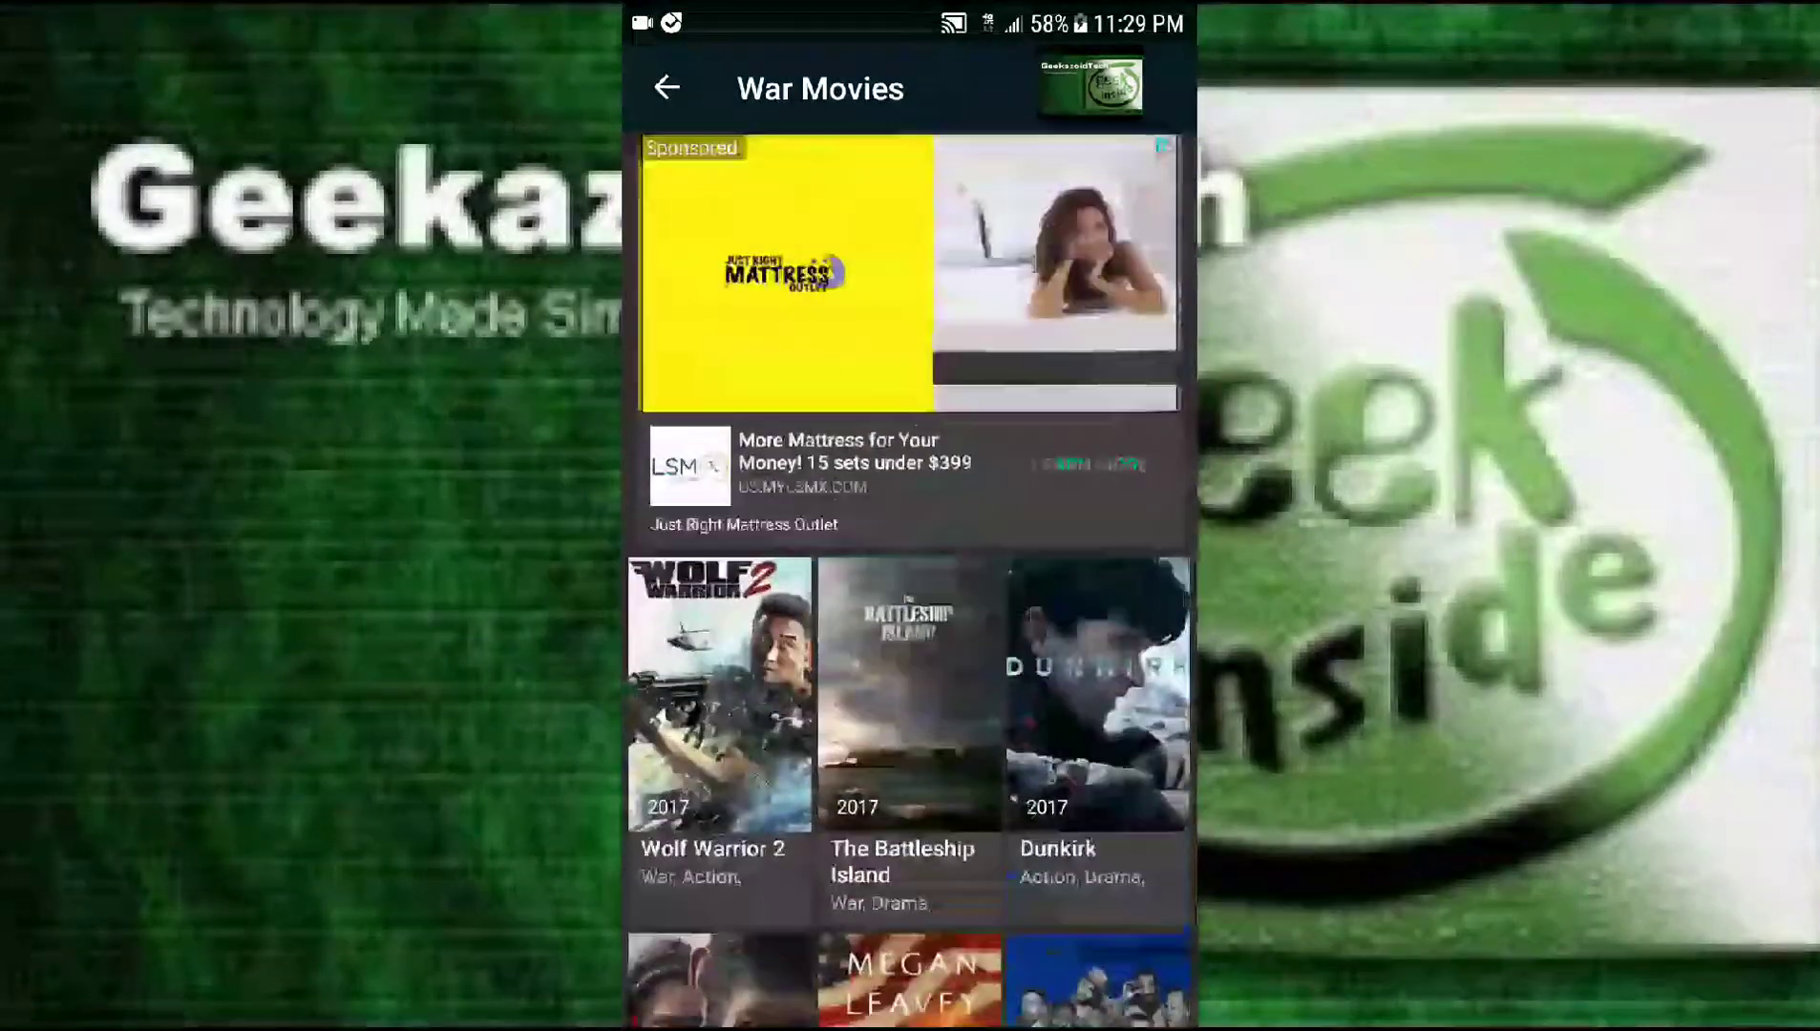
{"action": "left_click", "coordinate": [666, 88]}
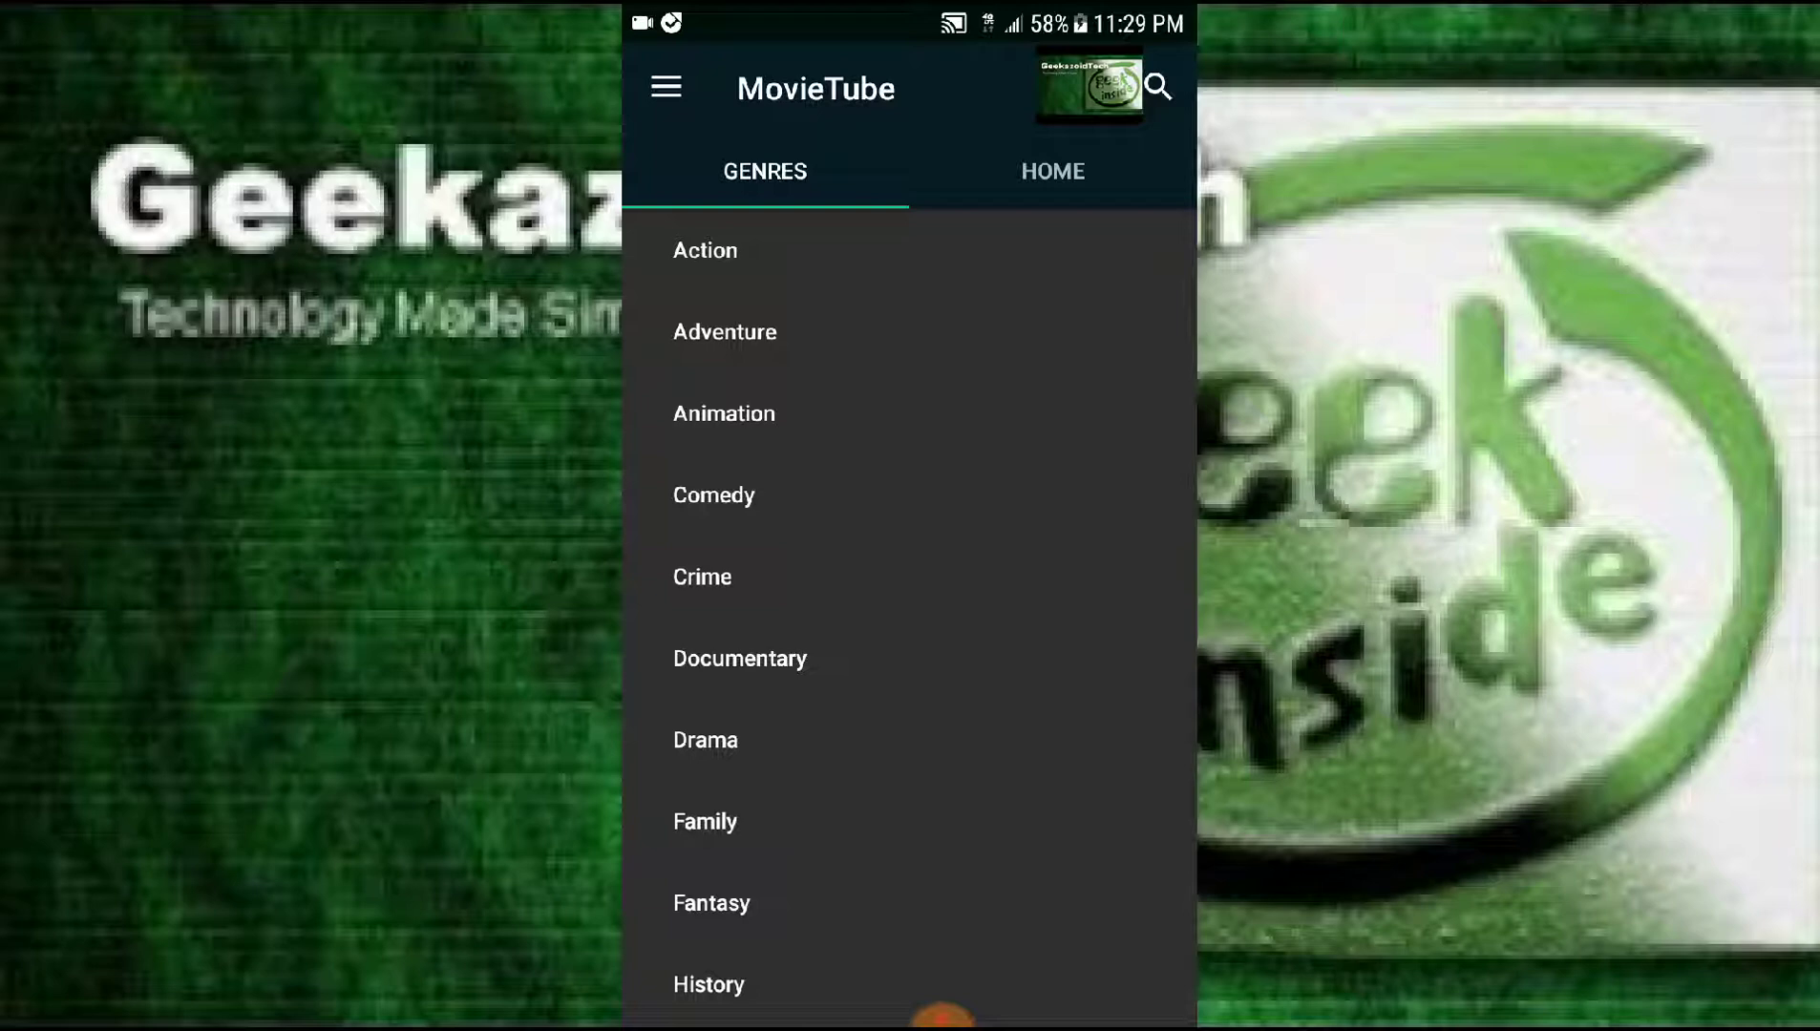
{"action": "left_click", "coordinate": [667, 88]}
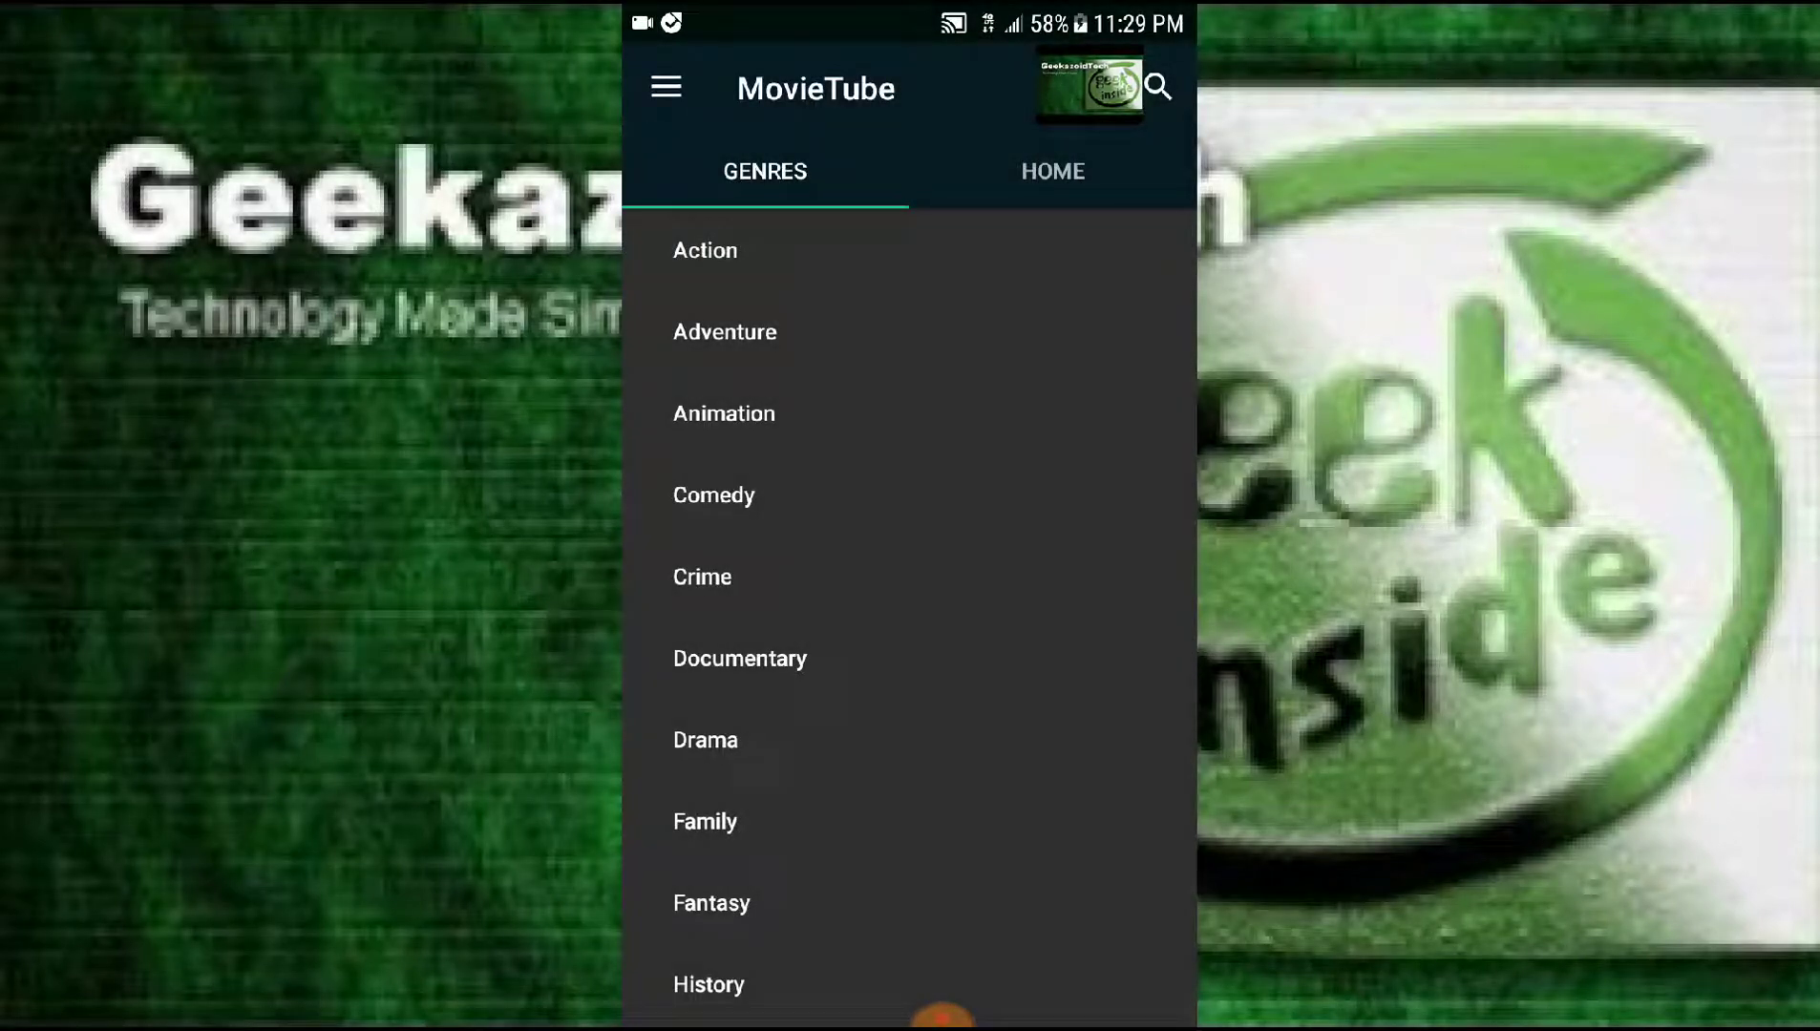
- Search MovieTube for "die hard" using the suggested completion
{"action": "left_click", "coordinate": [1157, 85]}
{"action": "type", "text": "d"}
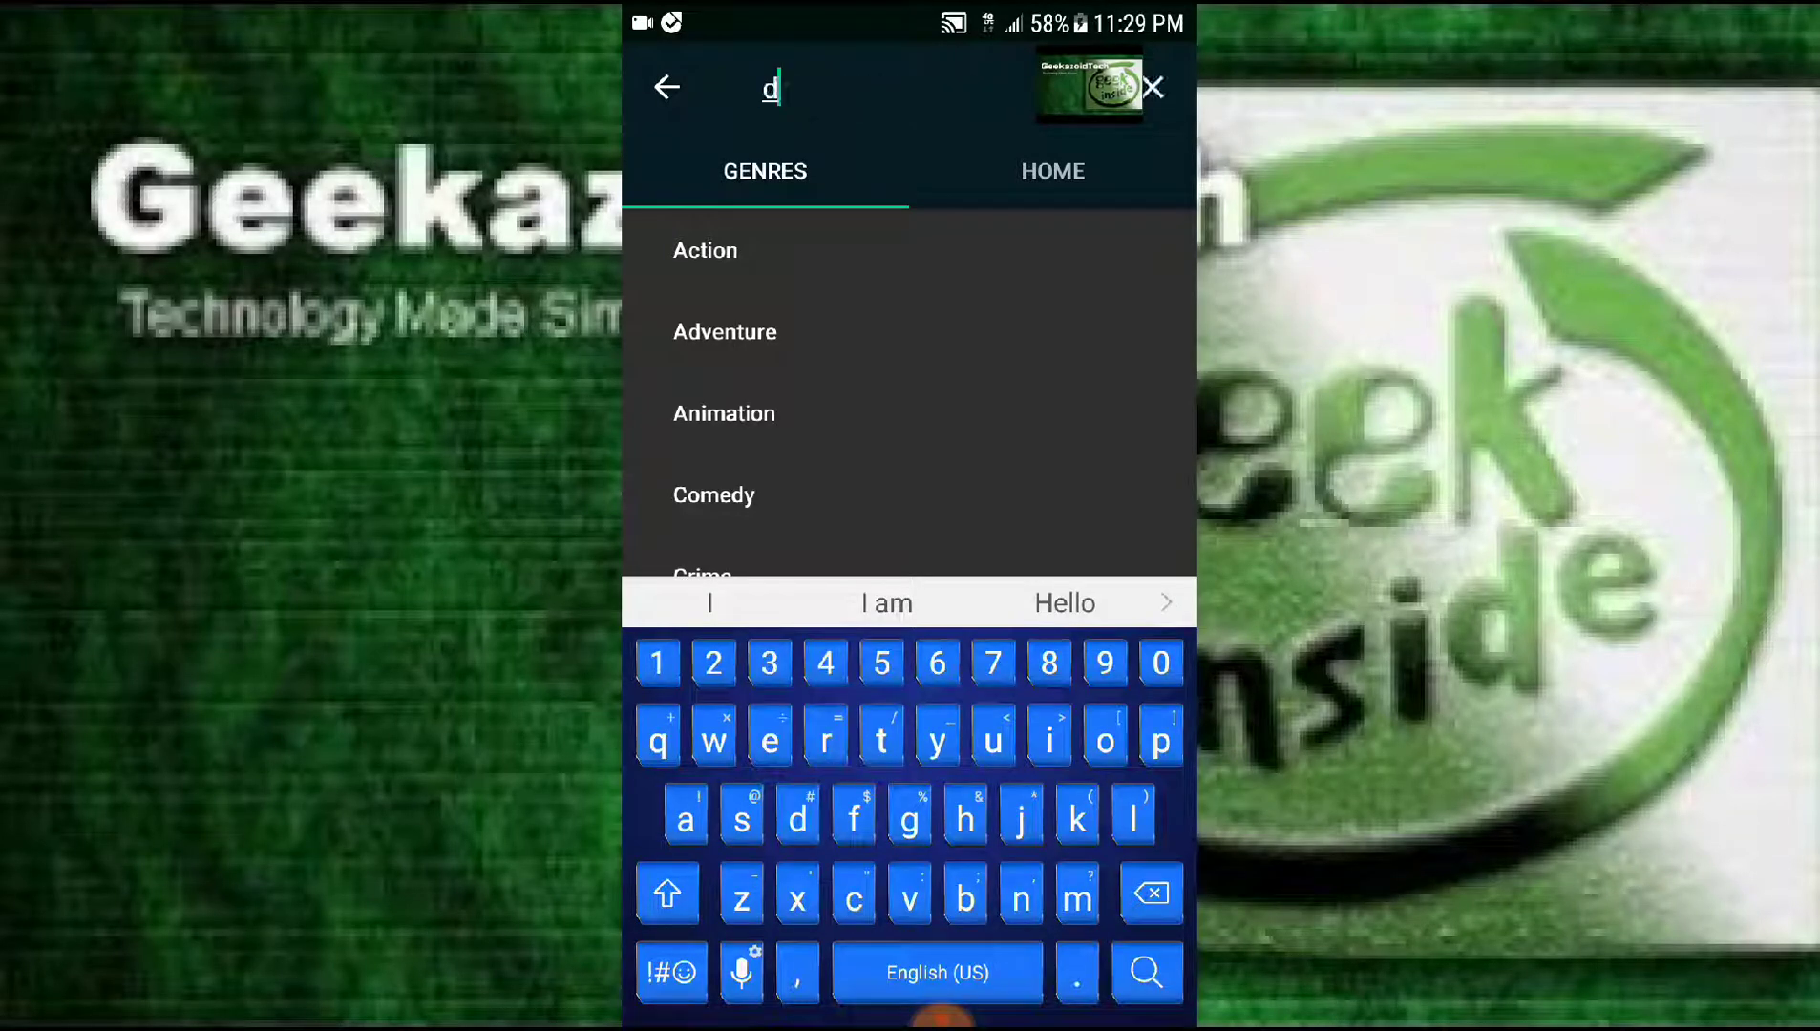
{"action": "type", "text": "ie"}
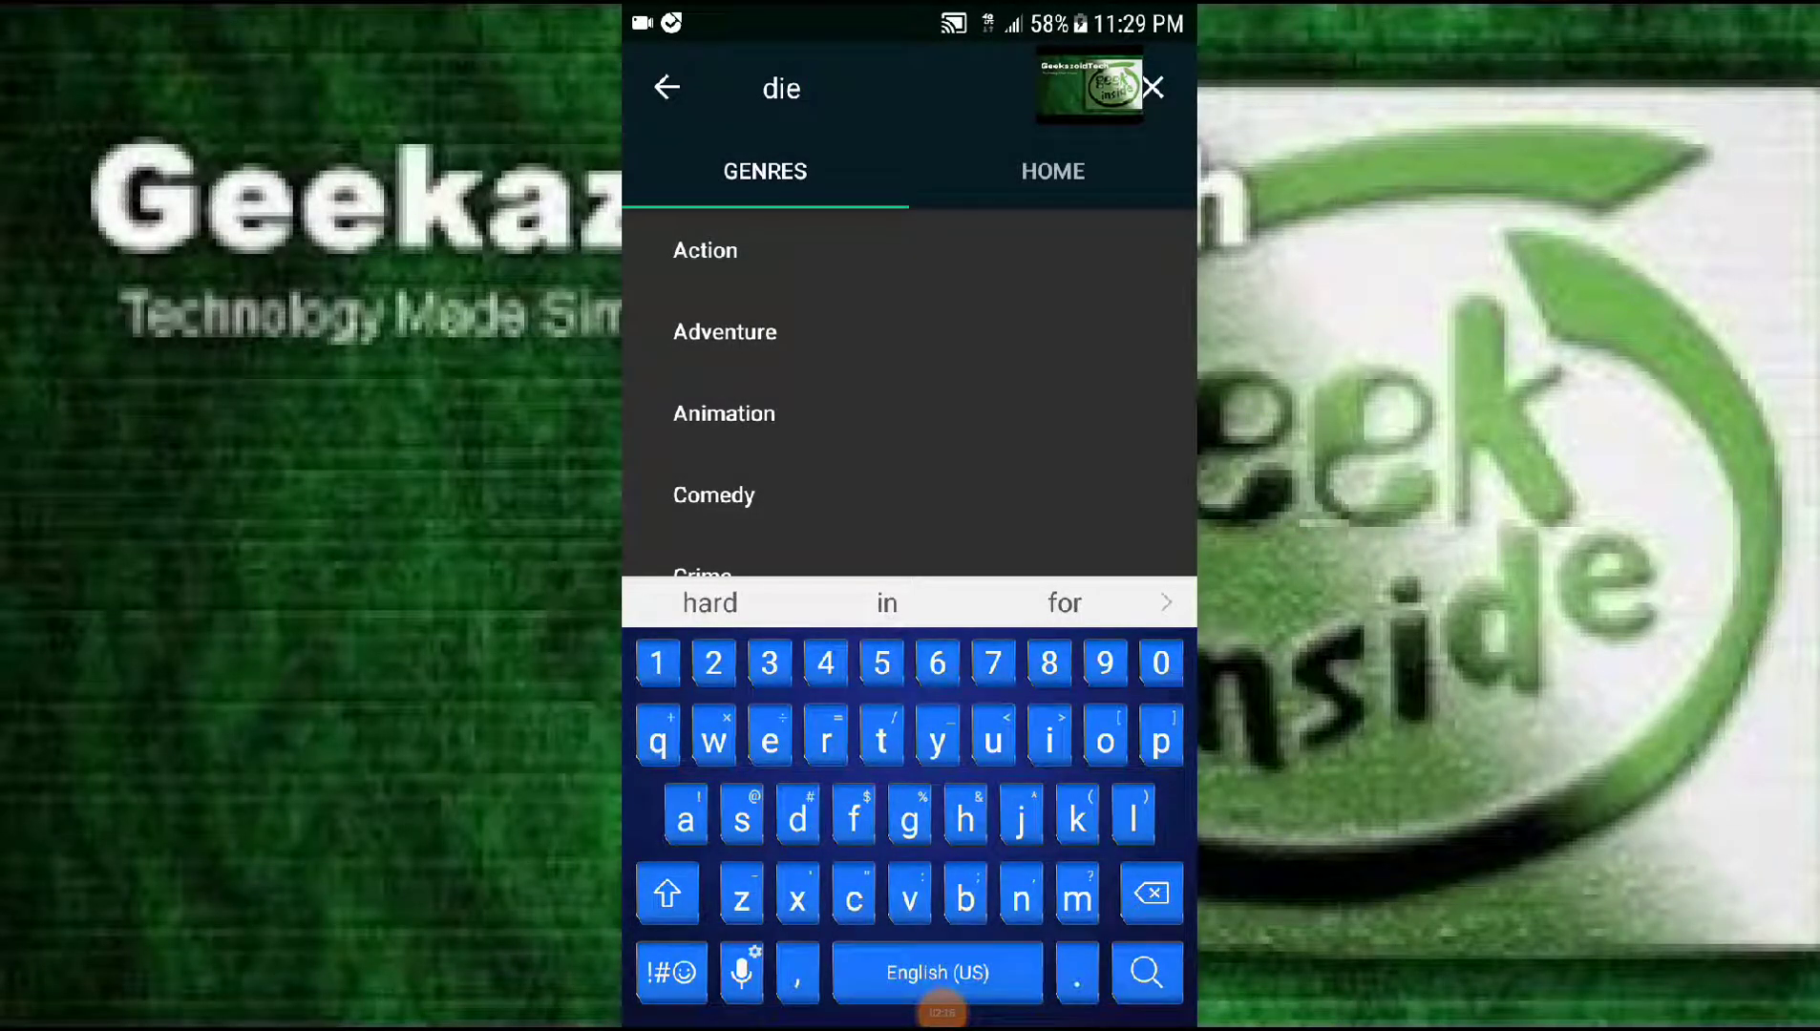
{"action": "left_click", "coordinate": [709, 603]}
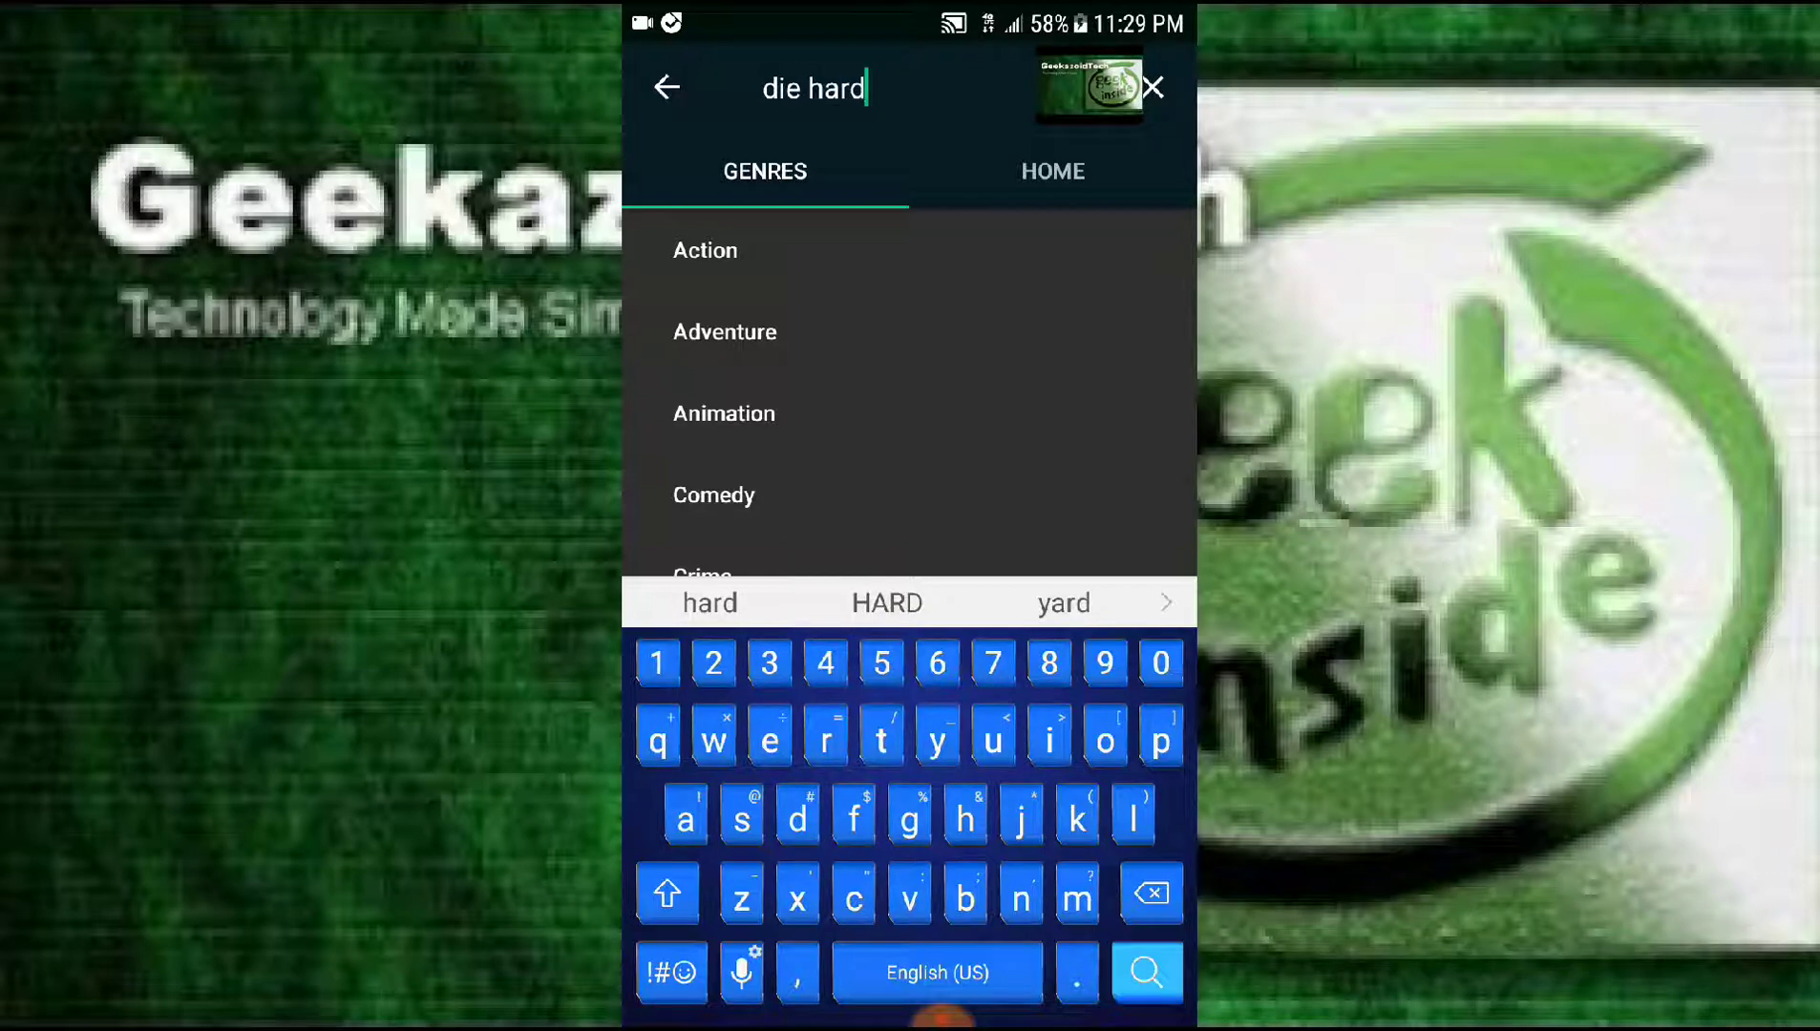
{"action": "left_click", "coordinate": [1144, 972]}
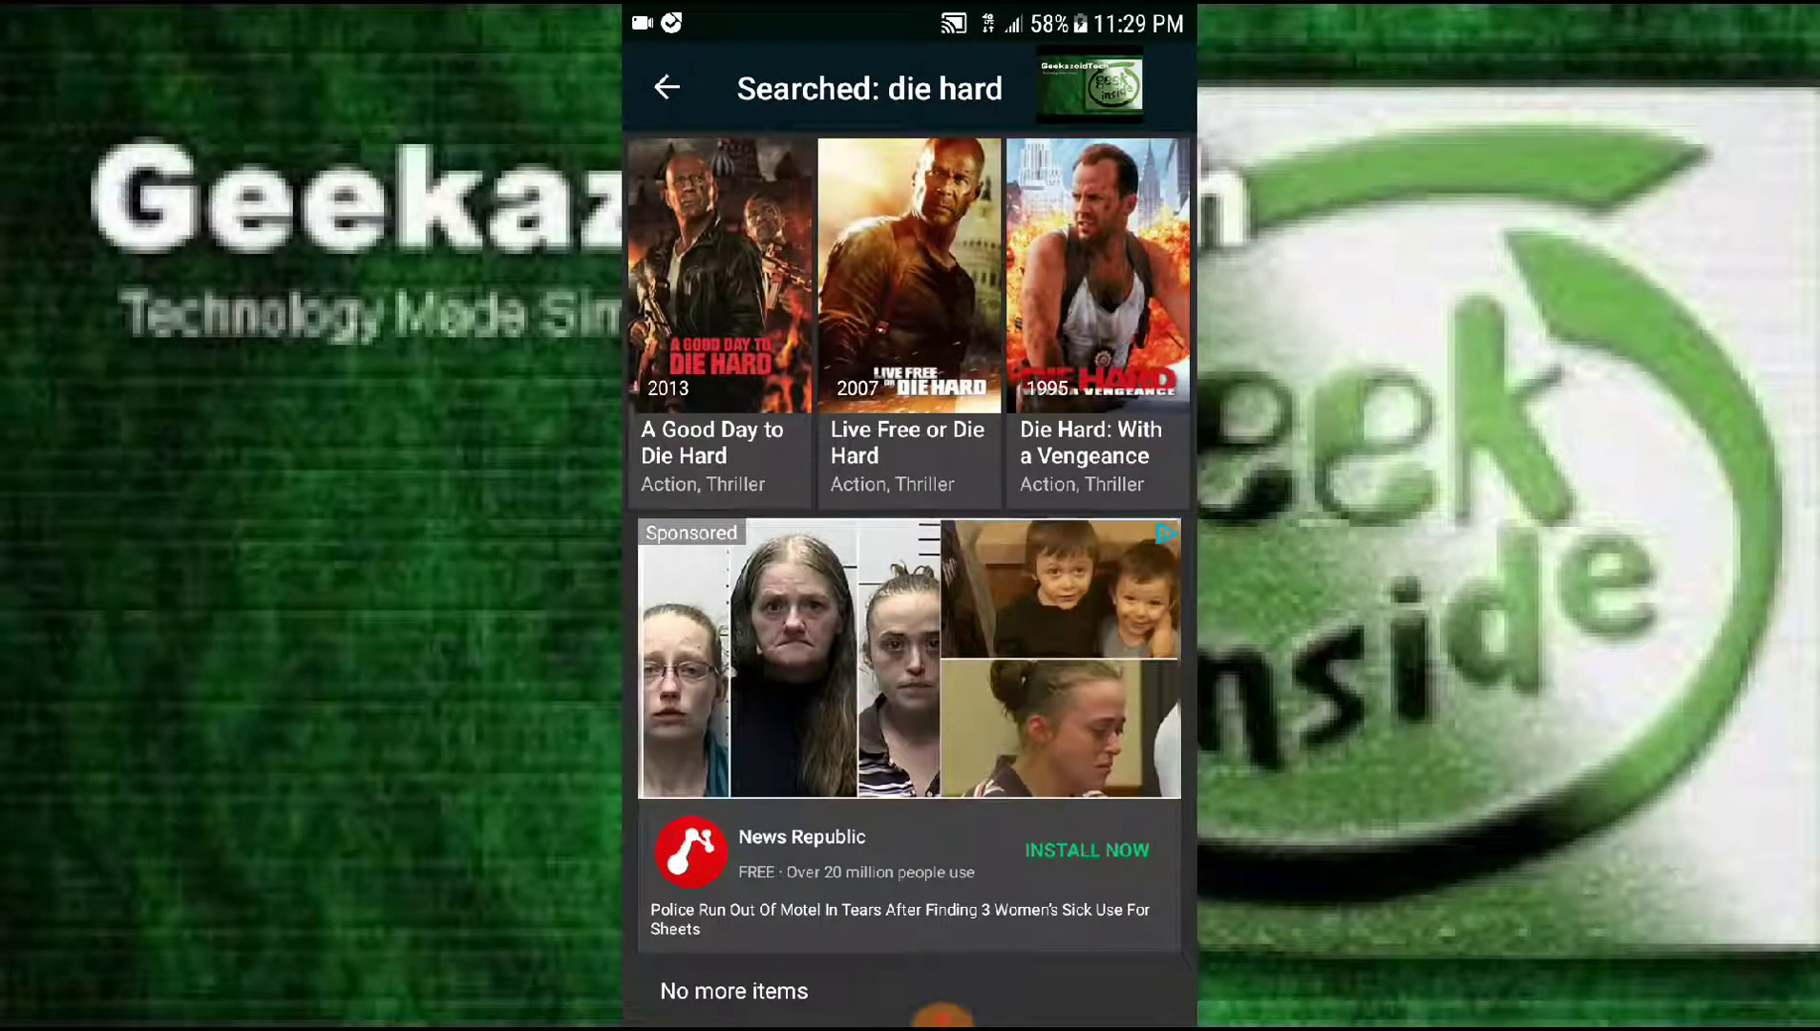
- Look through the five Die Hard results, then leave the search for the home feed
{"action": "scroll", "scroll_direction": "down", "scroll_amount": 3}
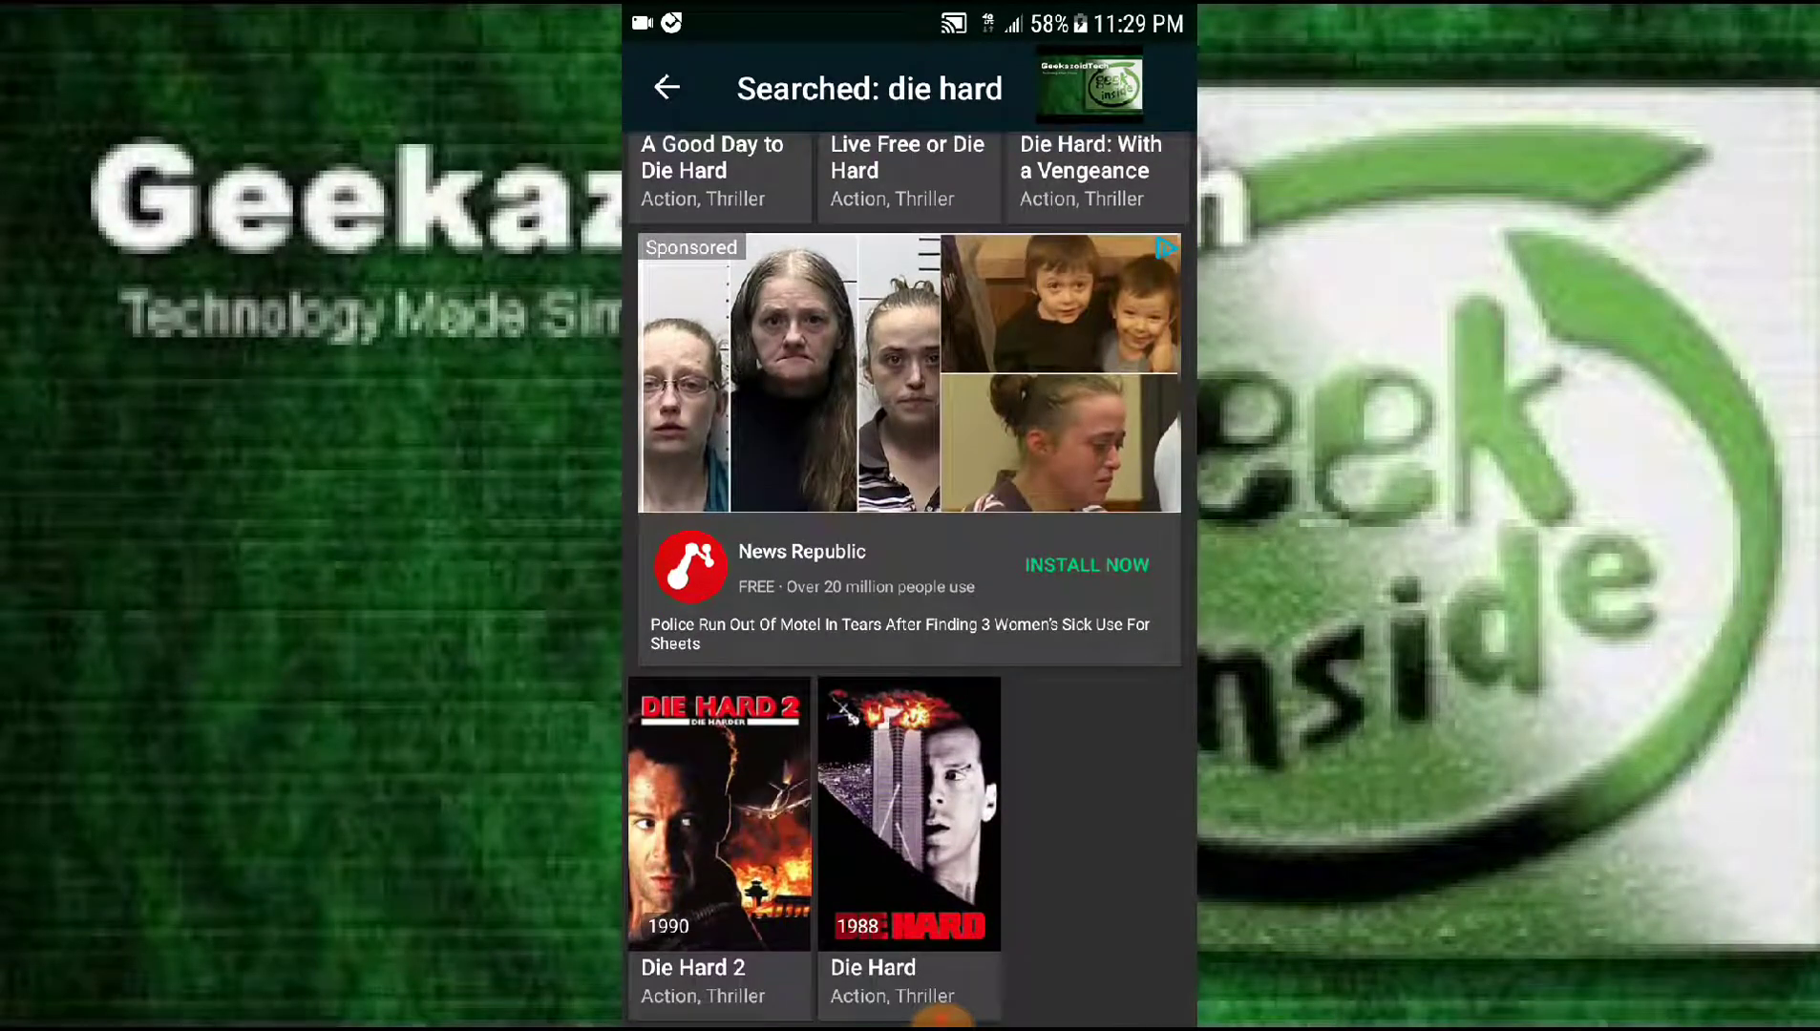
{"action": "scroll", "scroll_direction": "down", "scroll_amount": 3}
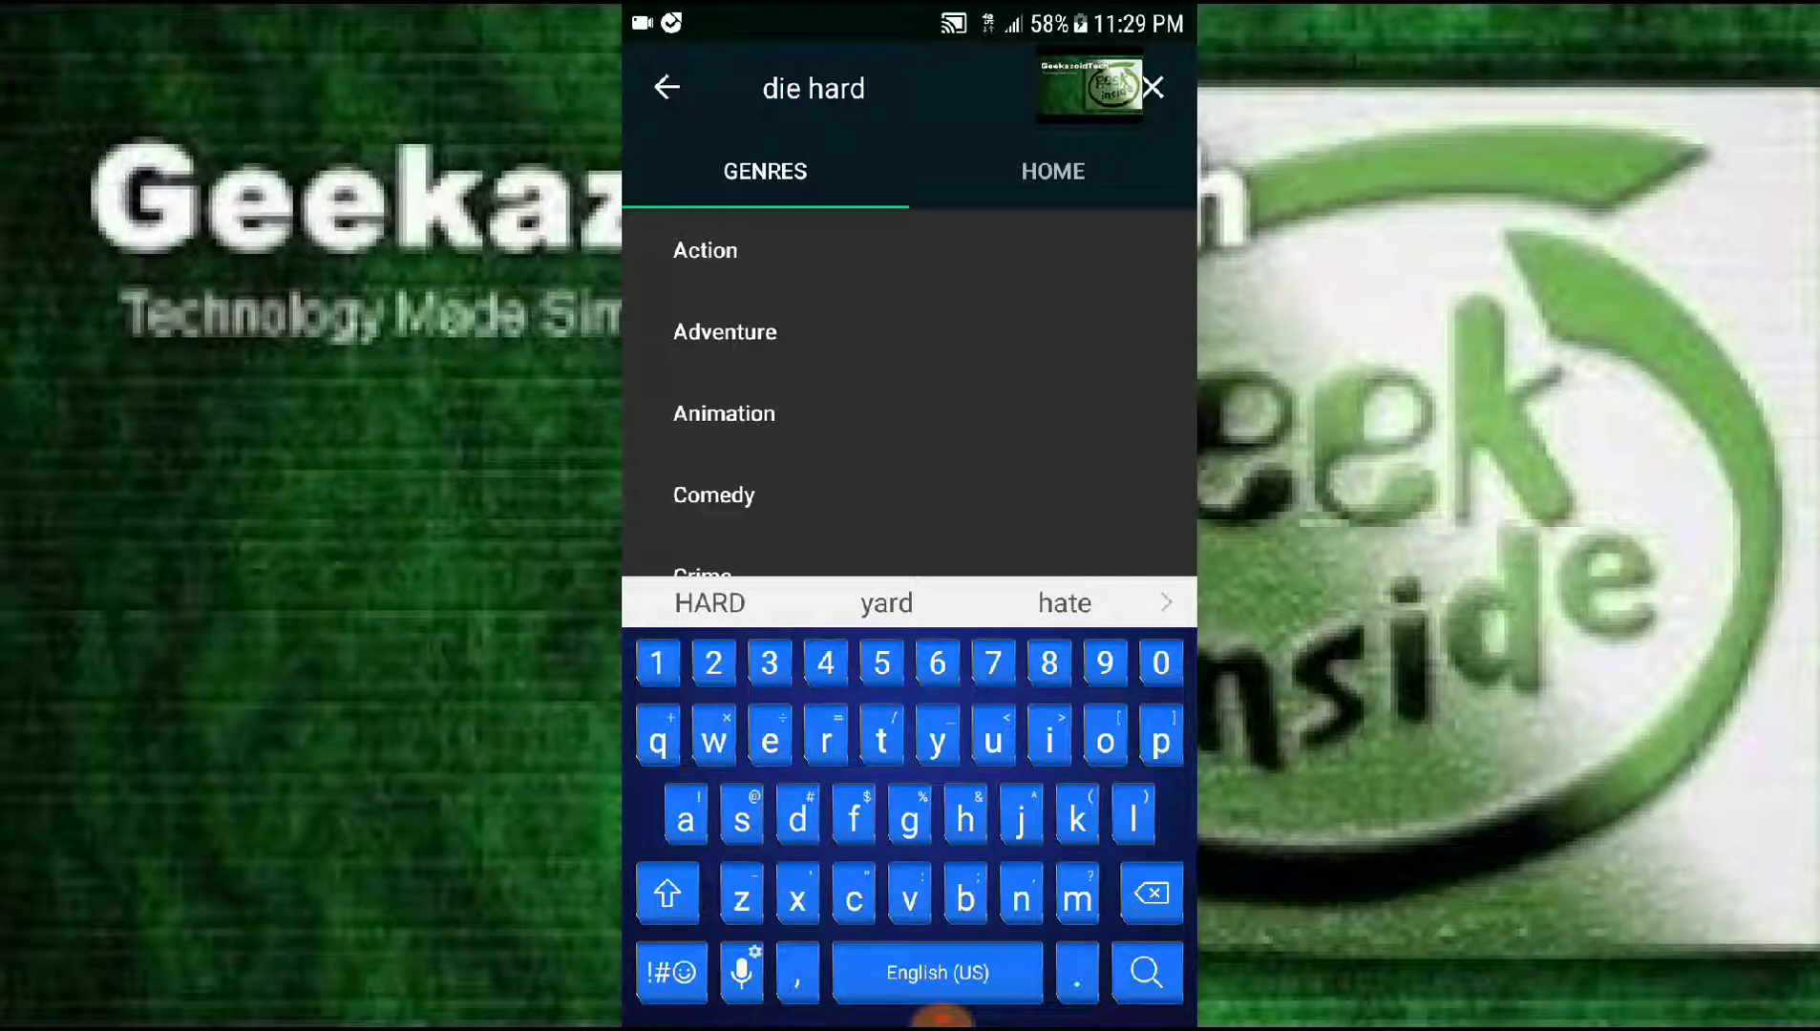
{"action": "left_click", "coordinate": [714, 495]}
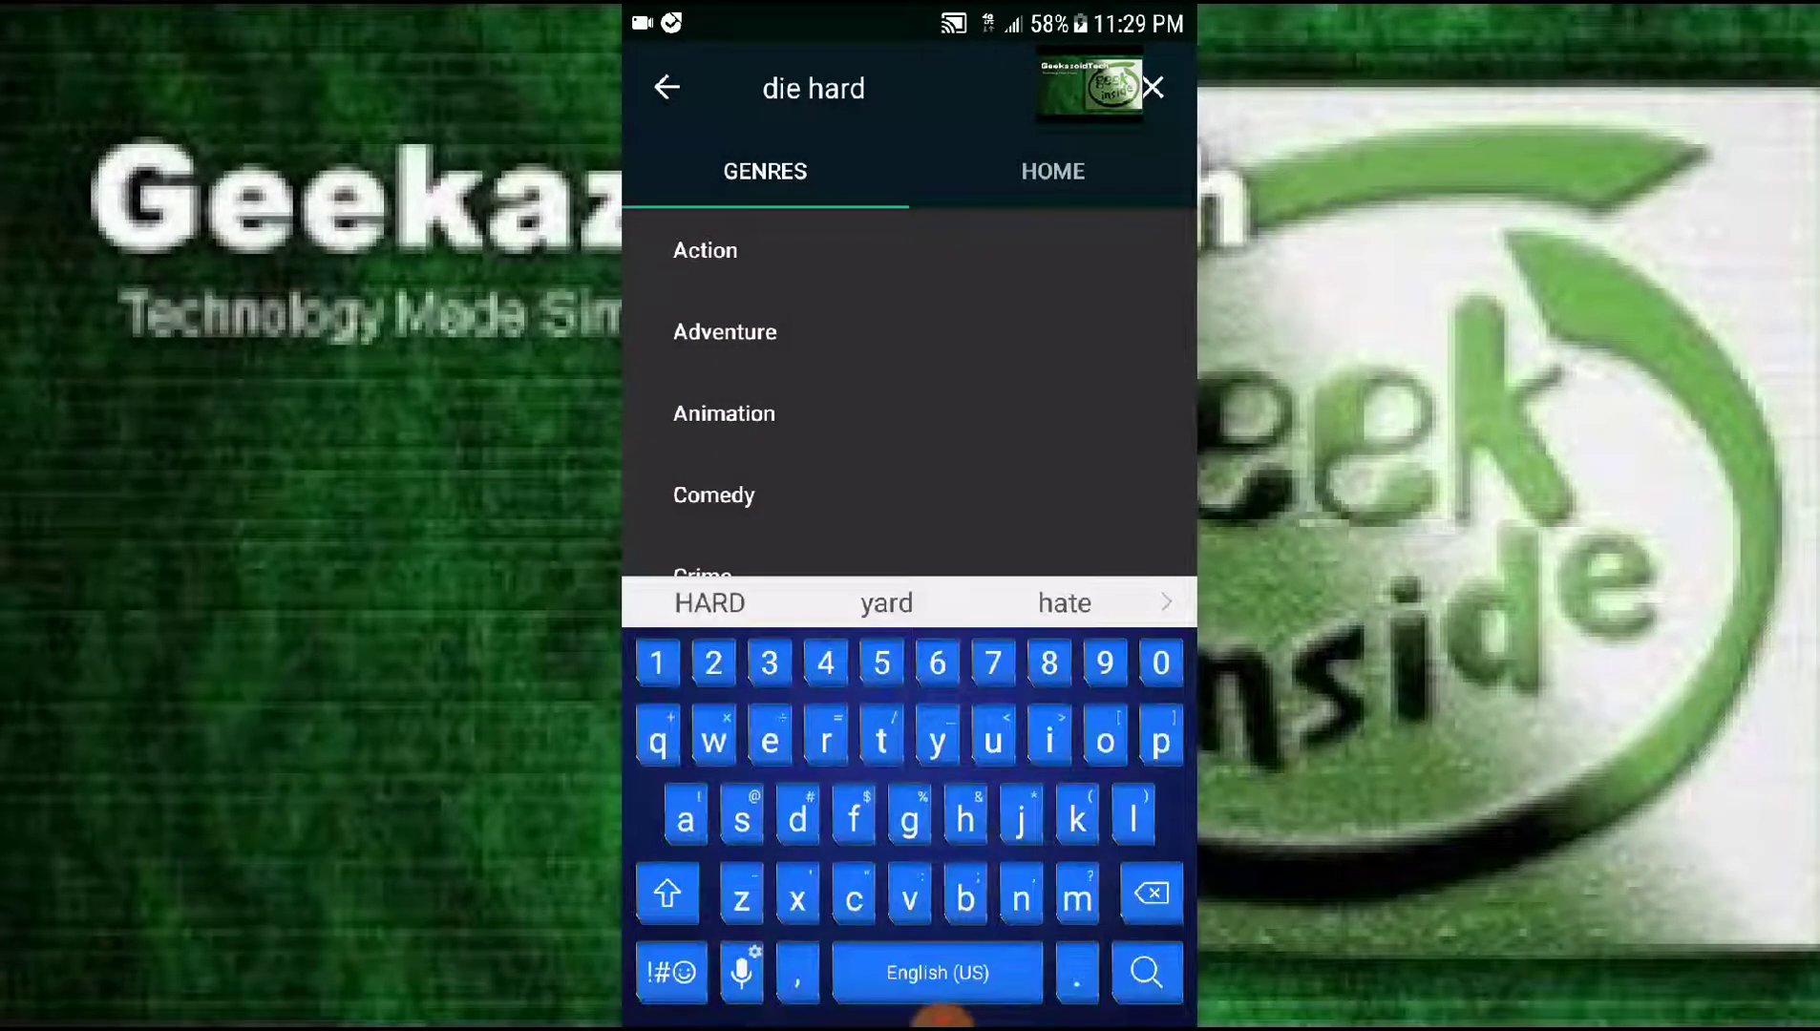
{"action": "left_click", "coordinate": [1050, 170]}
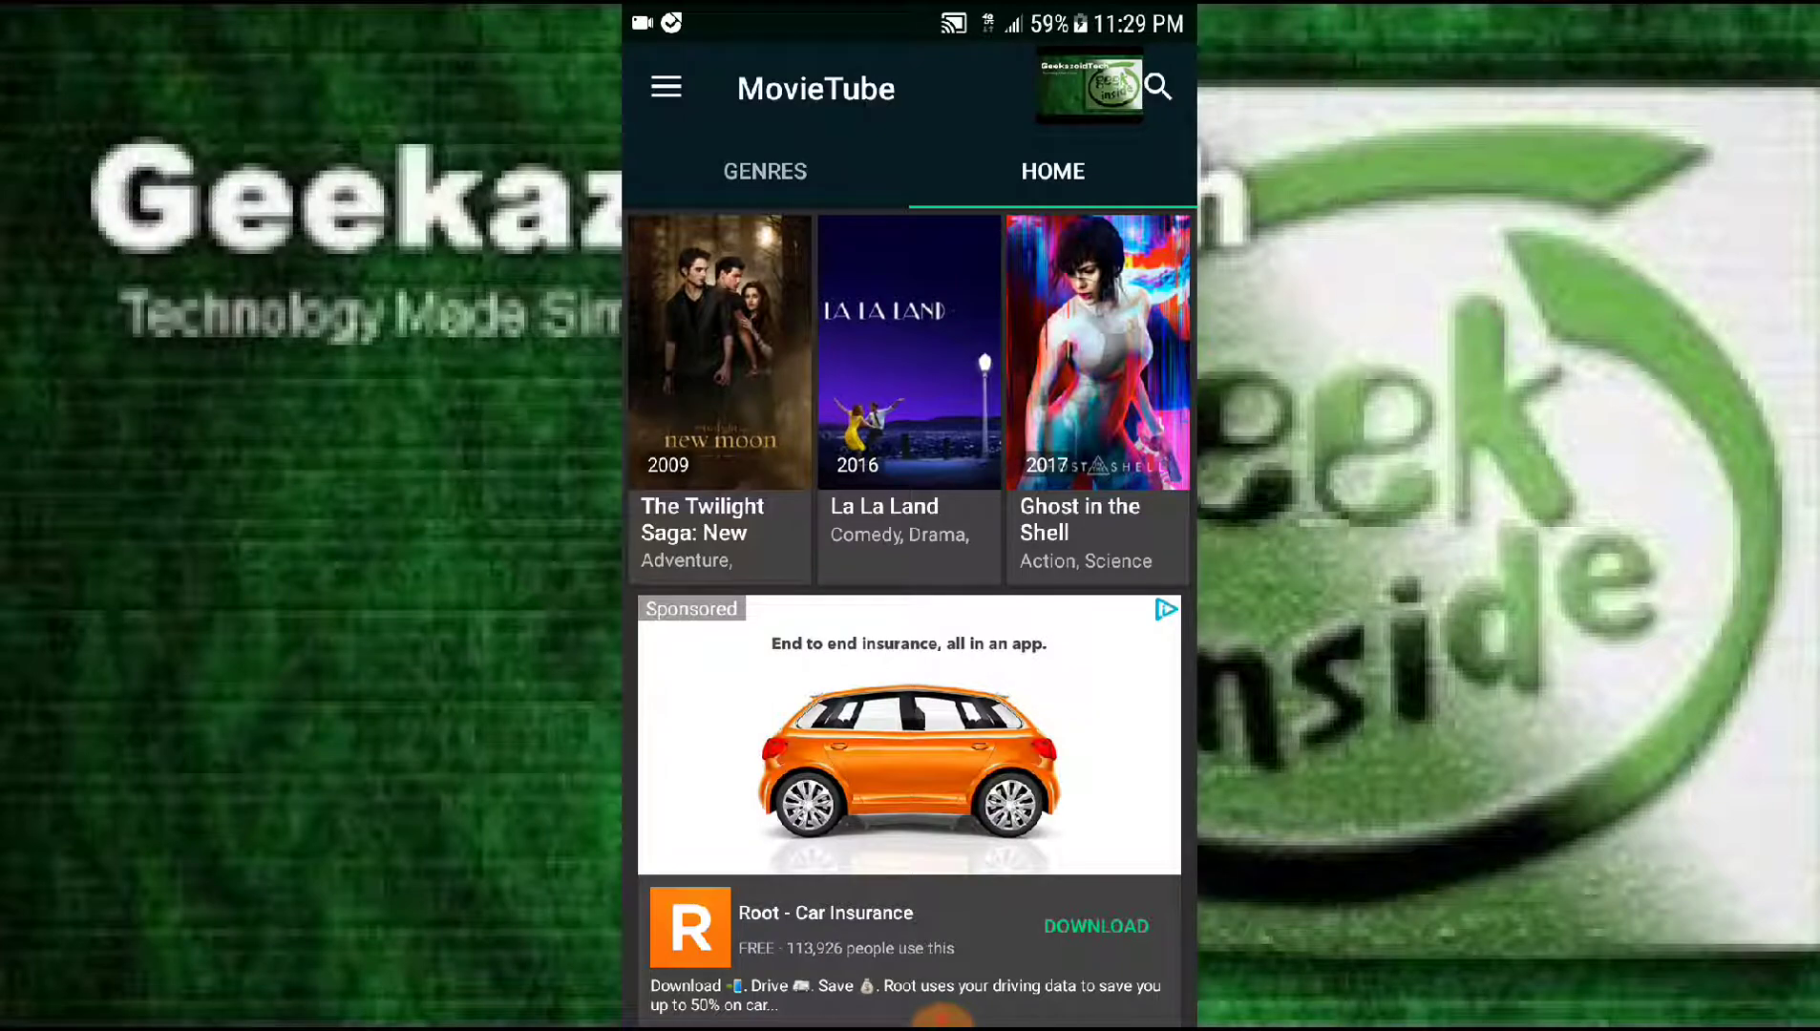
- Scroll far down the home catalog to Die Hard: With a Vengeance and Spider-Man 3
{"action": "scroll", "scroll_direction": "down", "scroll_amount": 3}
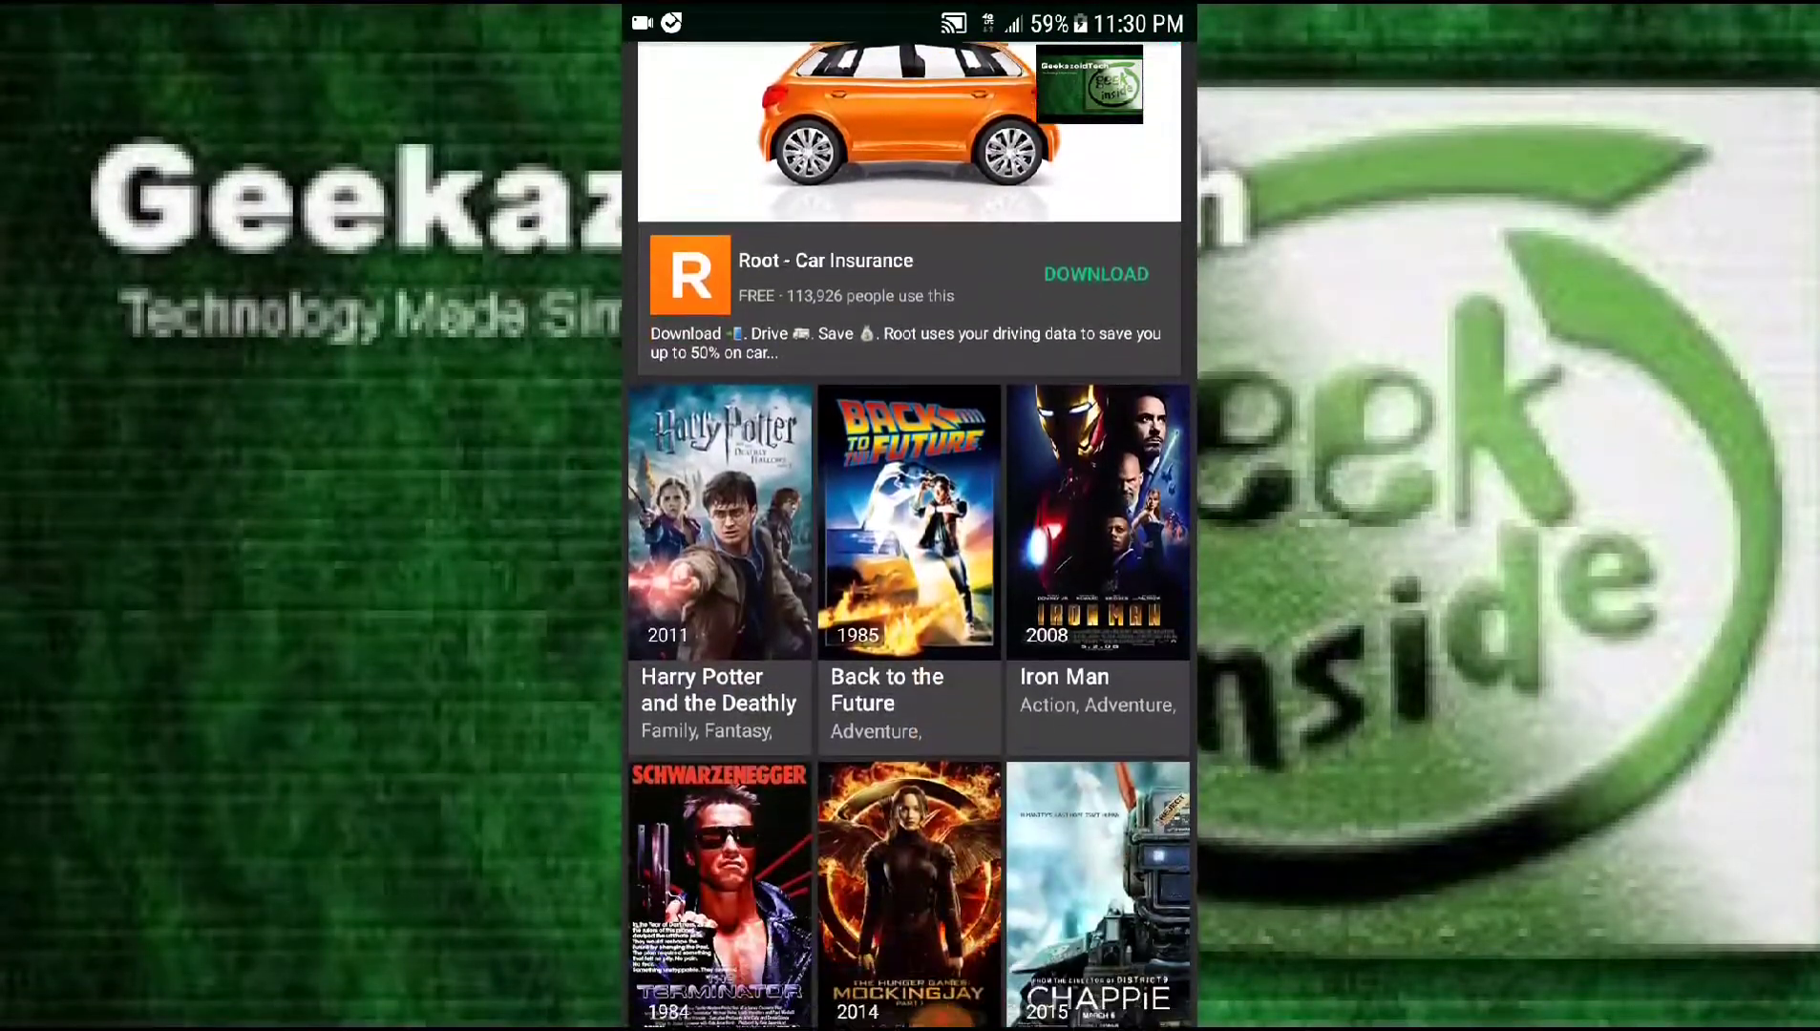
{"action": "scroll", "scroll_direction": "down", "scroll_amount": 3}
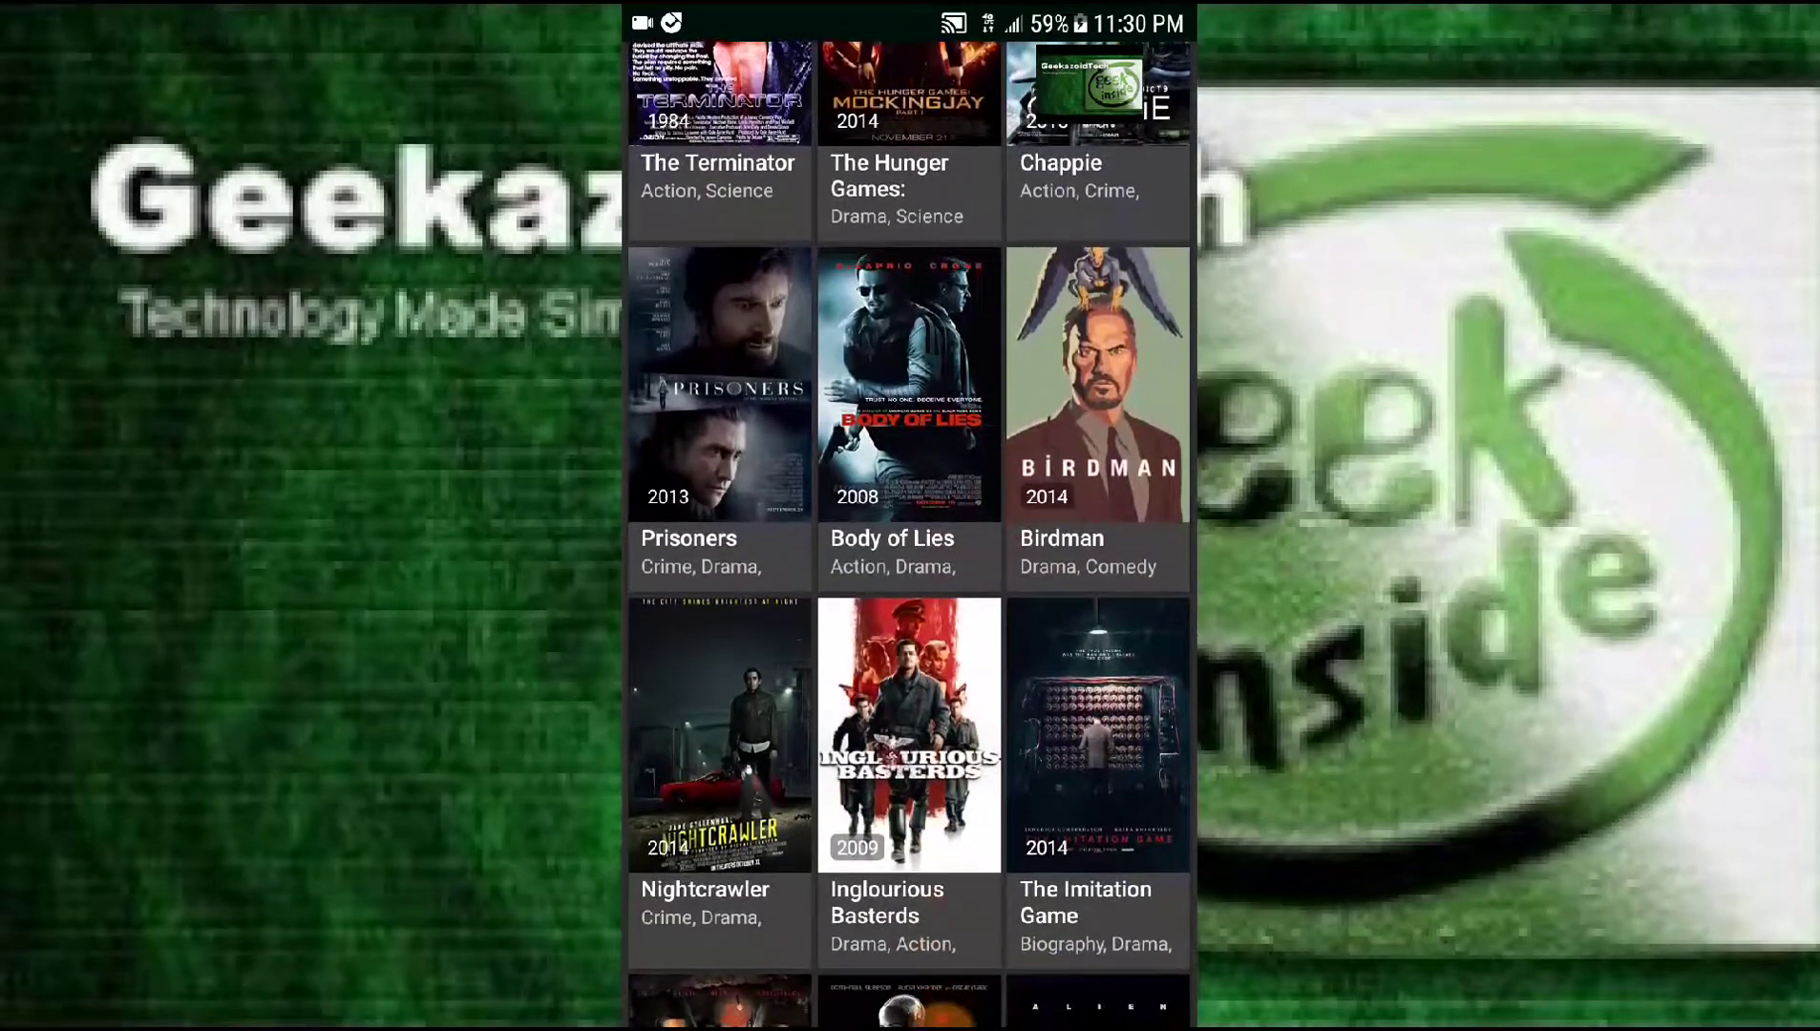
{"action": "scroll", "scroll_direction": "down", "scroll_amount": 3}
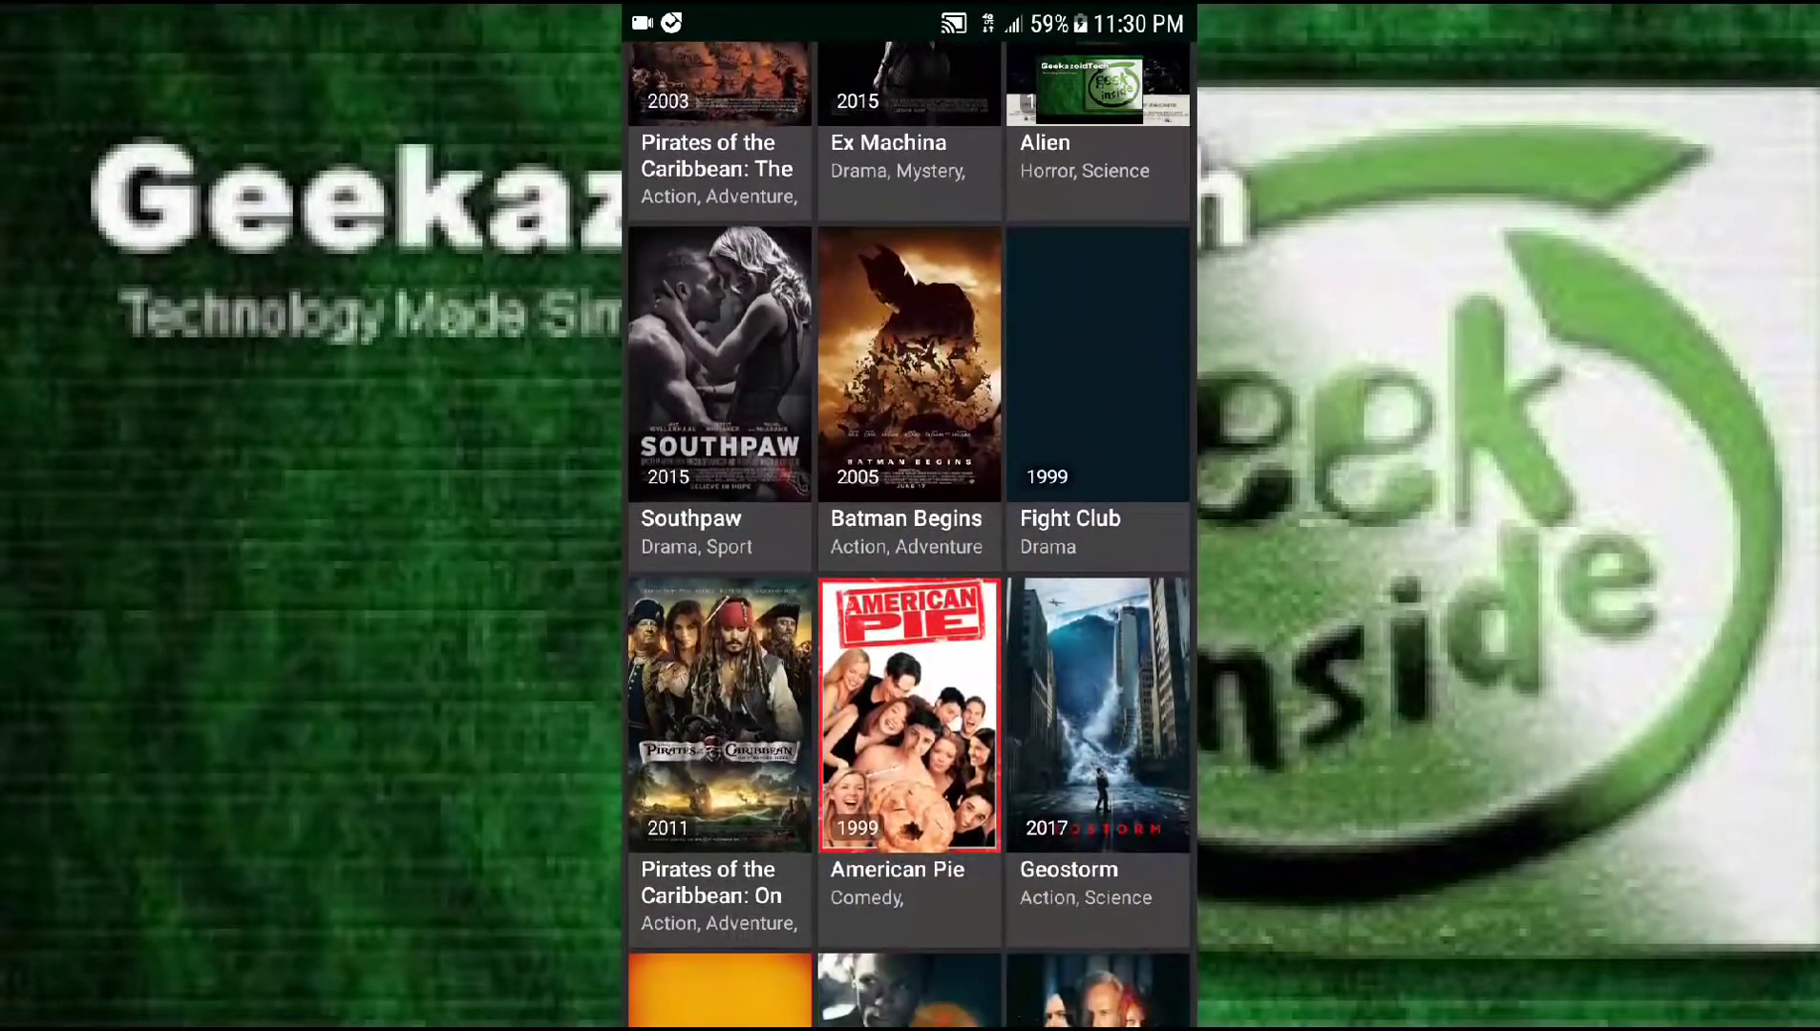
{"action": "scroll", "scroll_direction": "down", "scroll_amount": 3}
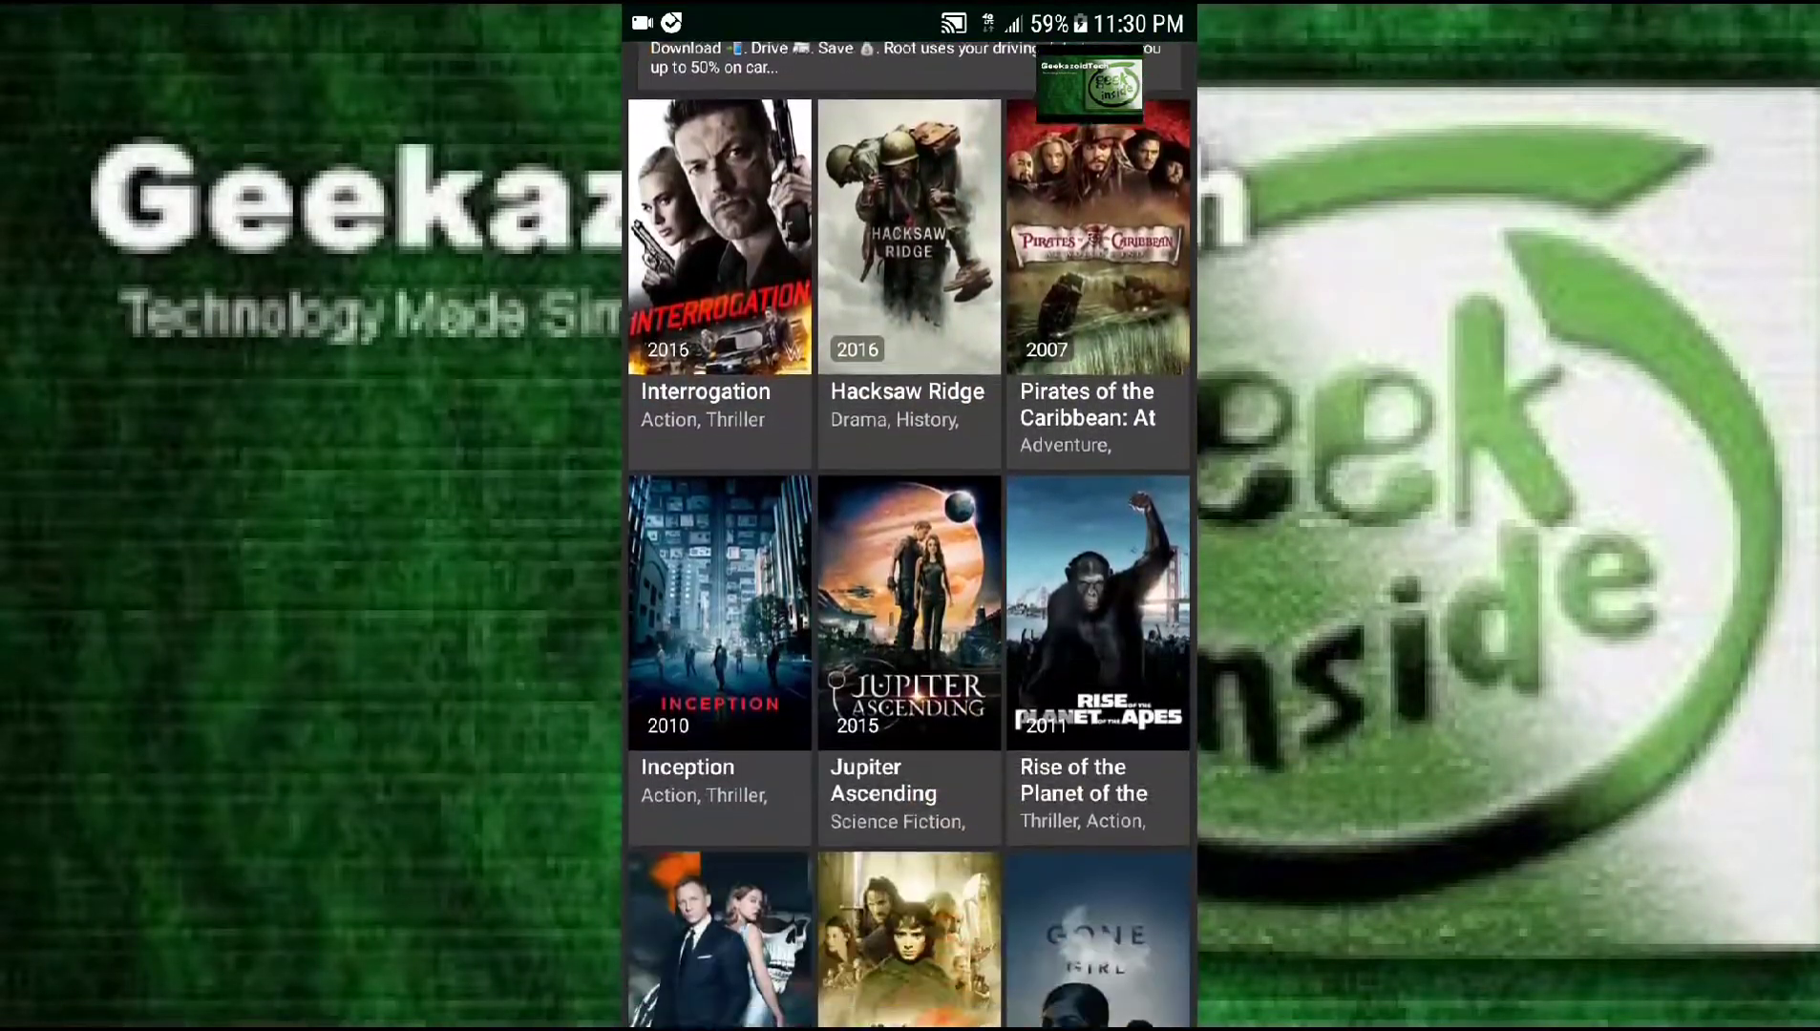
{"action": "scroll", "scroll_direction": "down", "scroll_amount": 3}
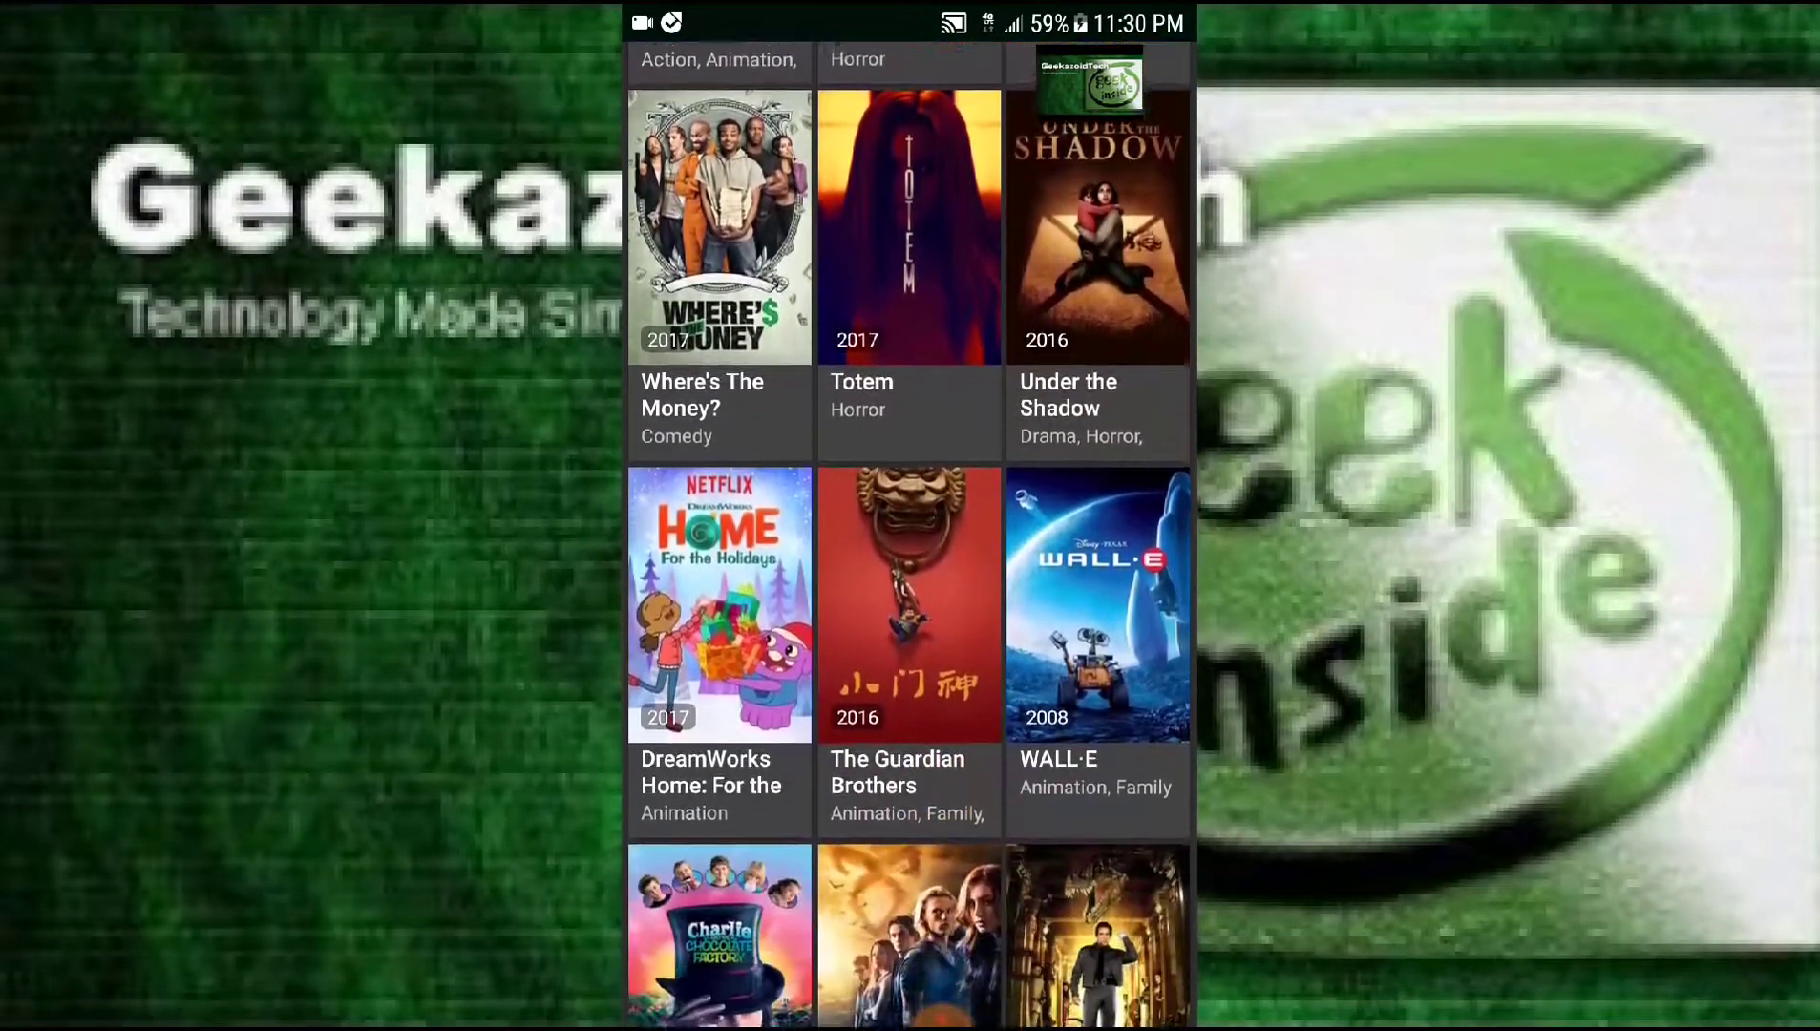
{"action": "scroll", "scroll_direction": "down", "scroll_amount": 3}
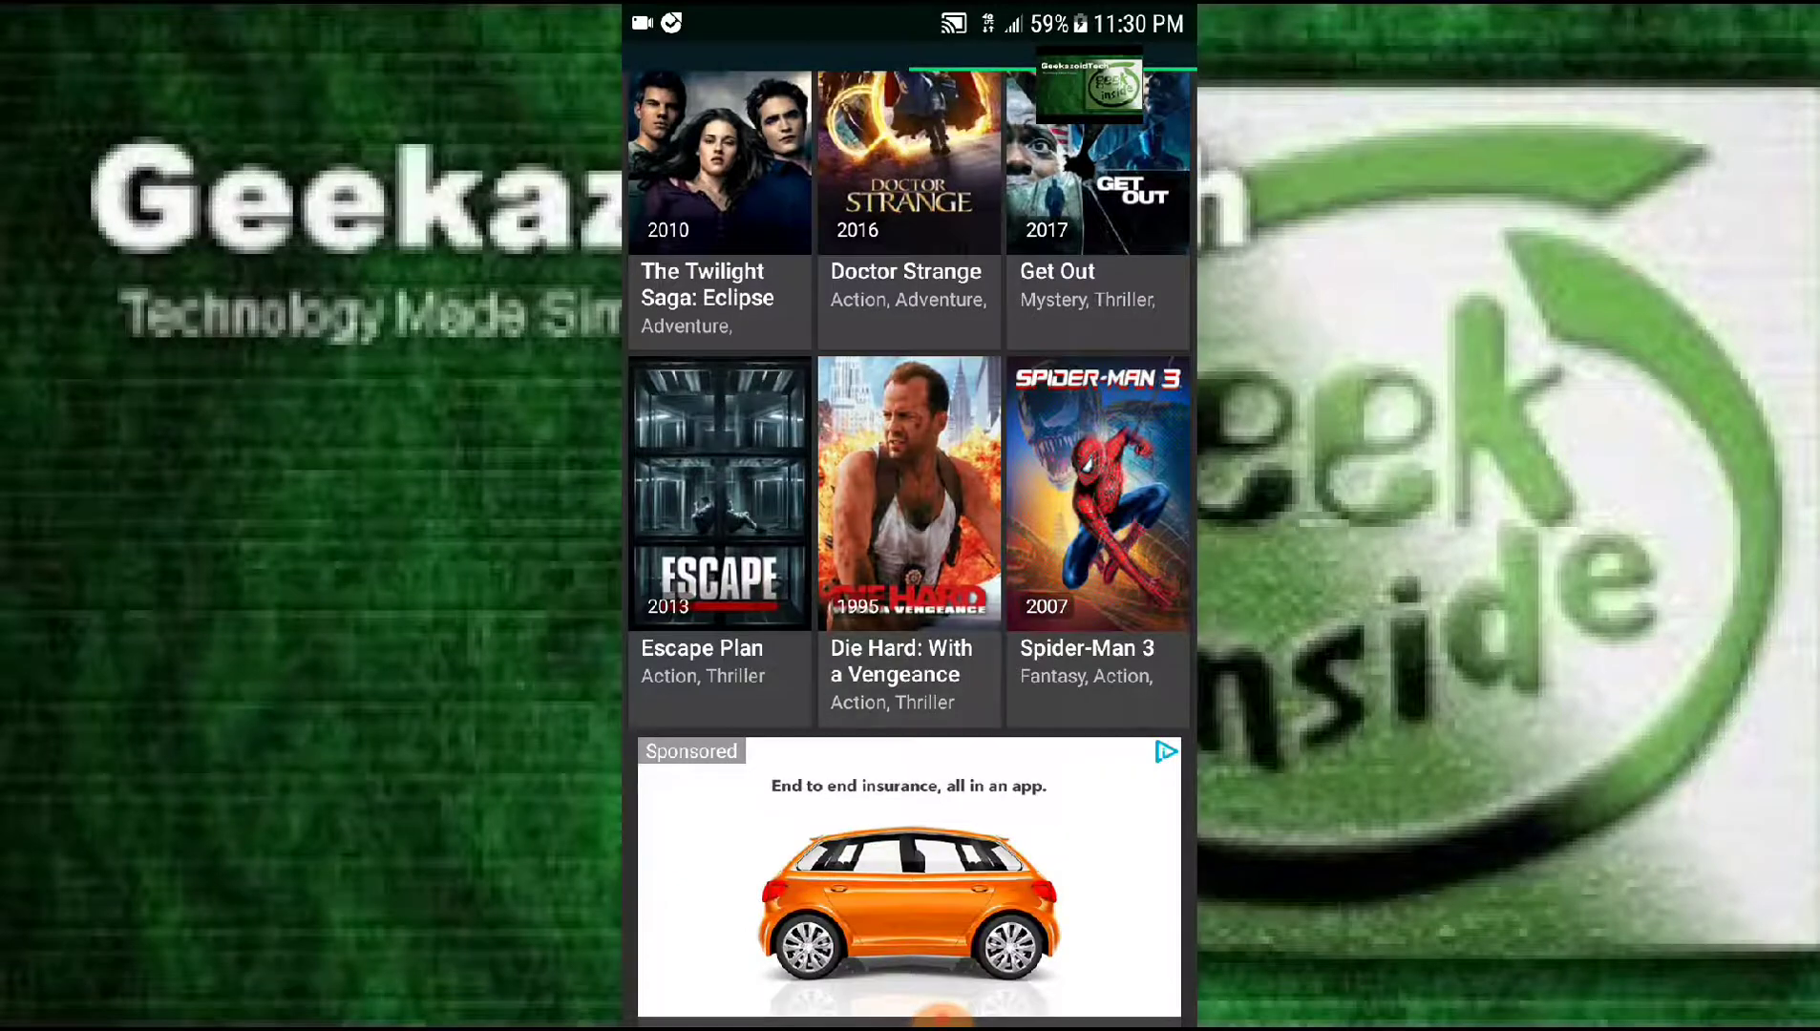
- Open Die Hard: With a Vengeance's details and start playback, bringing up the 720/480/360 quality choice
{"action": "left_click", "coordinate": [909, 493]}
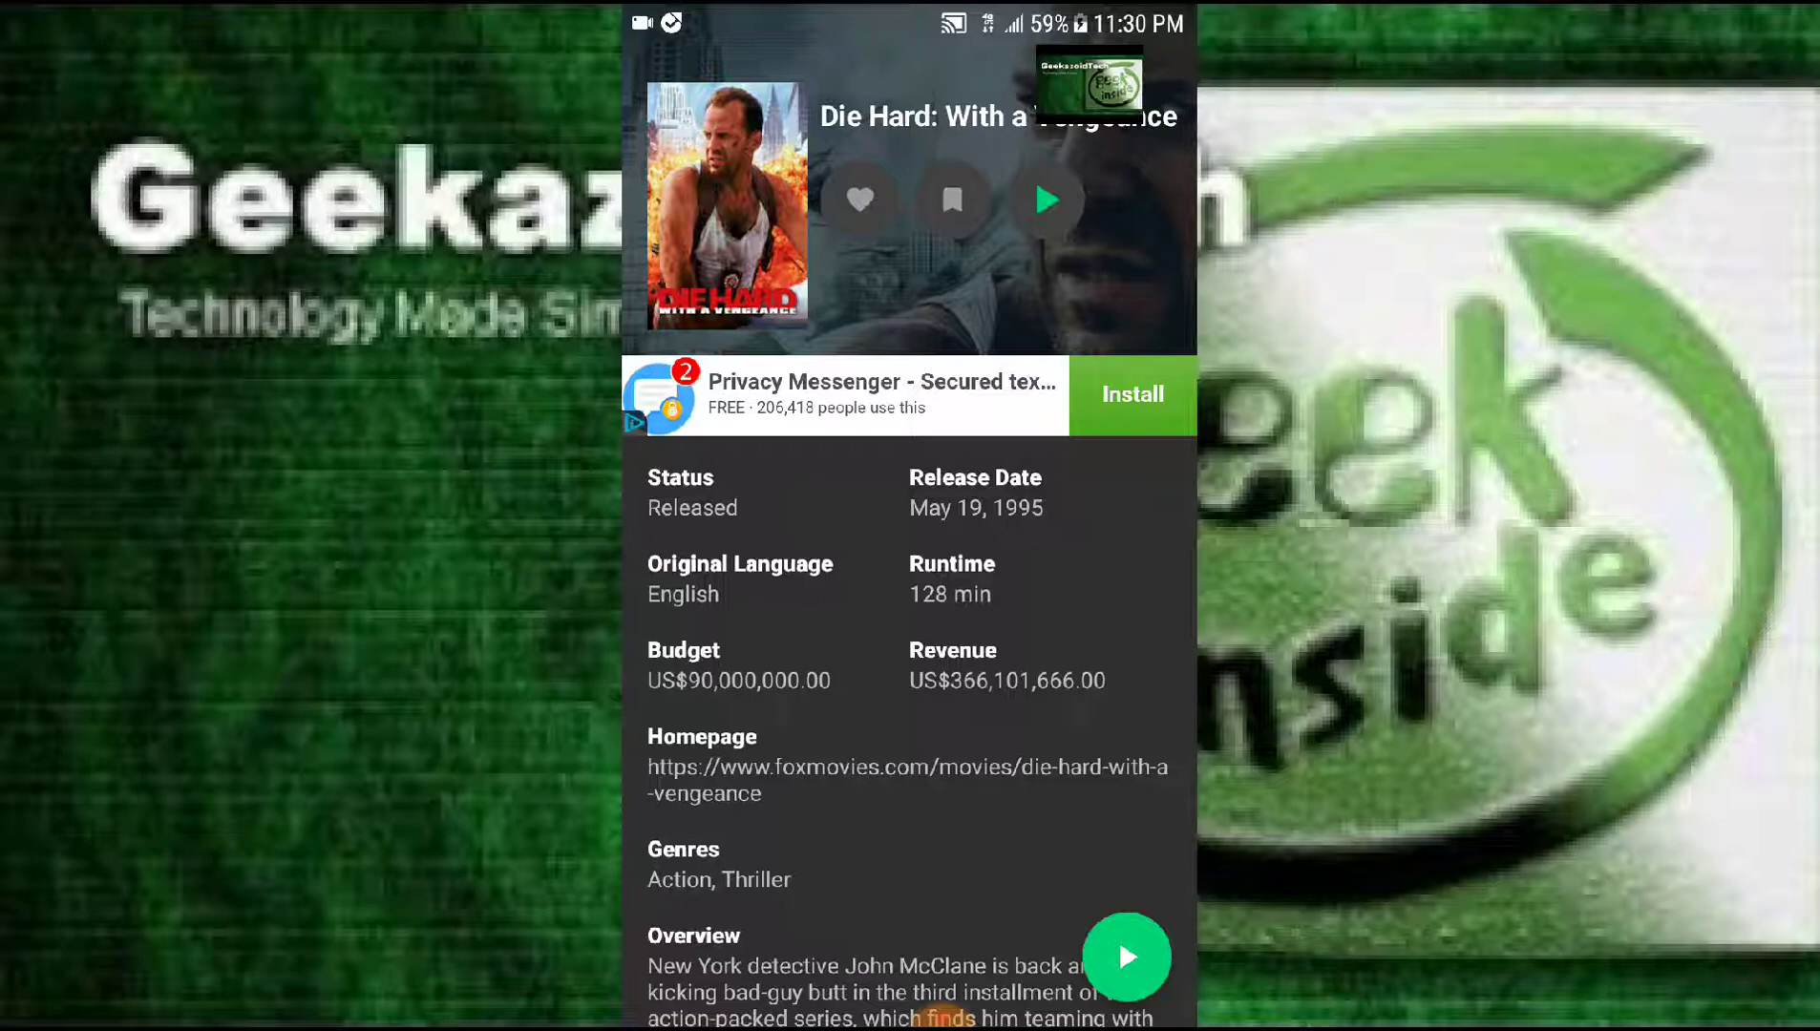
{"action": "scroll", "scroll_direction": "up", "scroll_amount": 3}
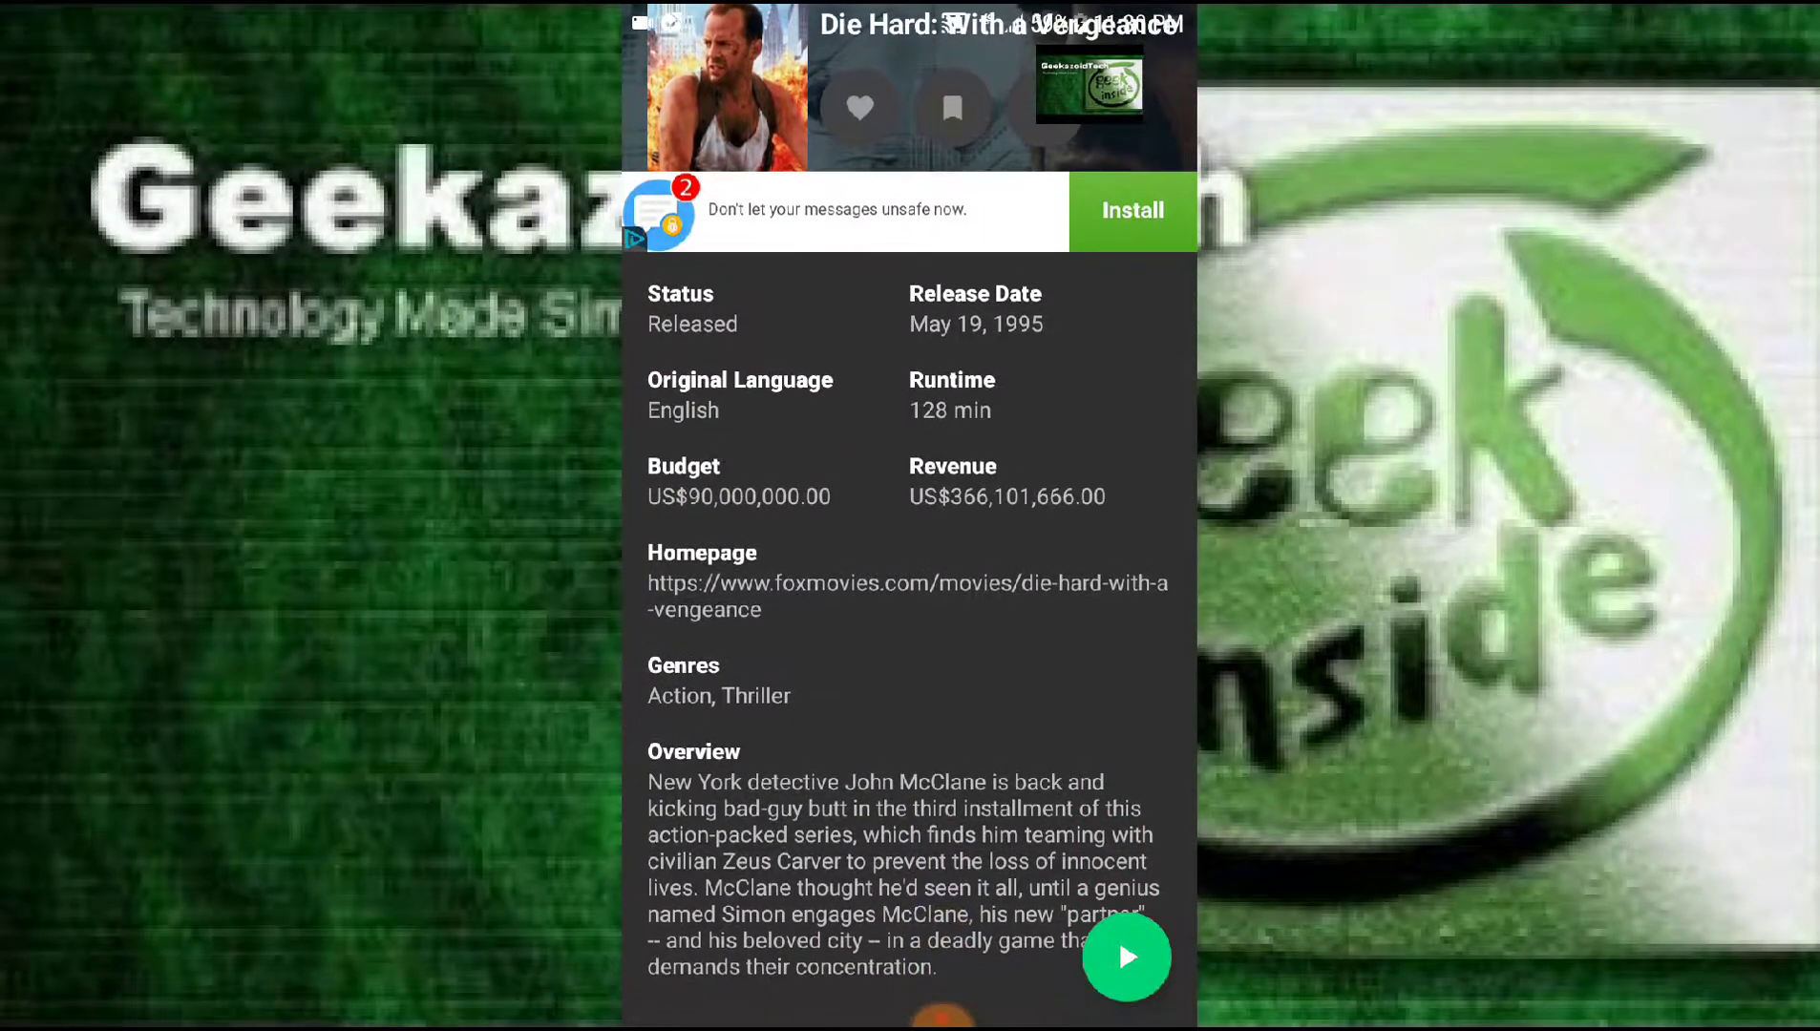
{"action": "scroll", "scroll_direction": "up", "scroll_amount": 3}
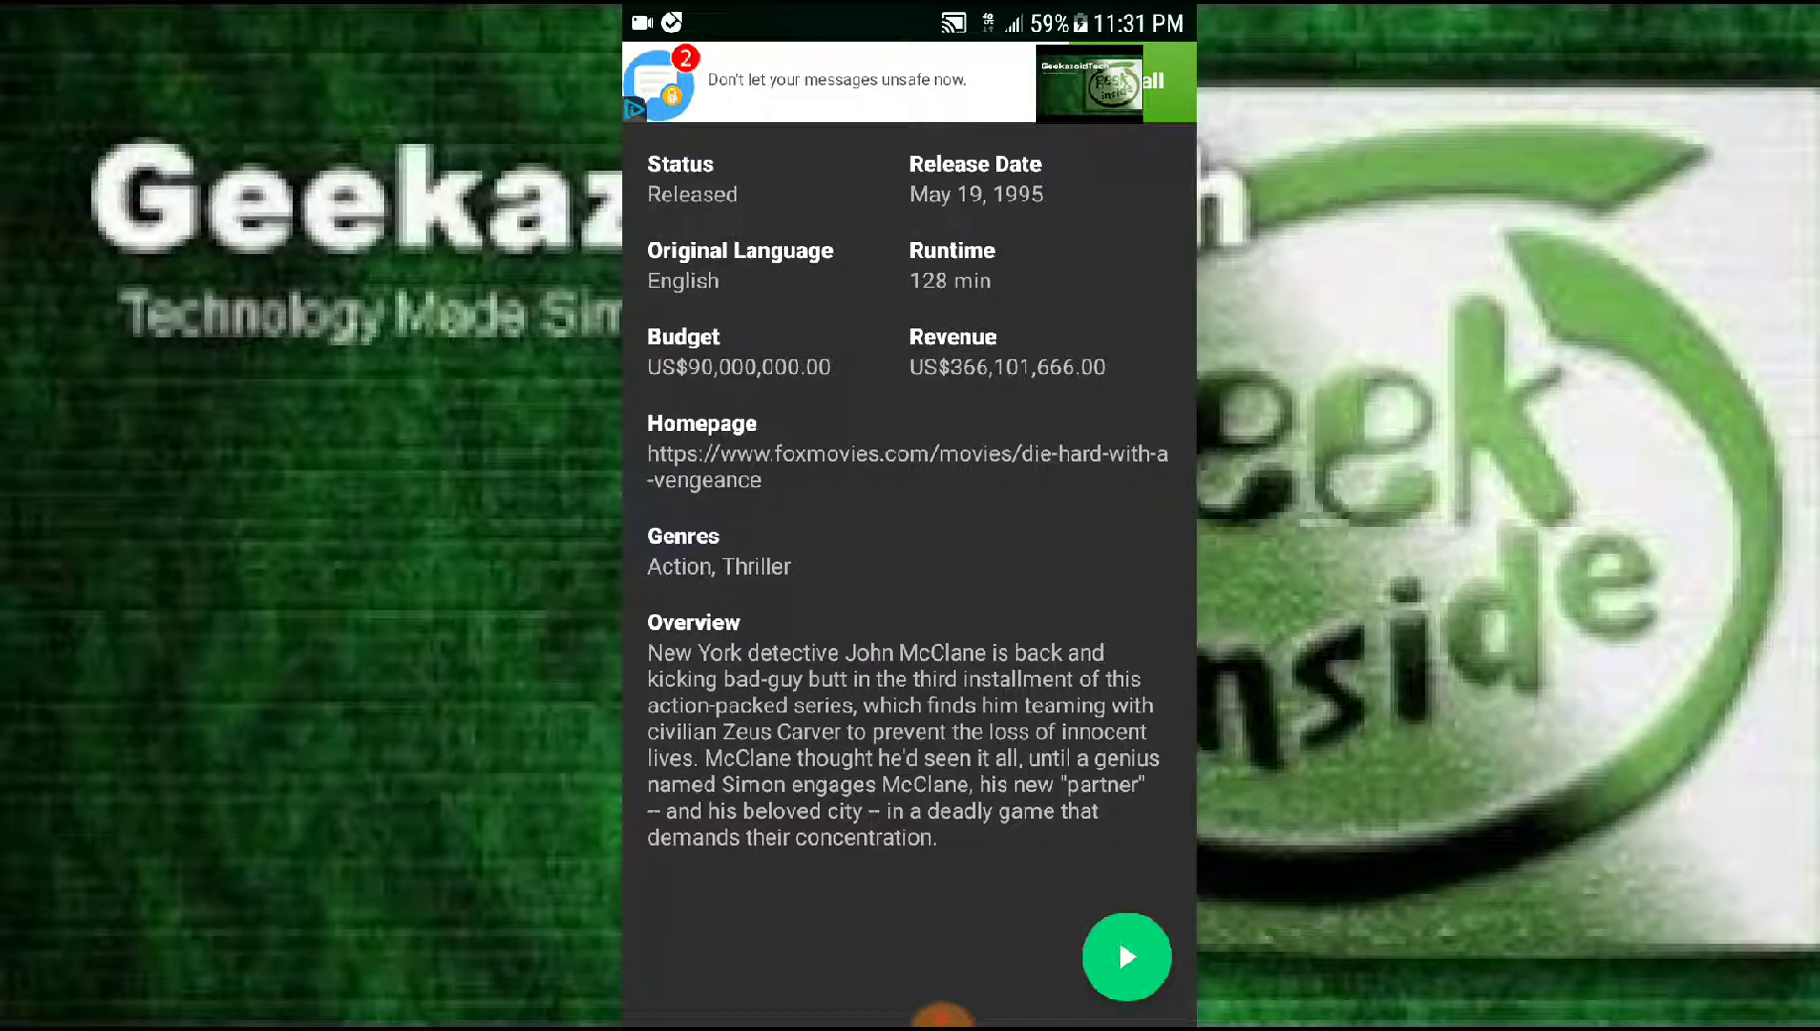
{"action": "left_click", "coordinate": [1123, 957]}
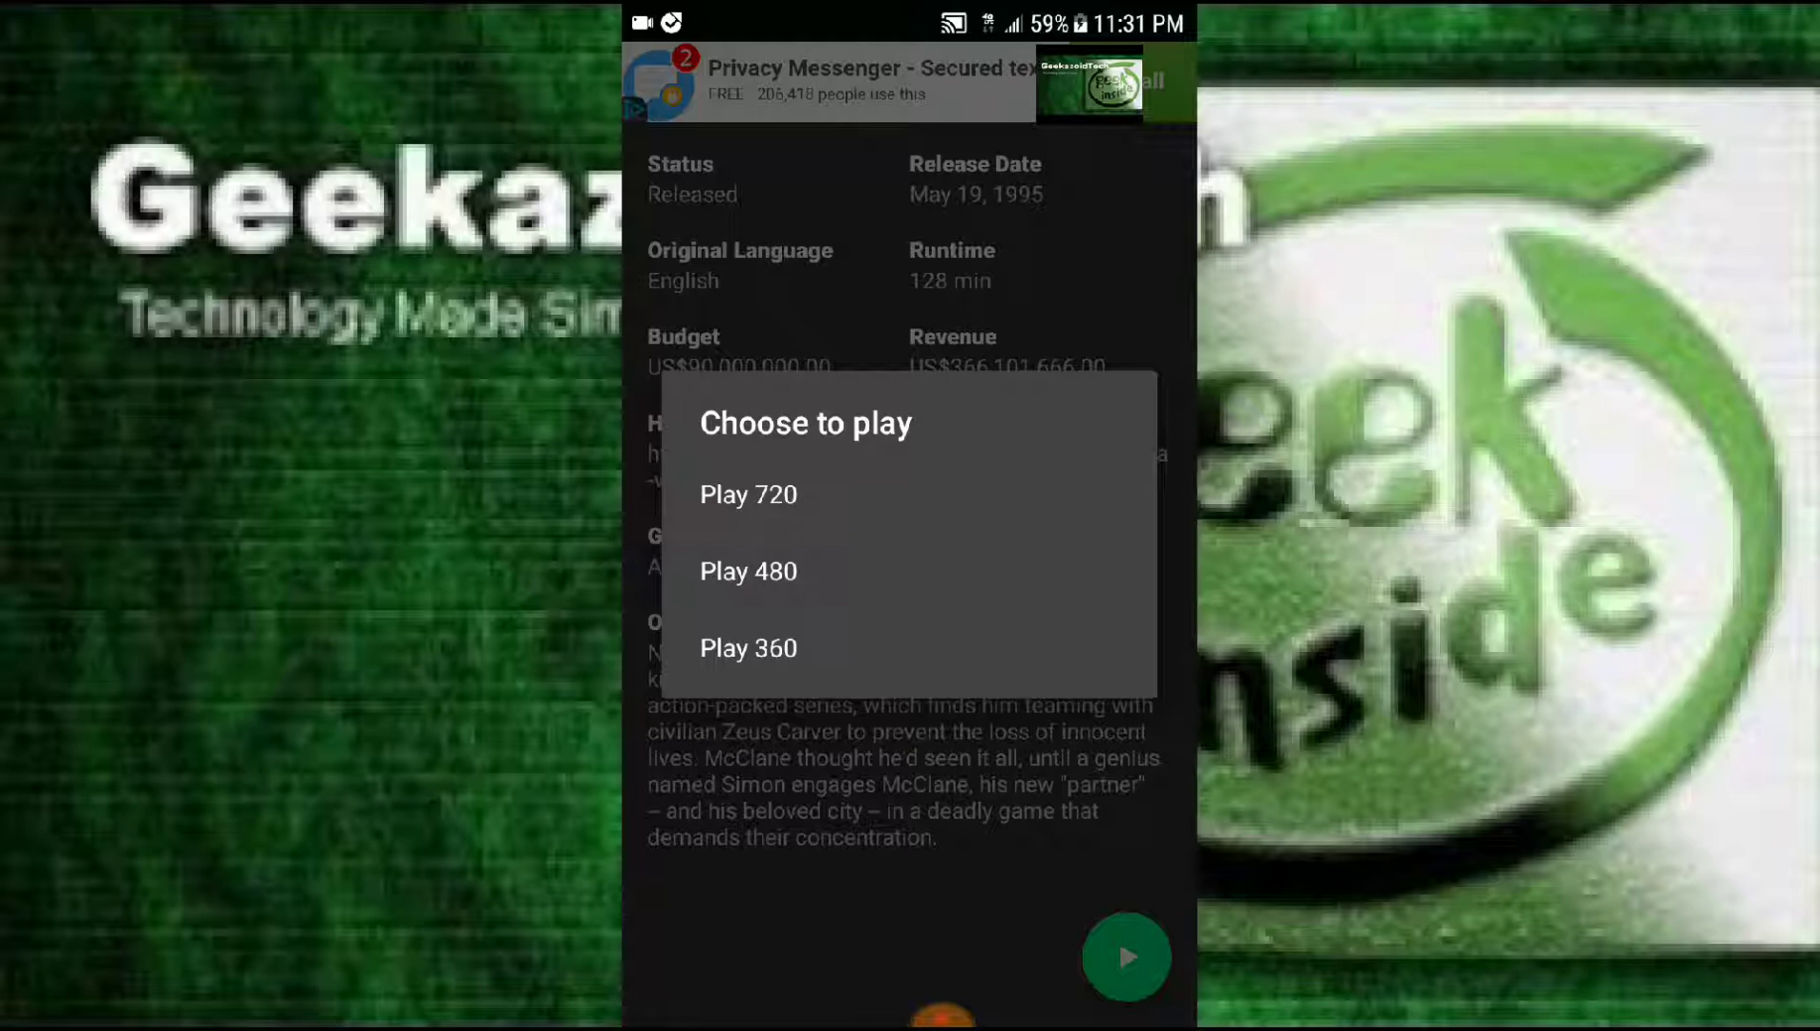
- Choose a playback quality and dismiss the full-screen advert so the movie starts
{"action": "left_click", "coordinate": [746, 492]}
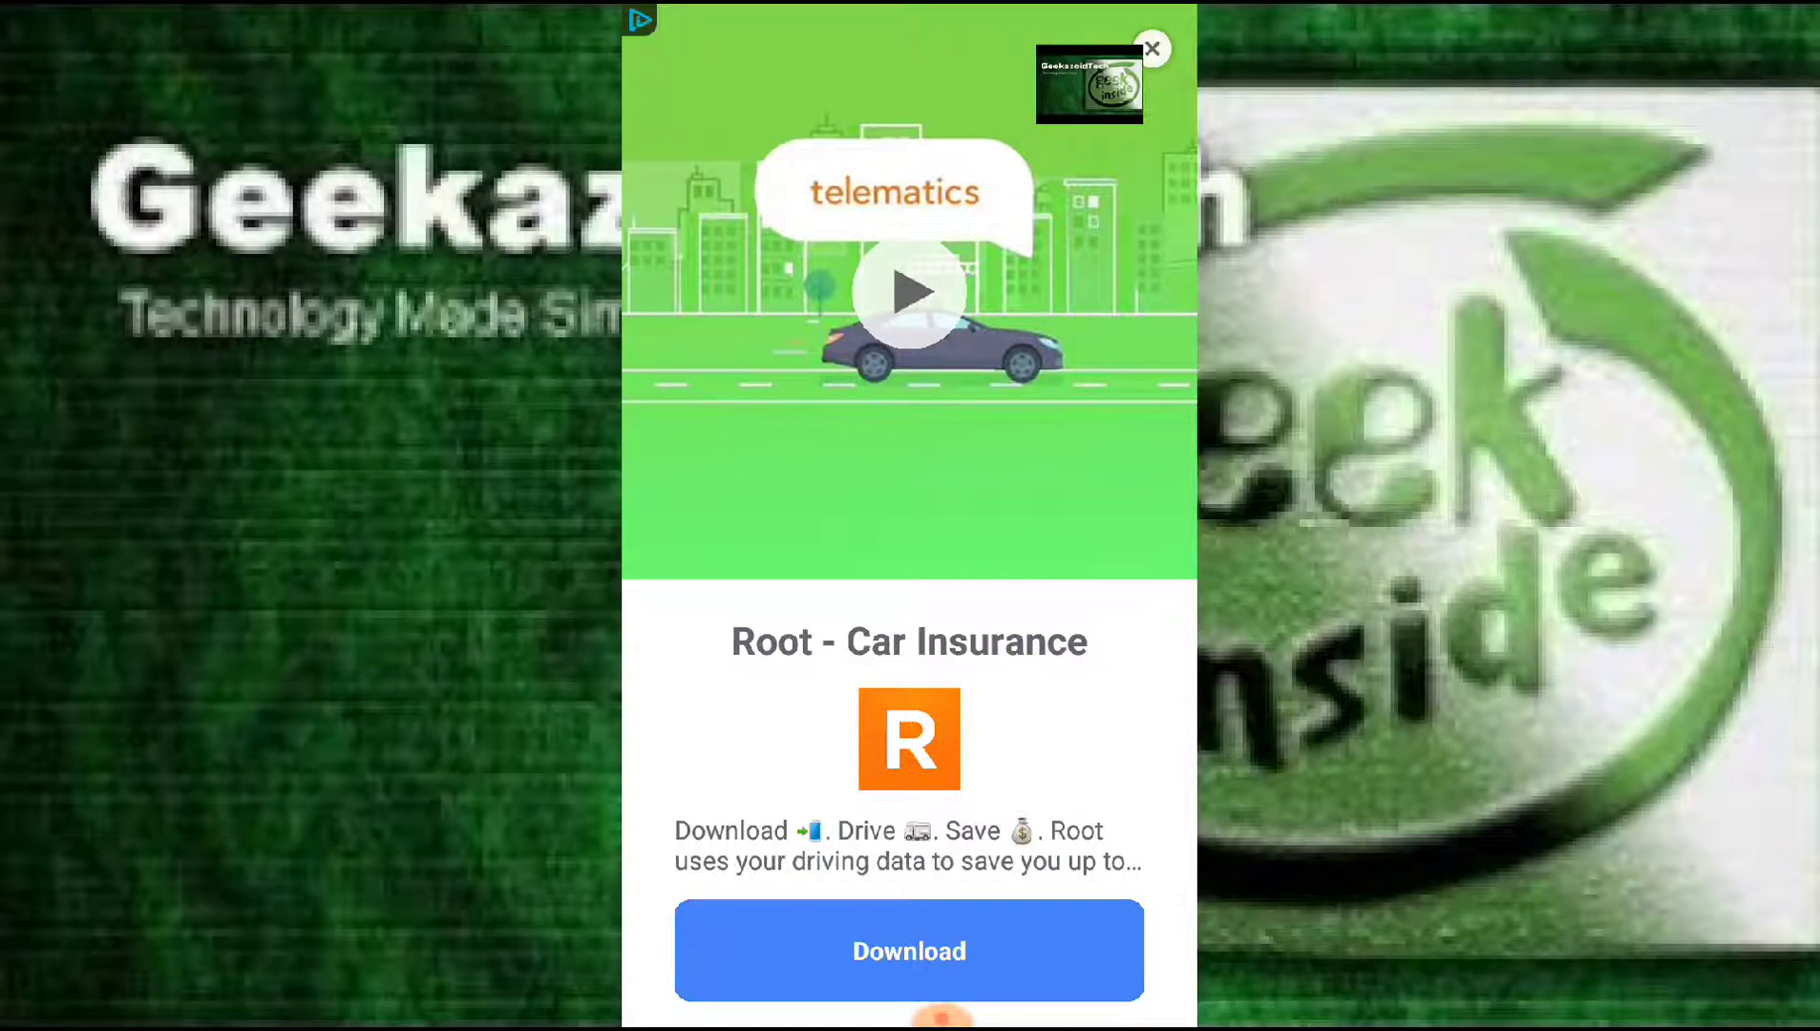
{"action": "left_click", "coordinate": [1152, 50]}
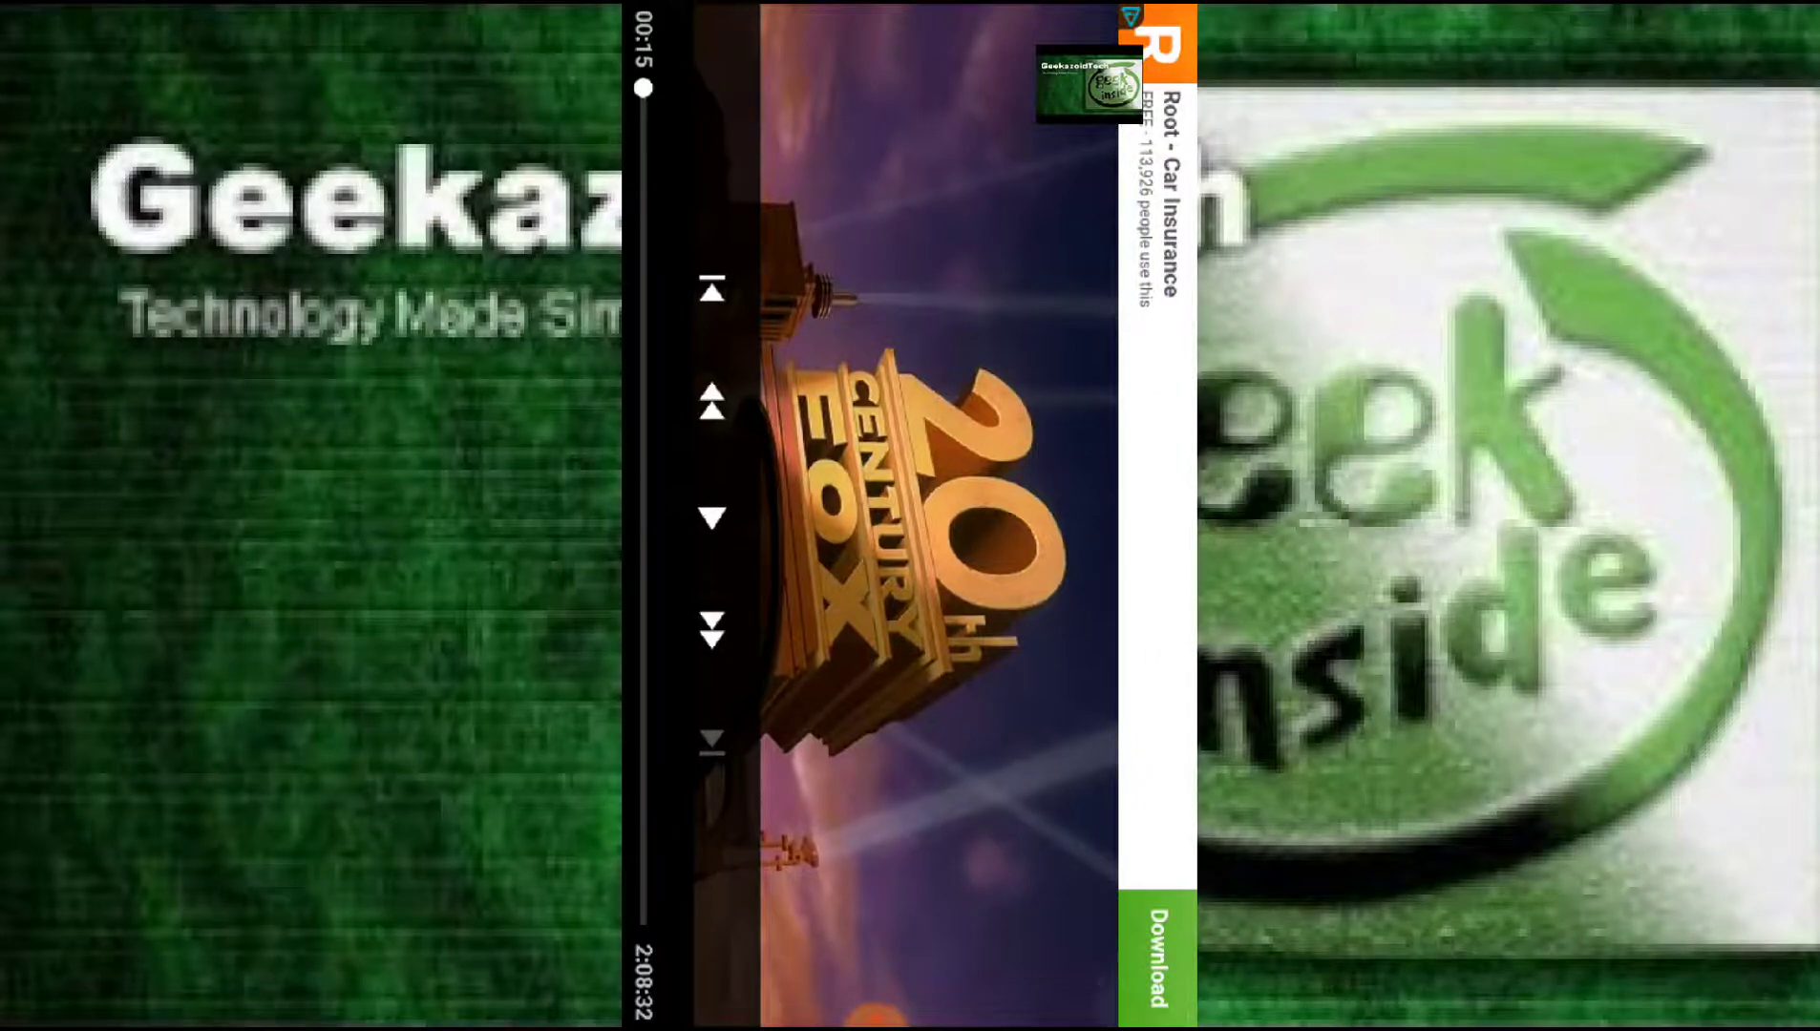
- Leave the player with Back and return through the details page to the home catalog
{"action": "key", "text": "Back"}
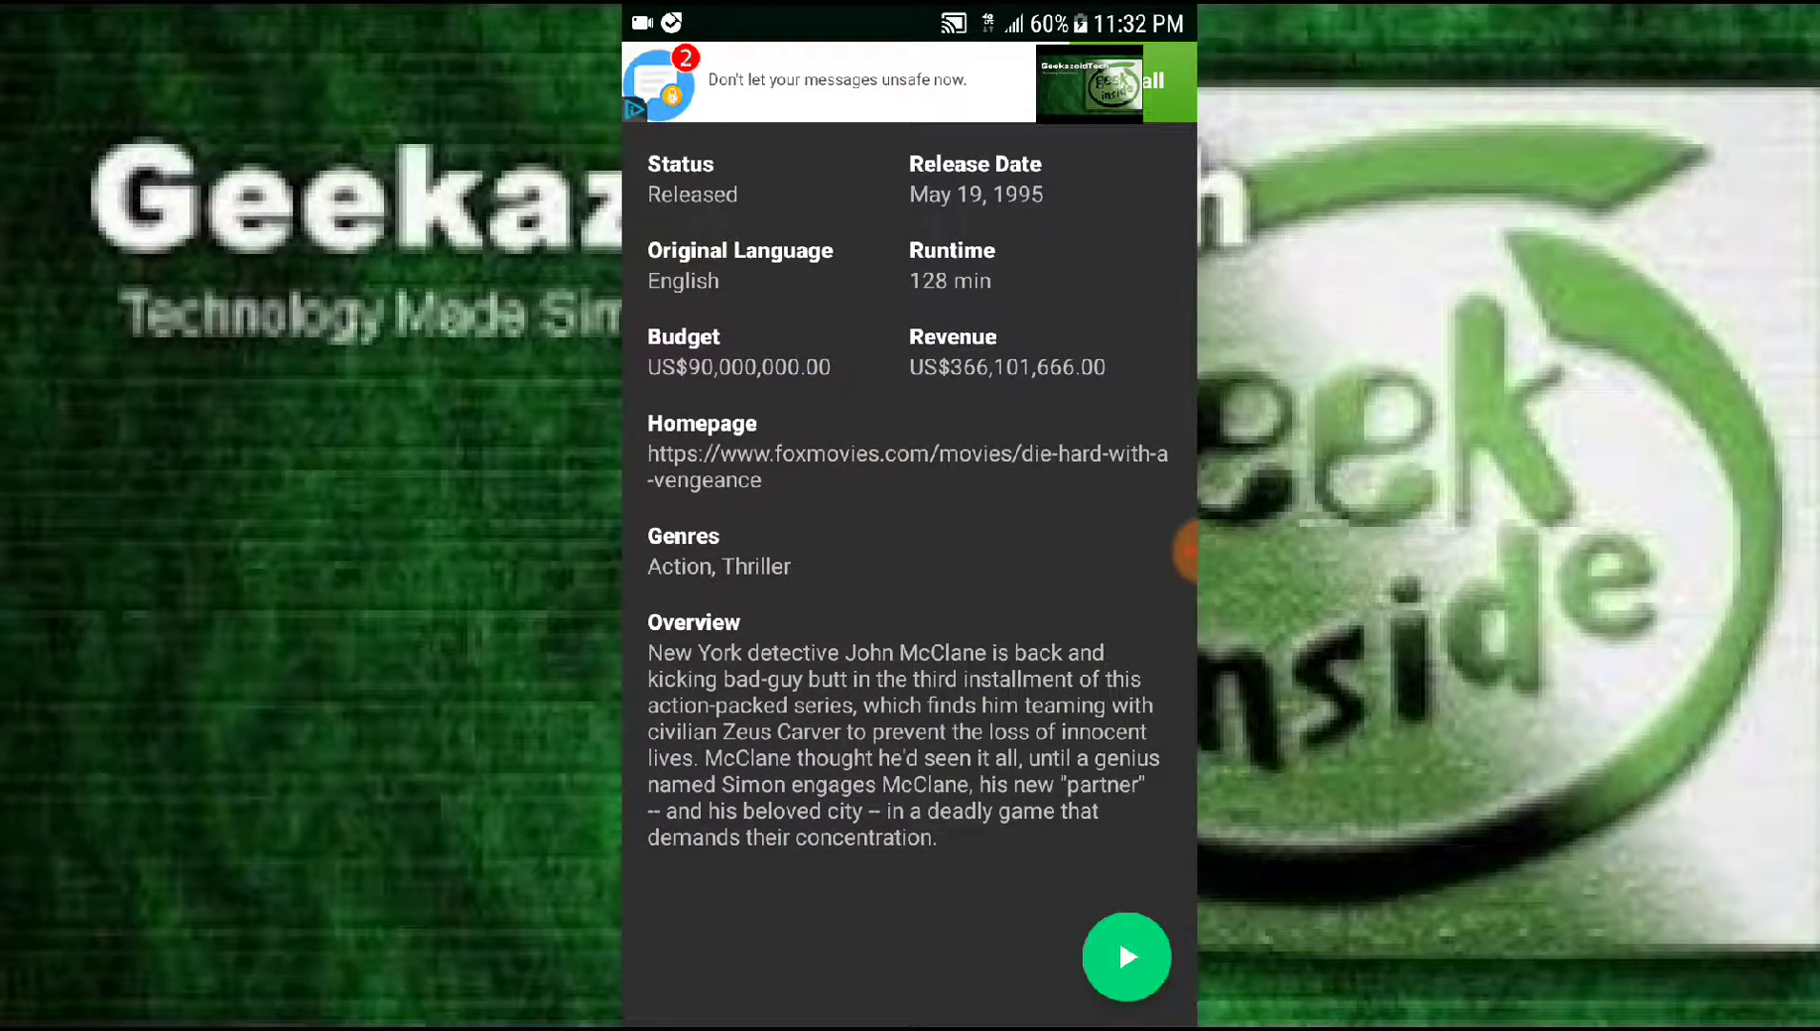
{"action": "scroll", "scroll_direction": "down", "scroll_amount": 3}
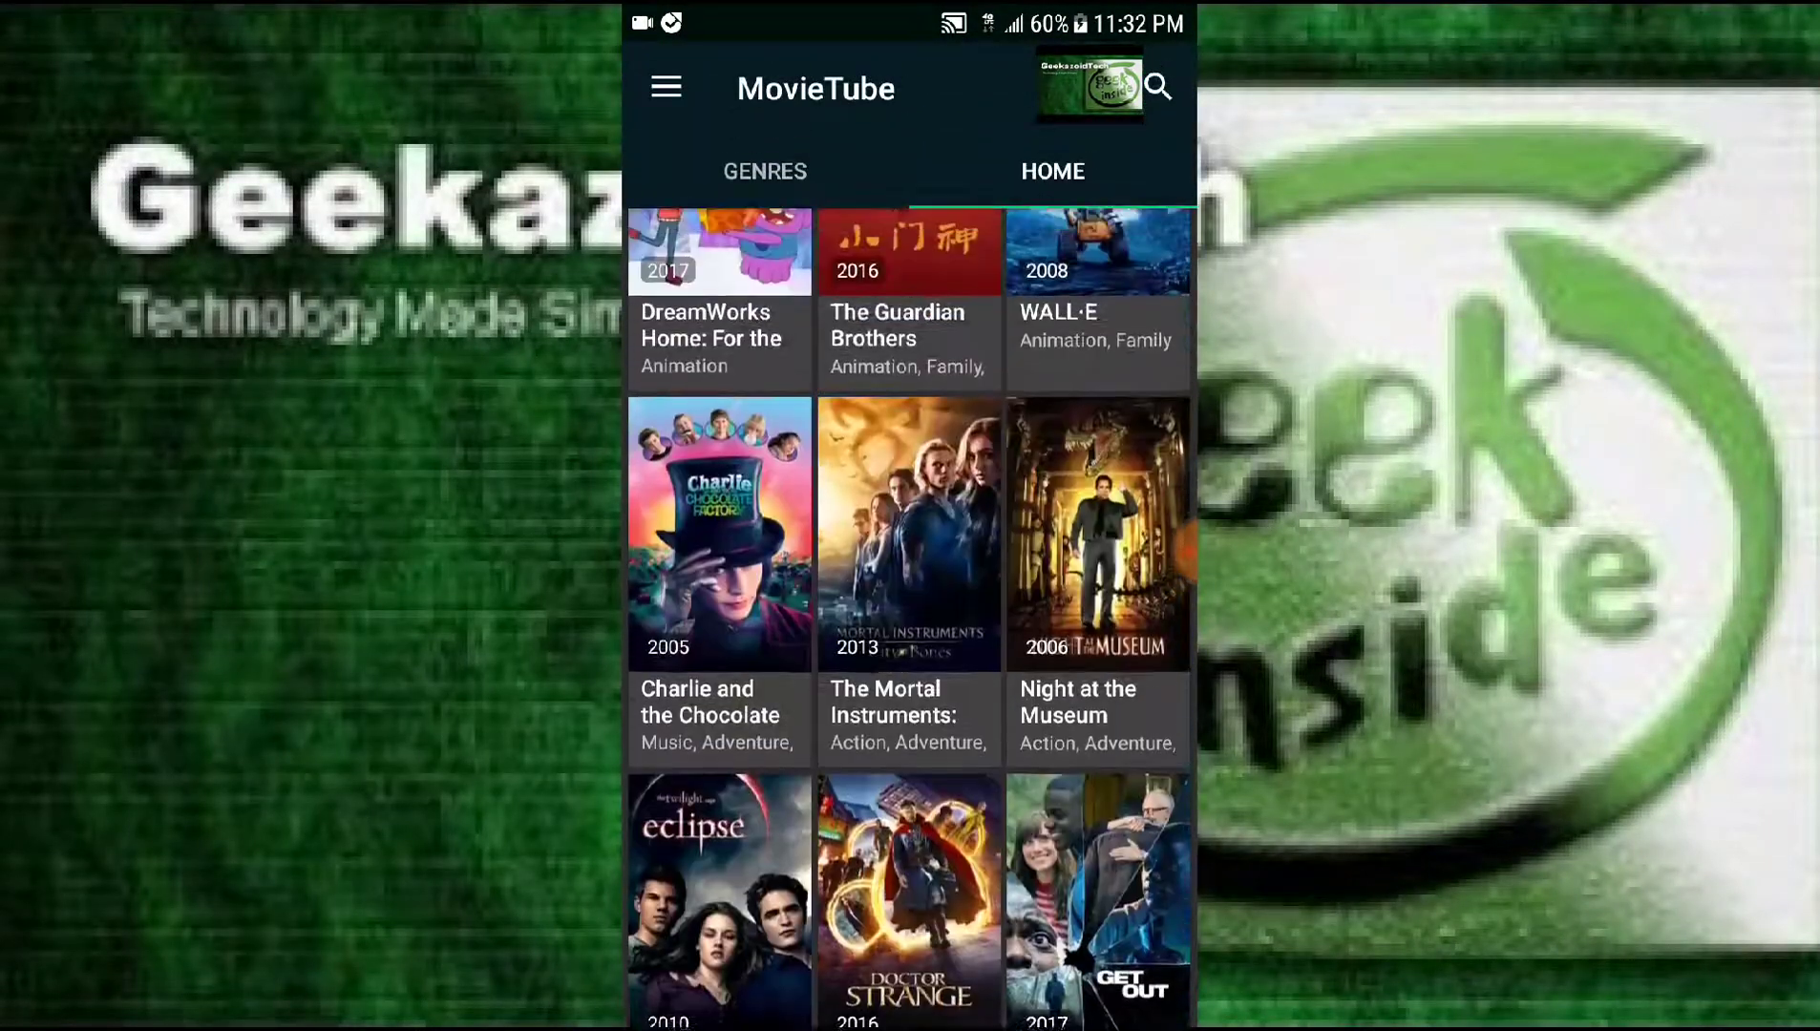
{"action": "scroll", "scroll_direction": "down", "scroll_amount": 3}
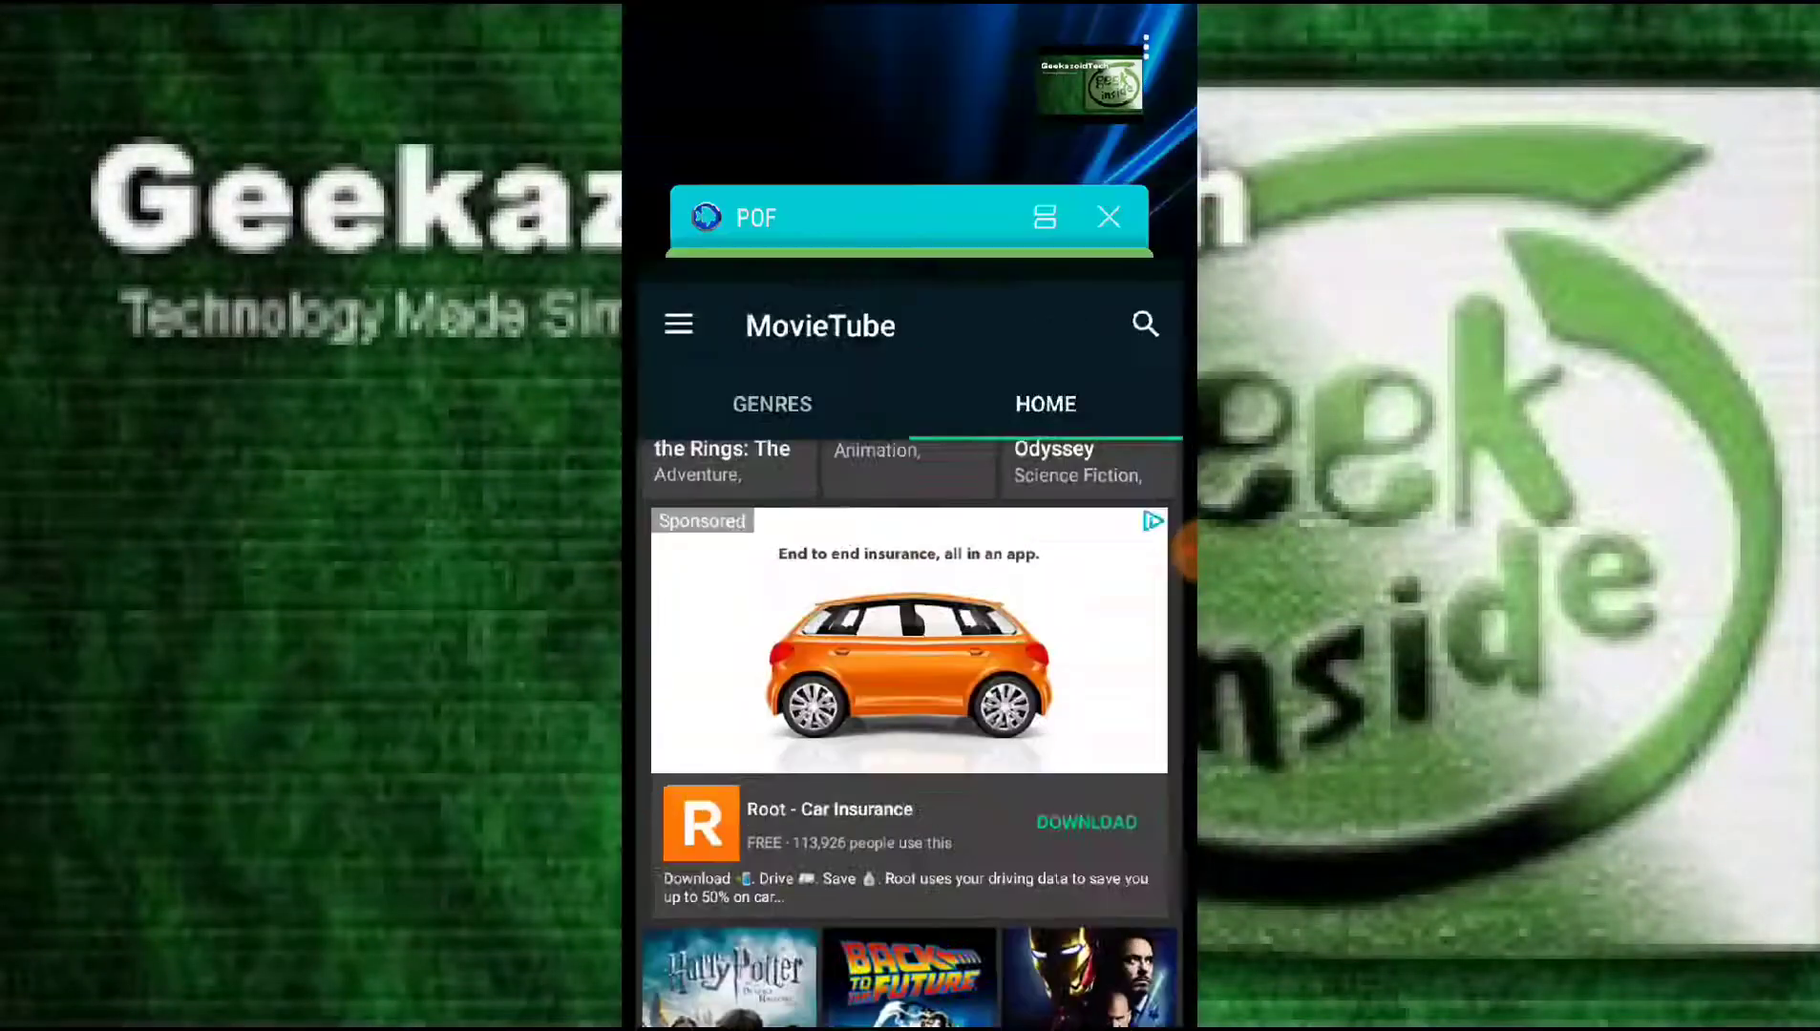
{"action": "left_click", "coordinate": [1107, 218]}
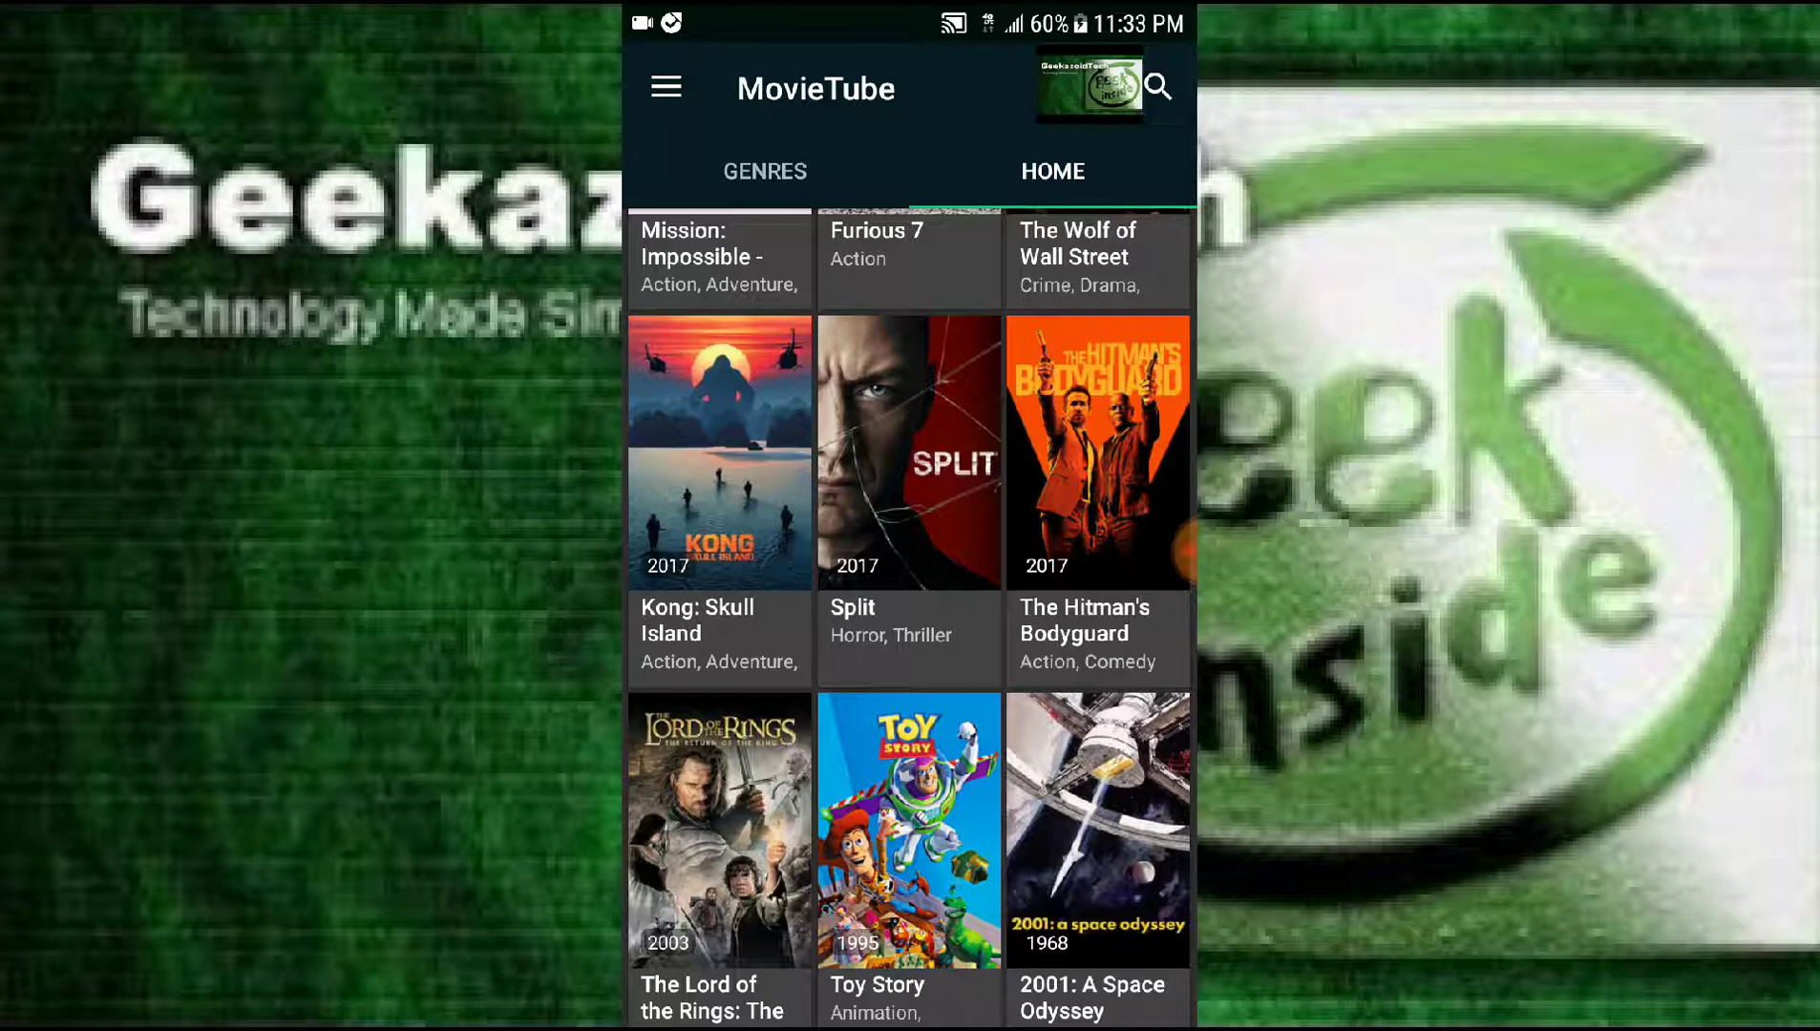
{"action": "scroll", "scroll_direction": "down", "scroll_amount": 3}
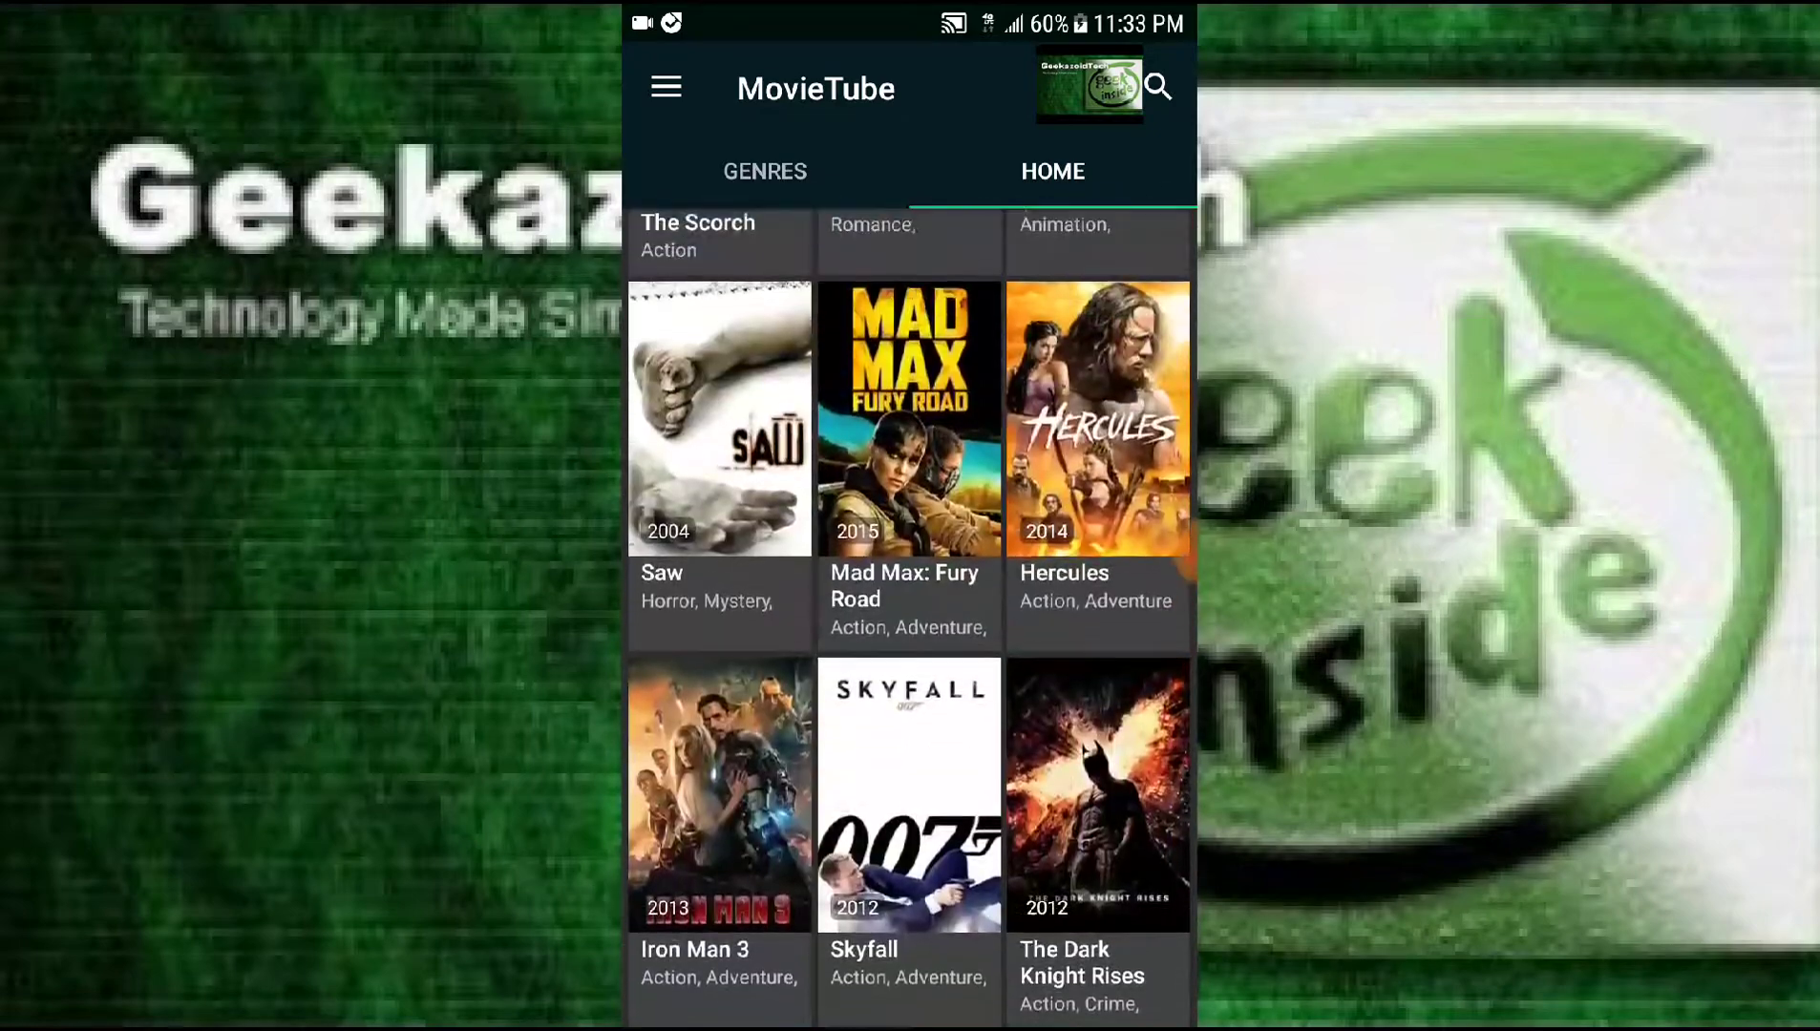
{"action": "scroll", "scroll_direction": "down", "scroll_amount": 3}
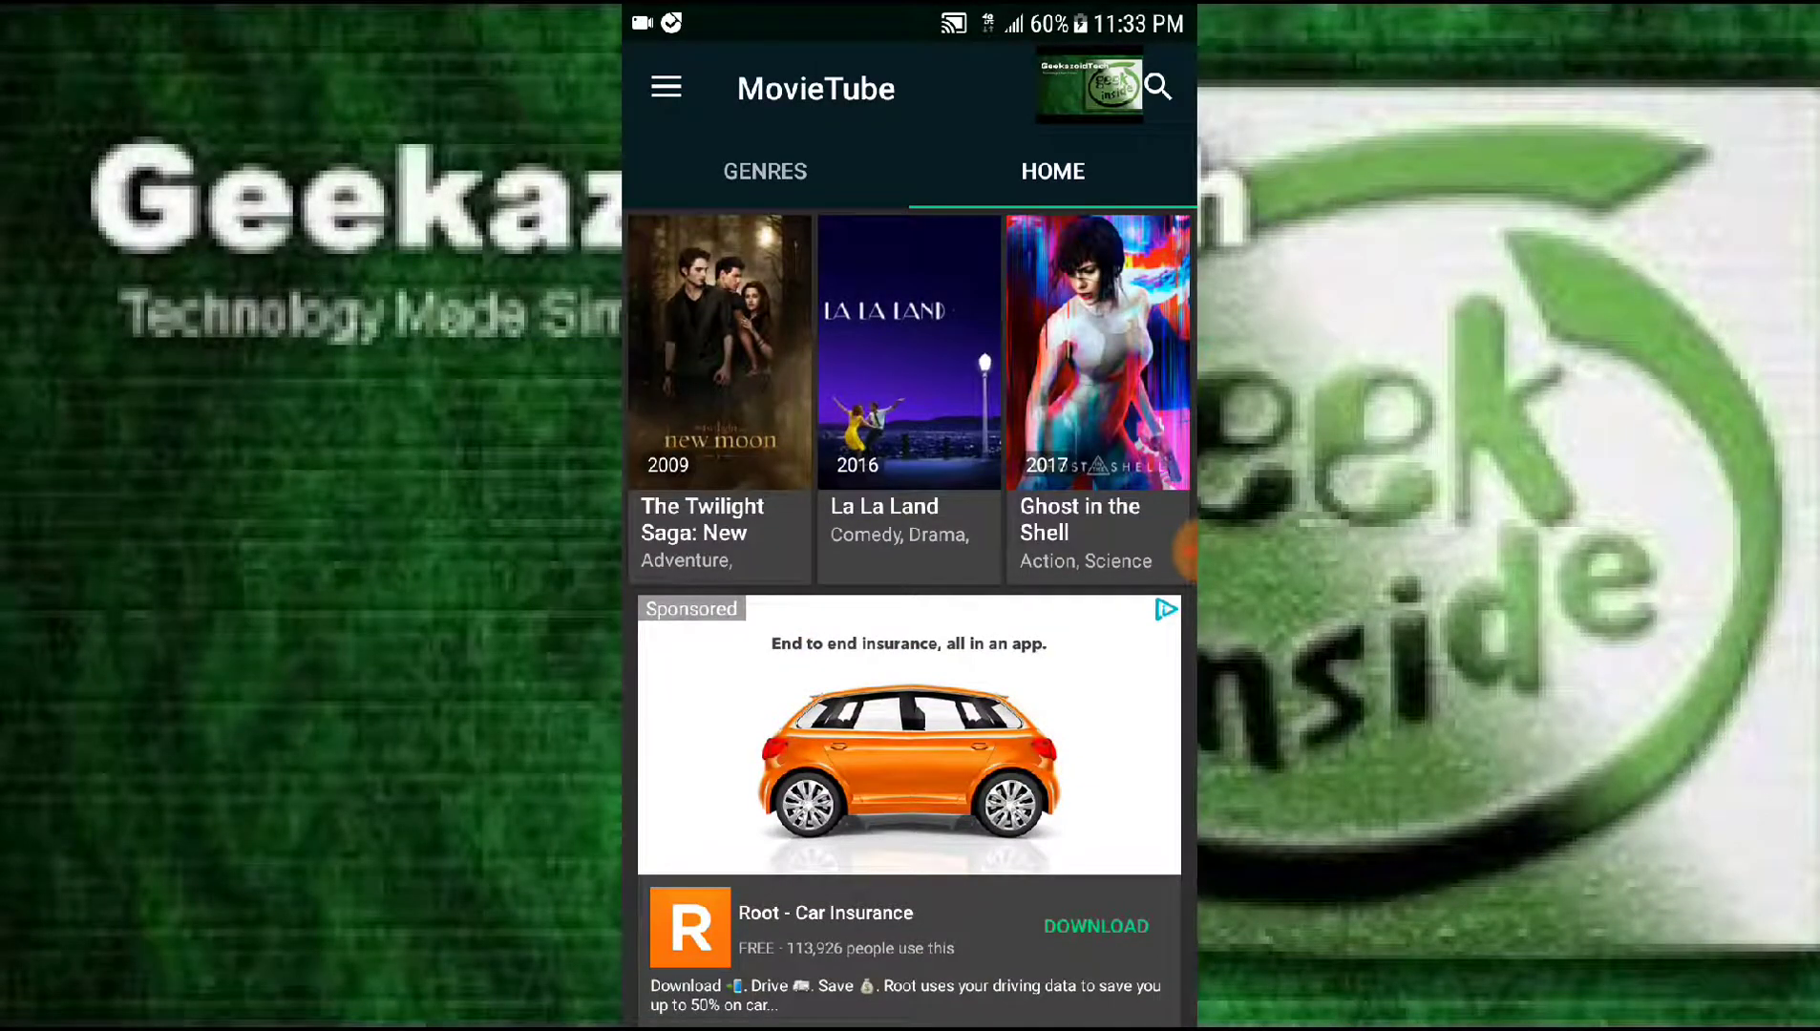